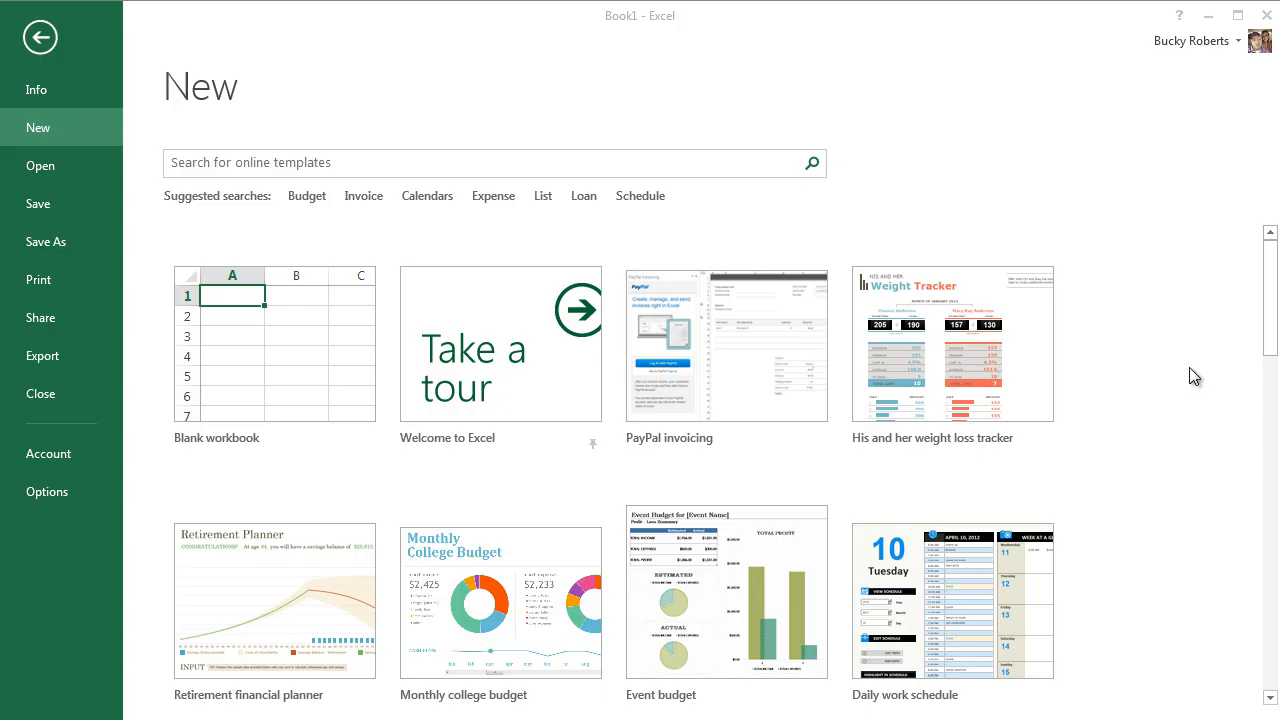
mouse_move(1188, 375)
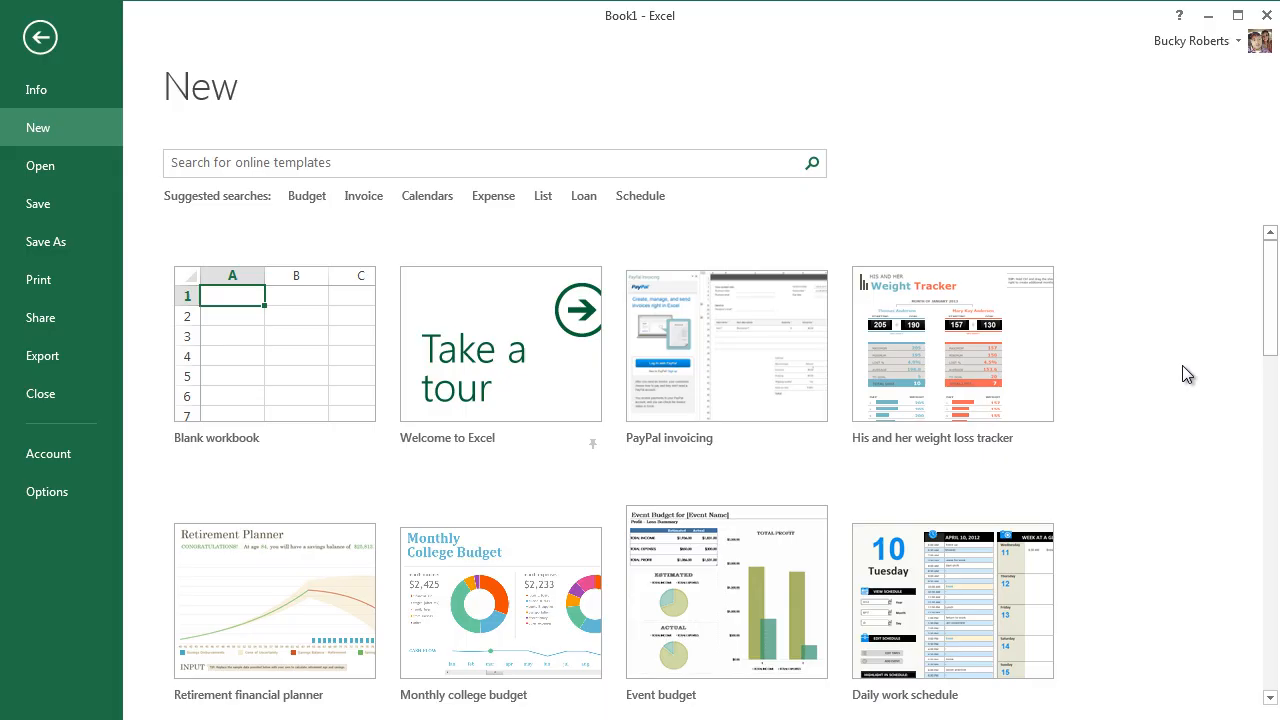
mouse_move(1192, 351)
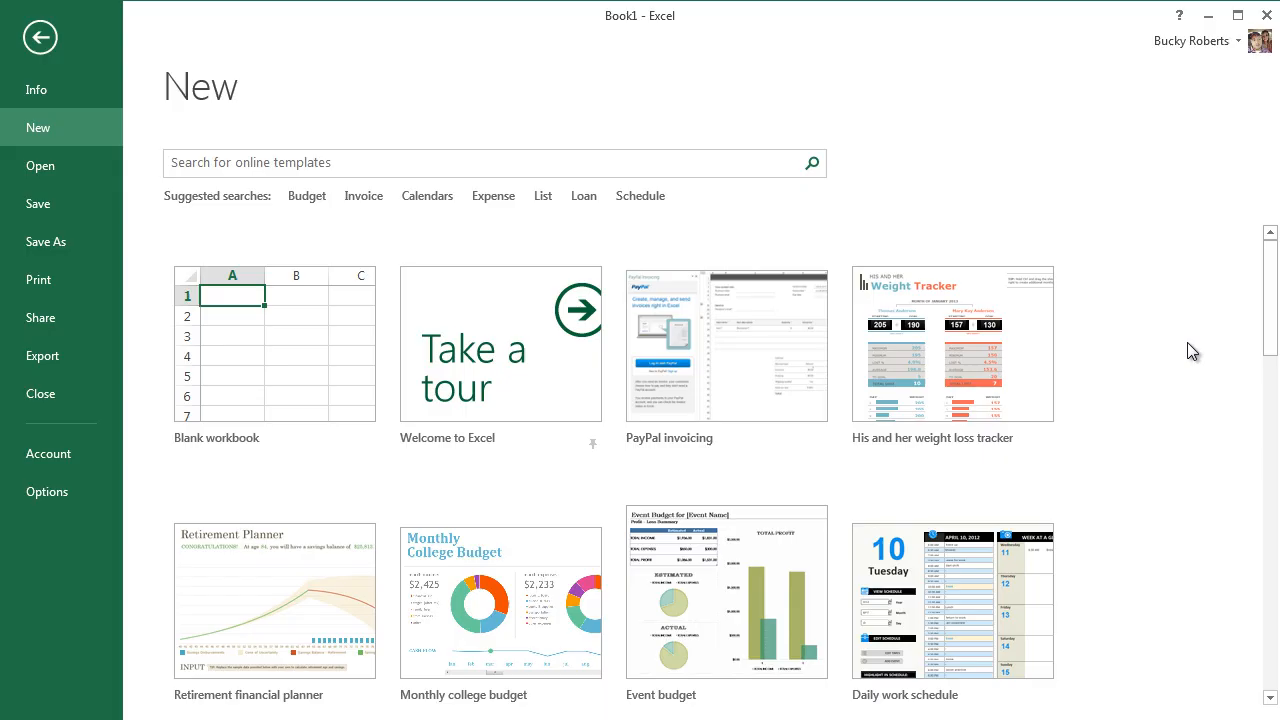
mouse_move(1200, 338)
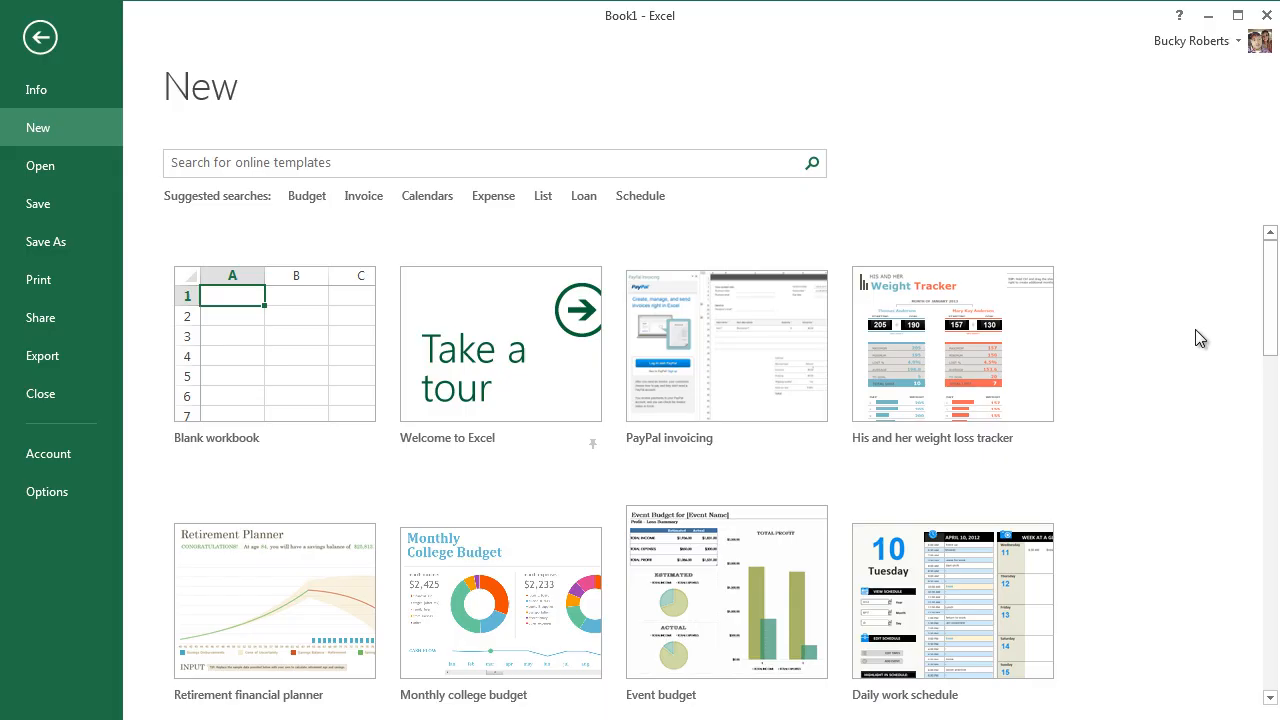
mouse_move(1185, 331)
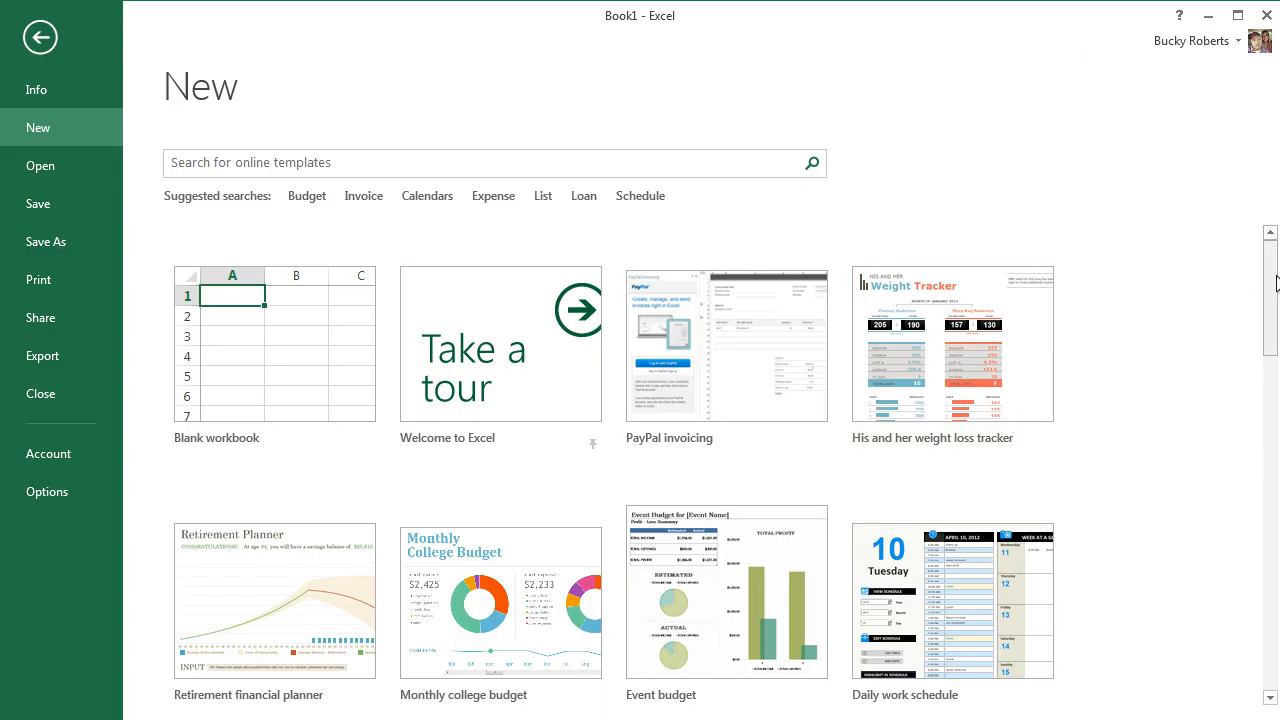
Create a new blank workbook from the template gallery
scroll("down", 3)
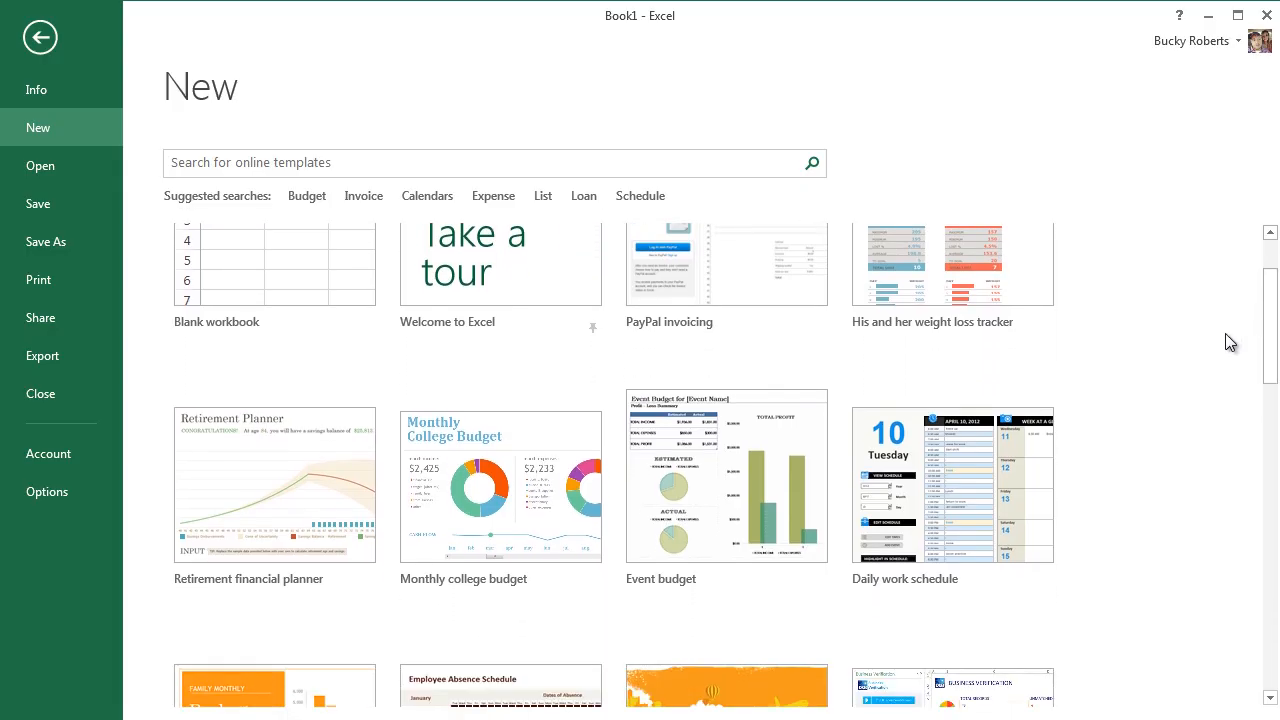
mouse_move(1153, 418)
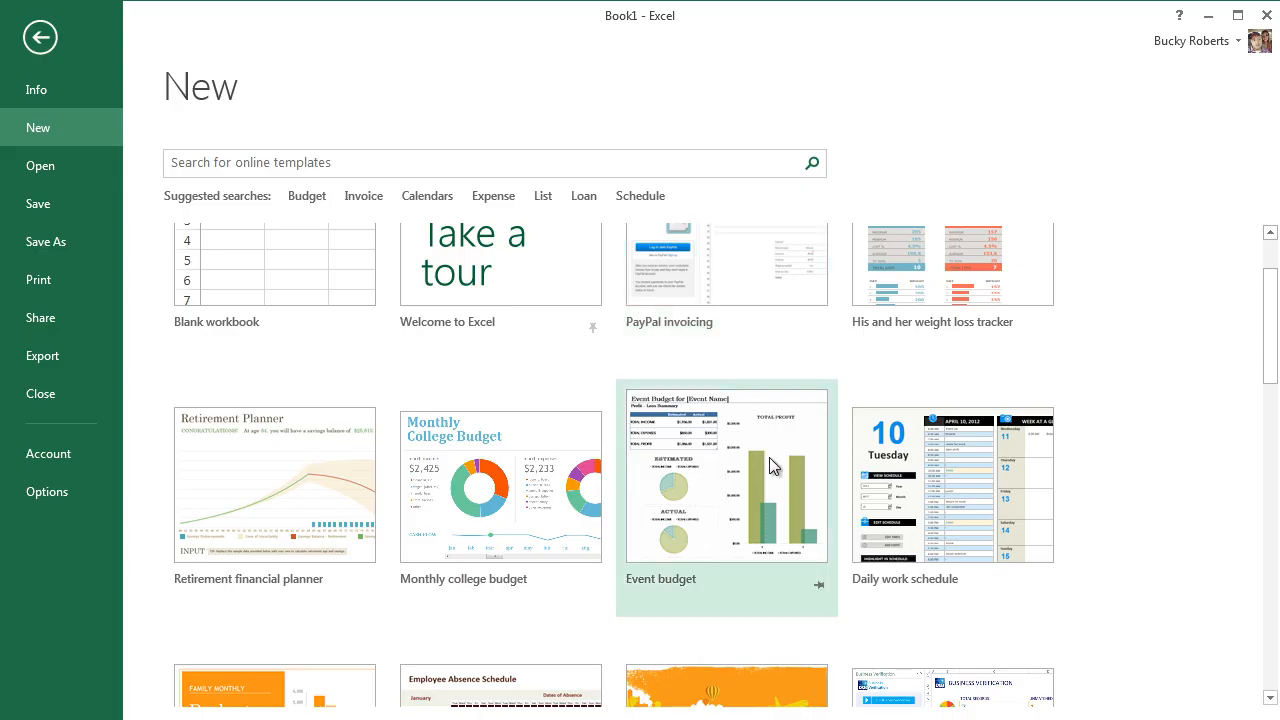
mouse_move(1095, 477)
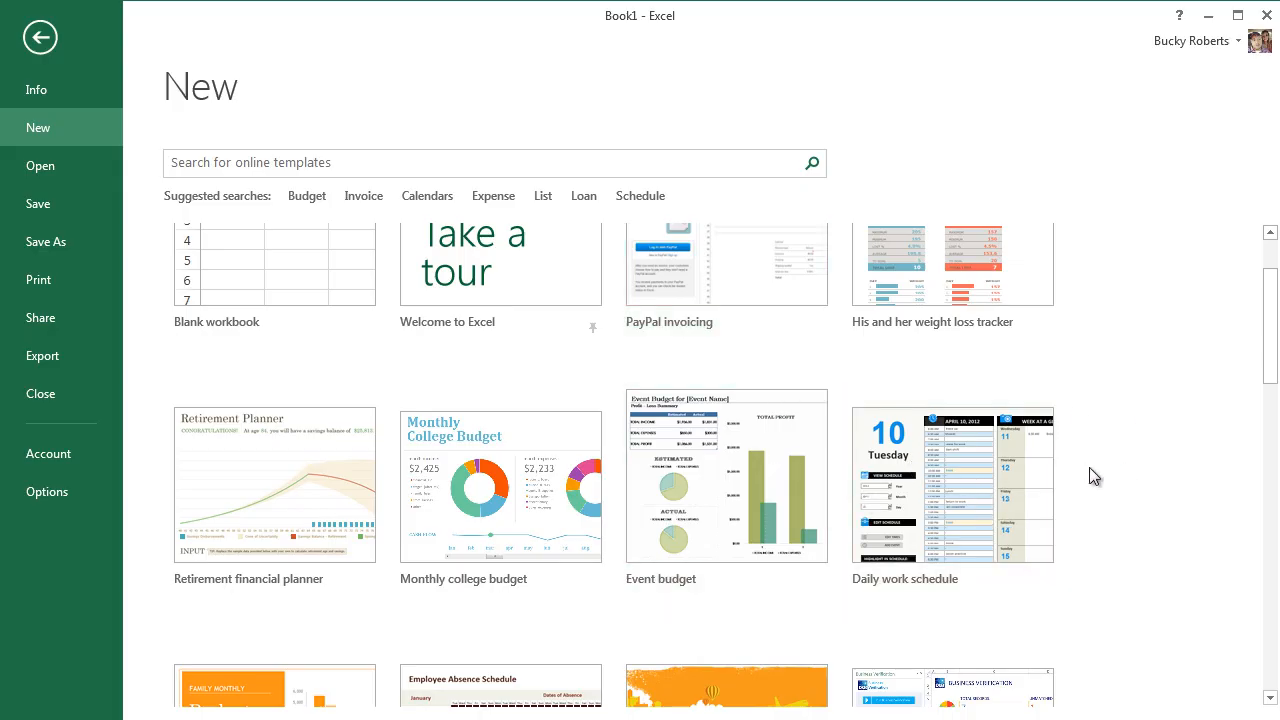
scroll("down", 3)
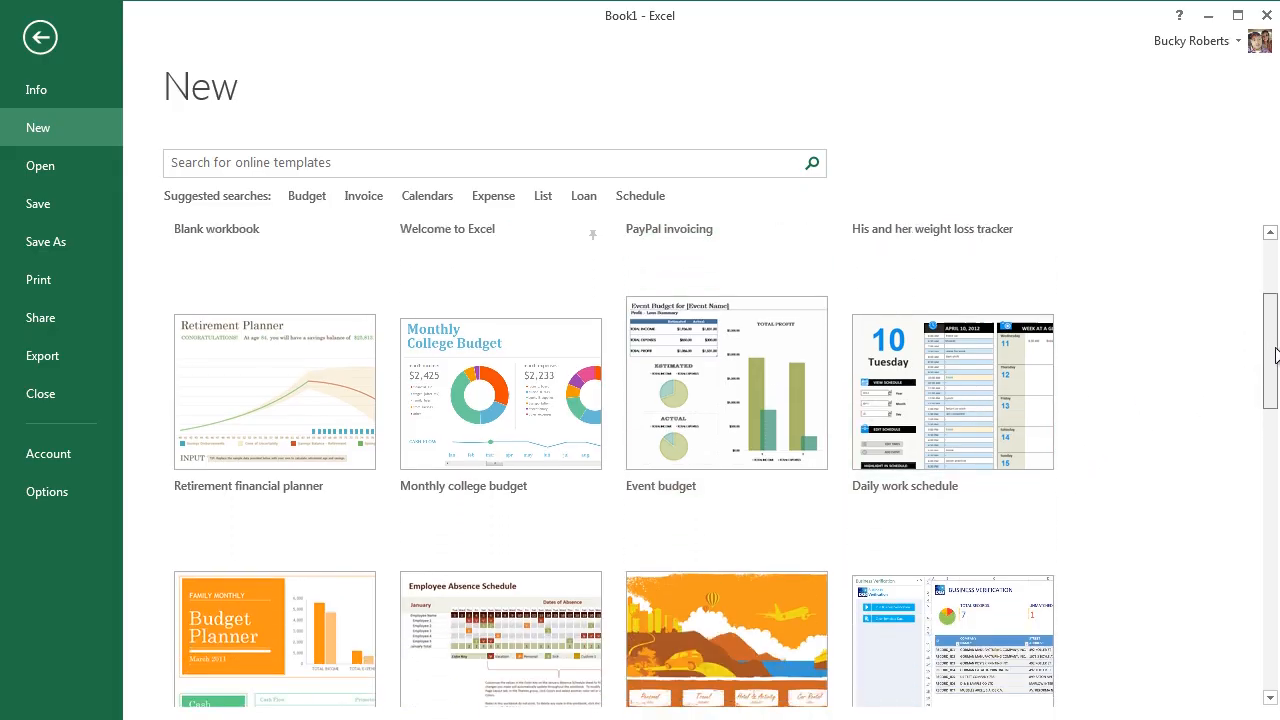
scroll("down", 3)
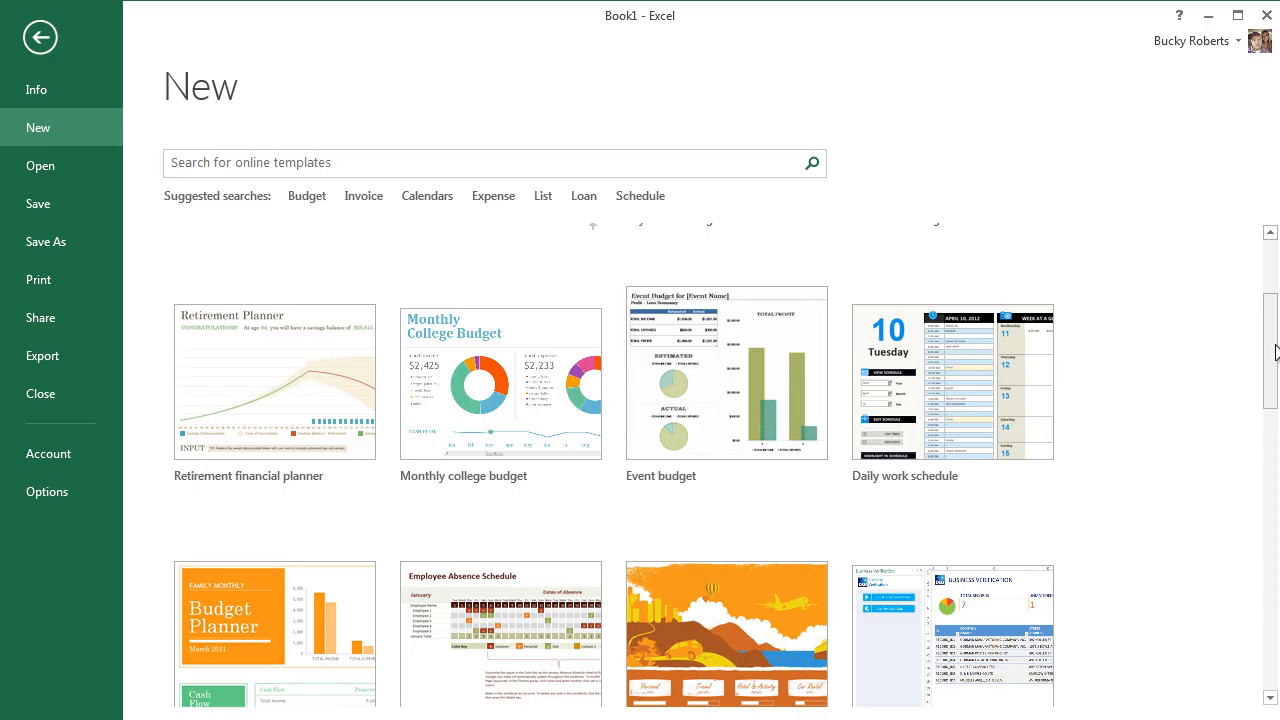
mouse_move(1176, 338)
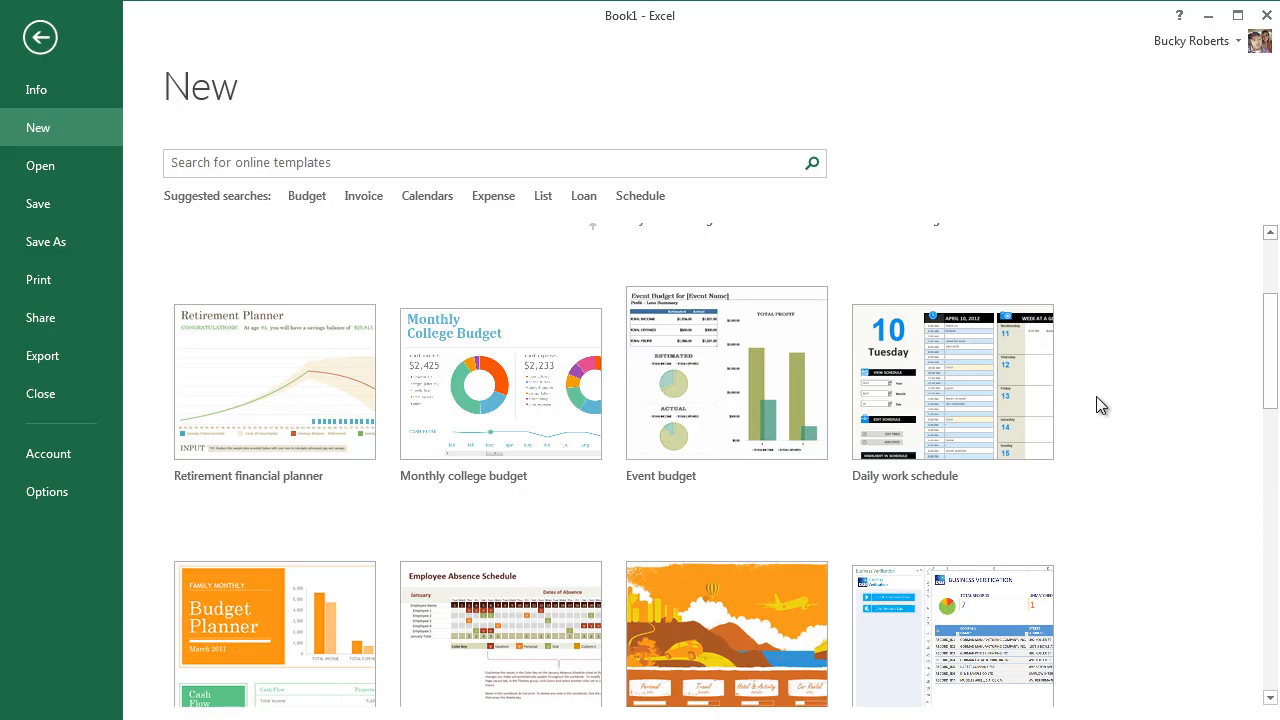
mouse_move(1274, 364)
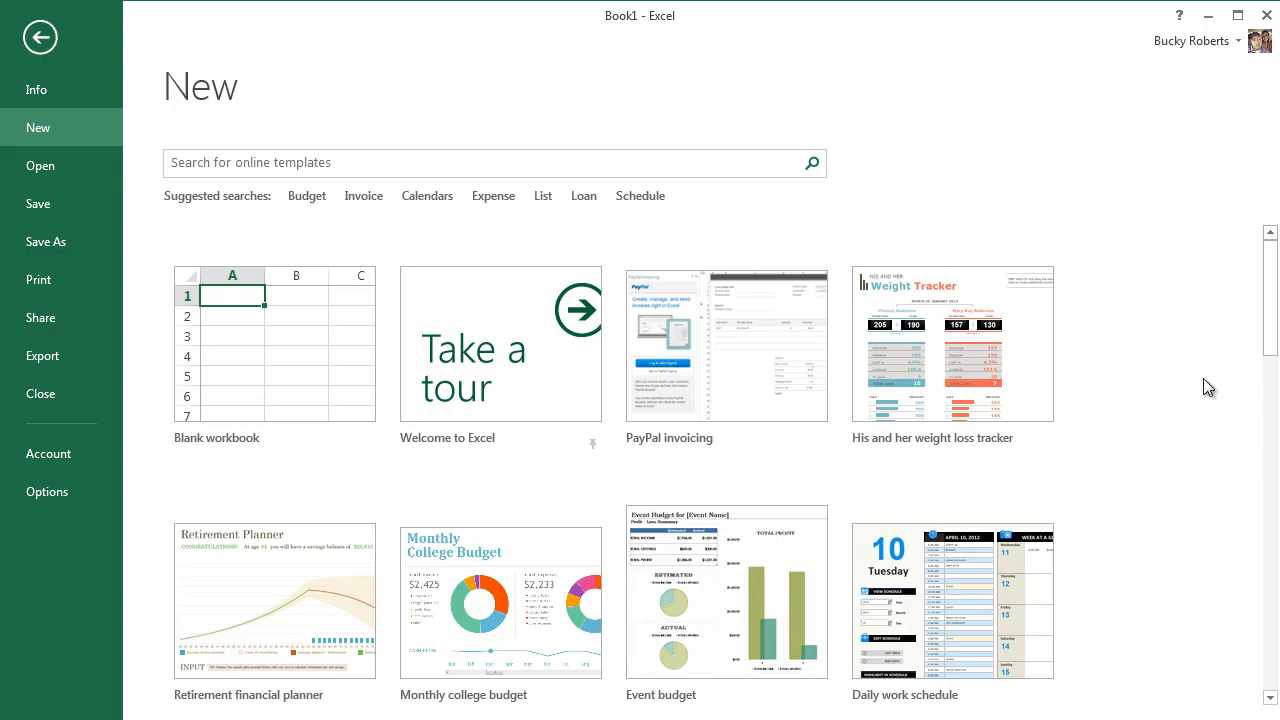
mouse_move(1209, 391)
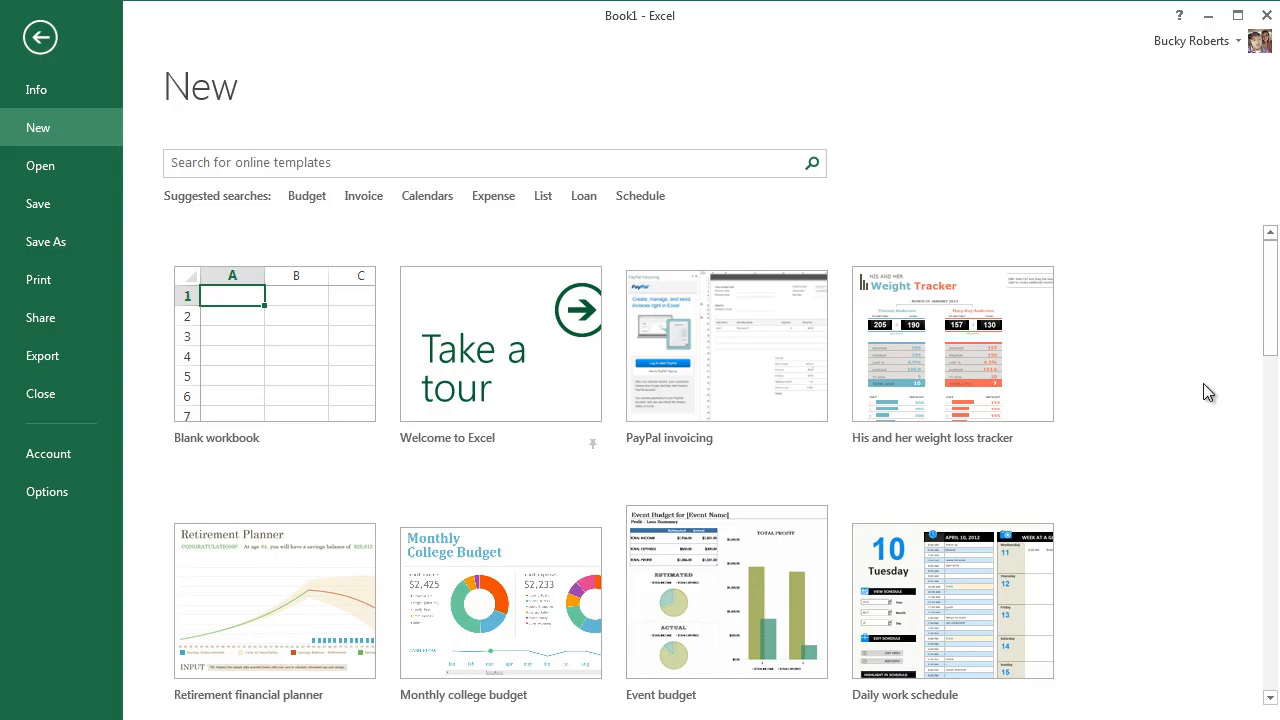
mouse_move(295, 447)
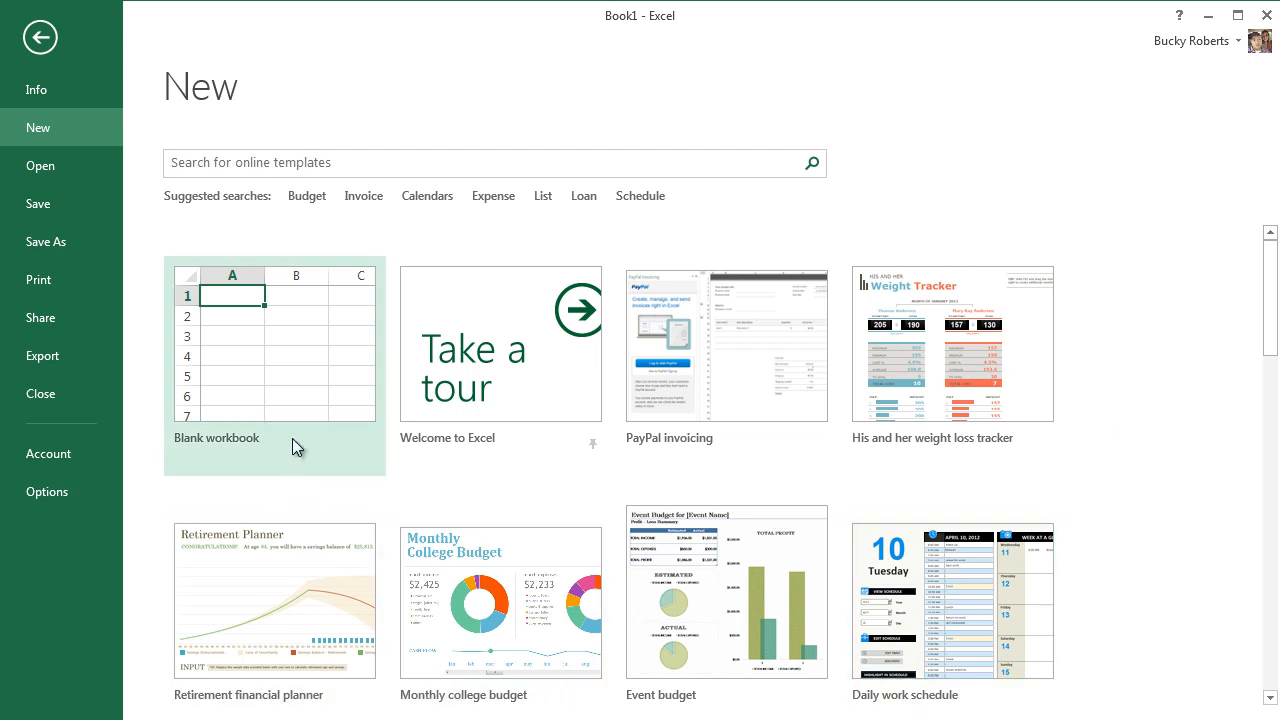
mouse_move(316, 364)
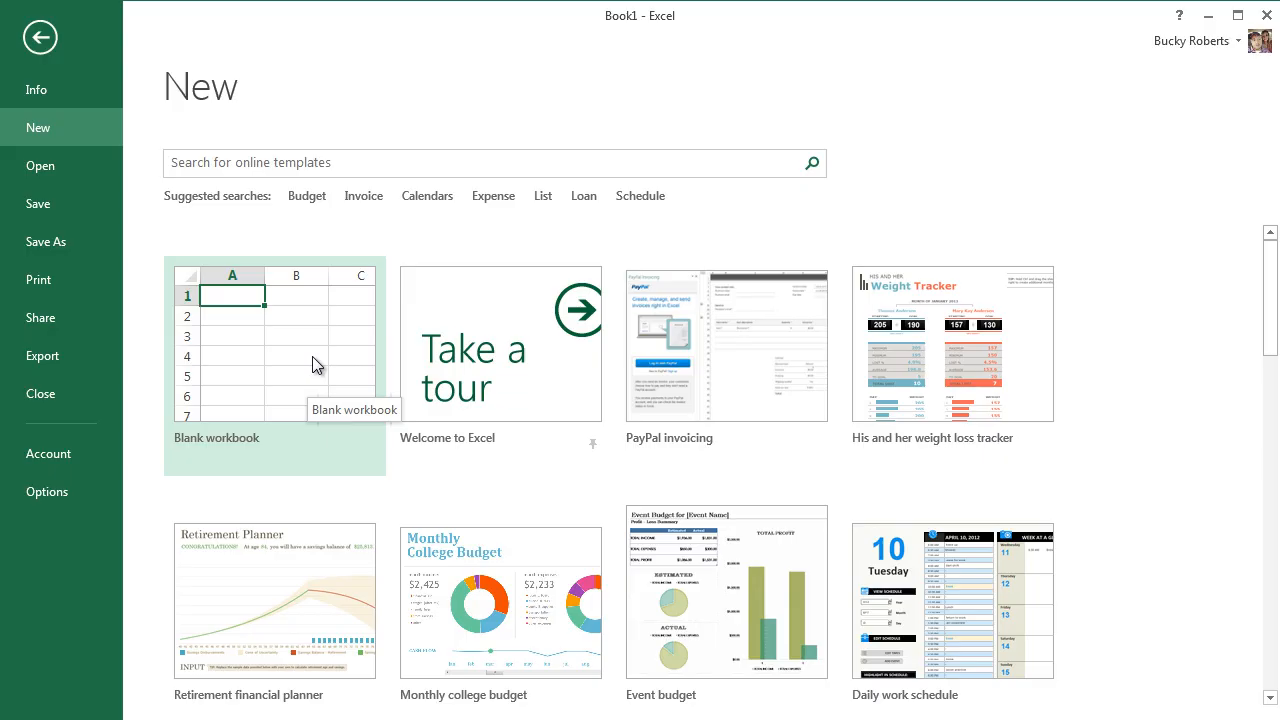
mouse_move(1105, 295)
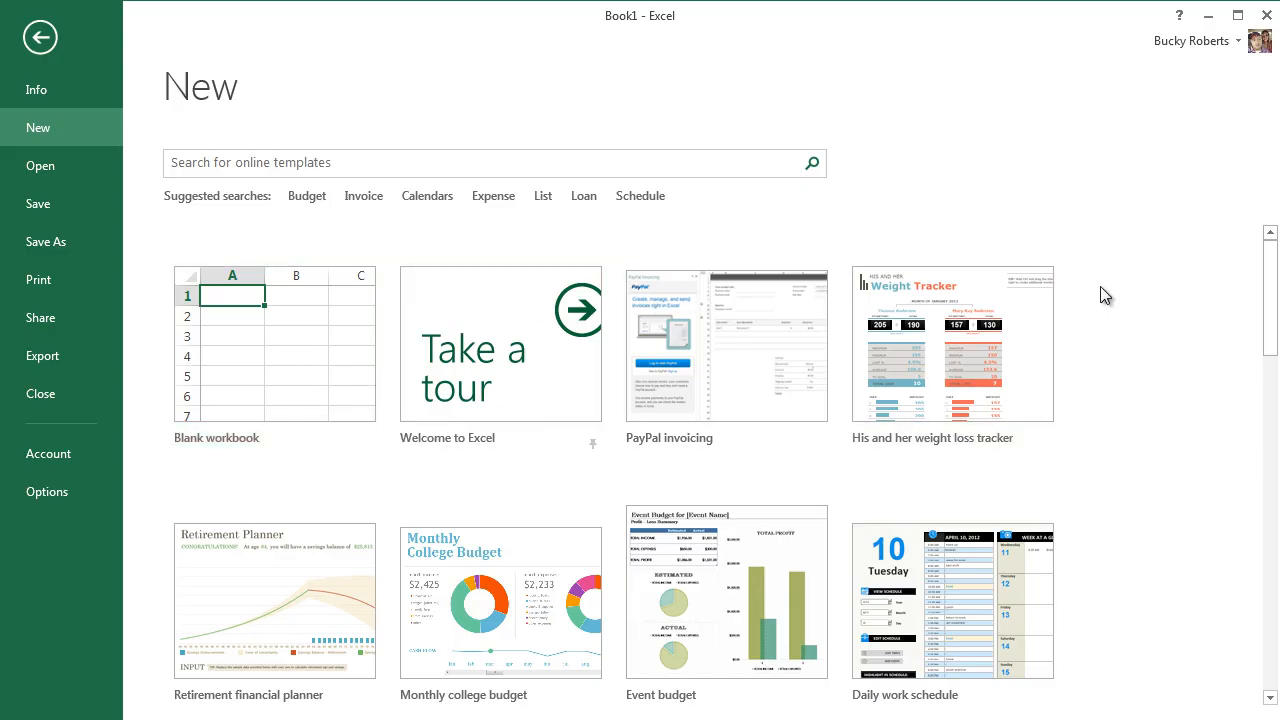
mouse_move(275, 345)
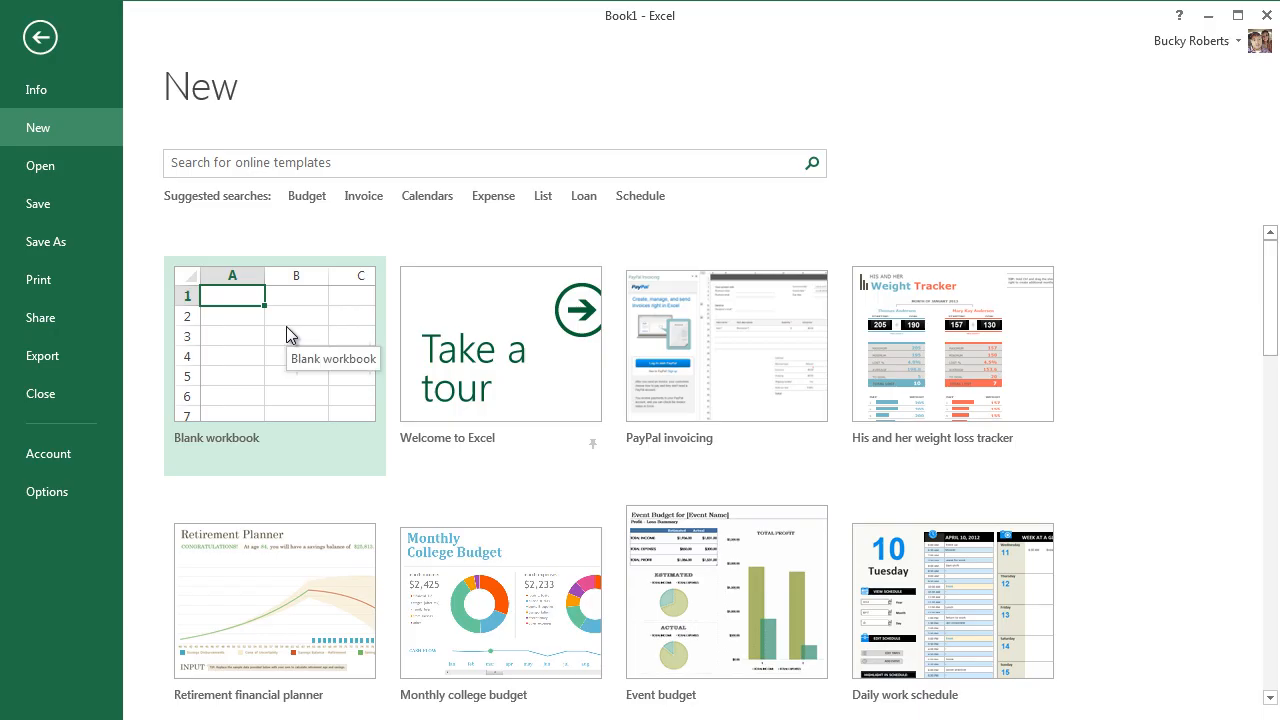
mouse_move(1065, 280)
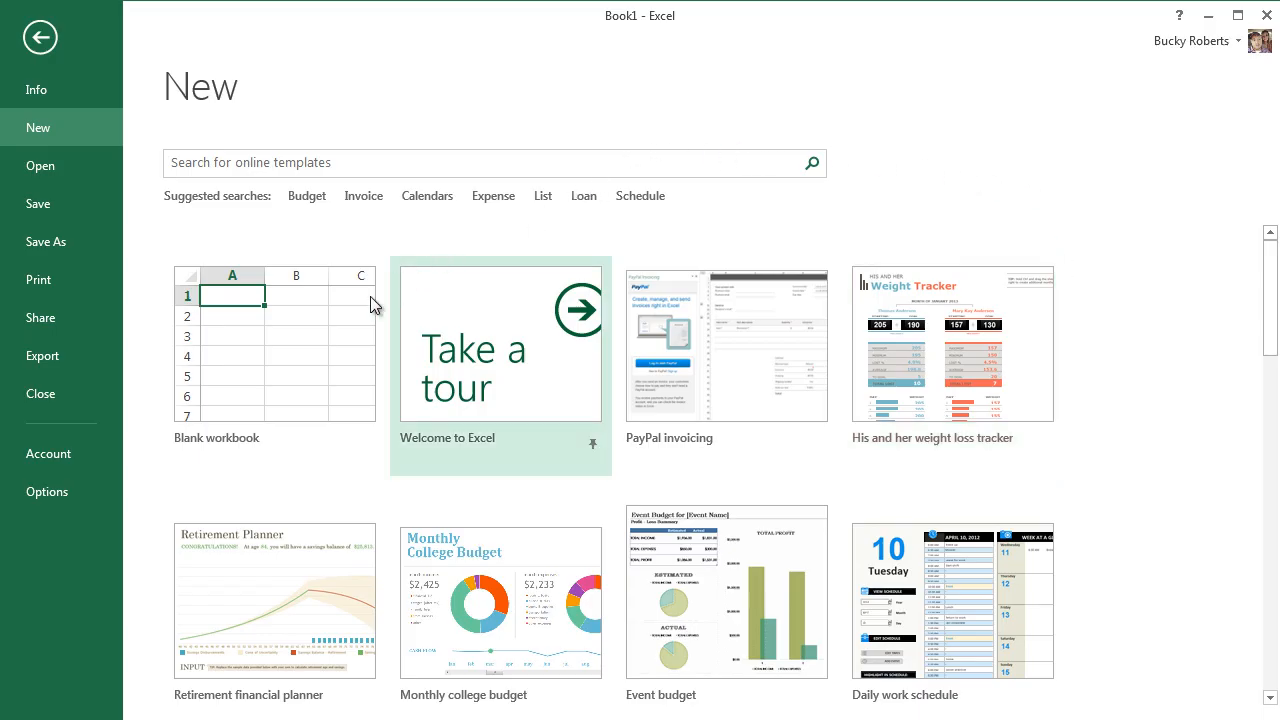
mouse_move(1220, 405)
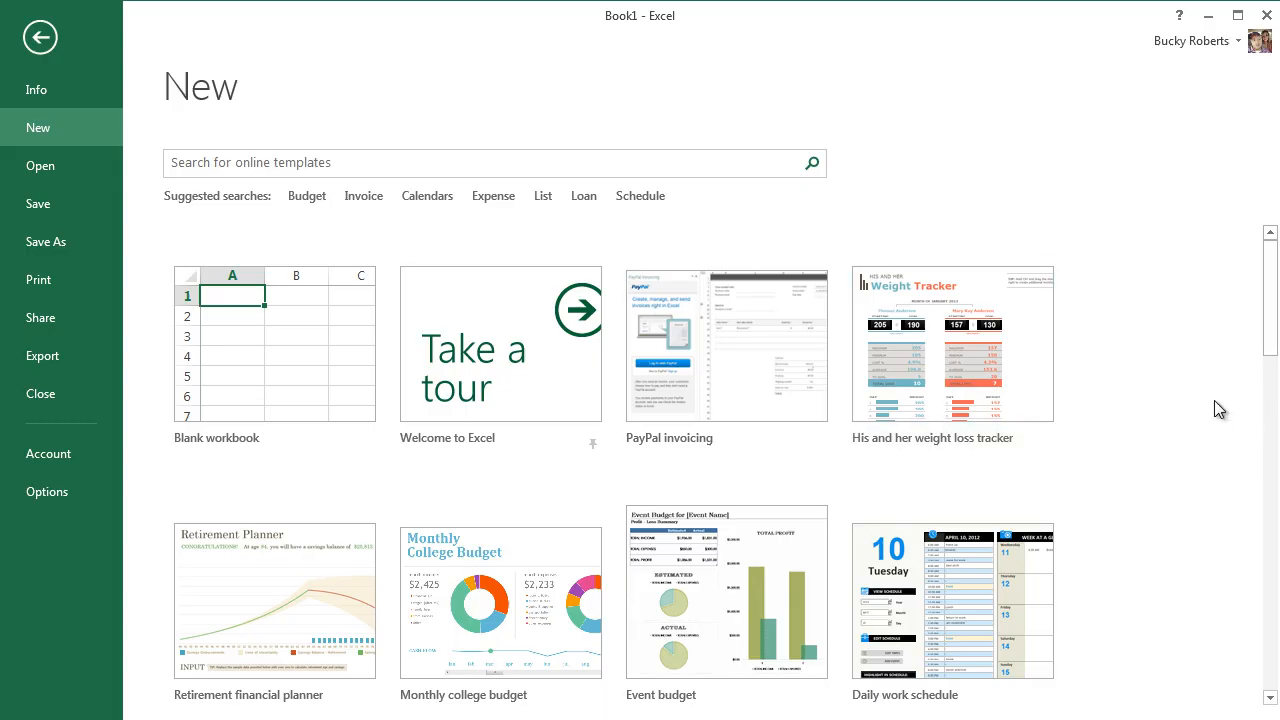
mouse_move(1169, 437)
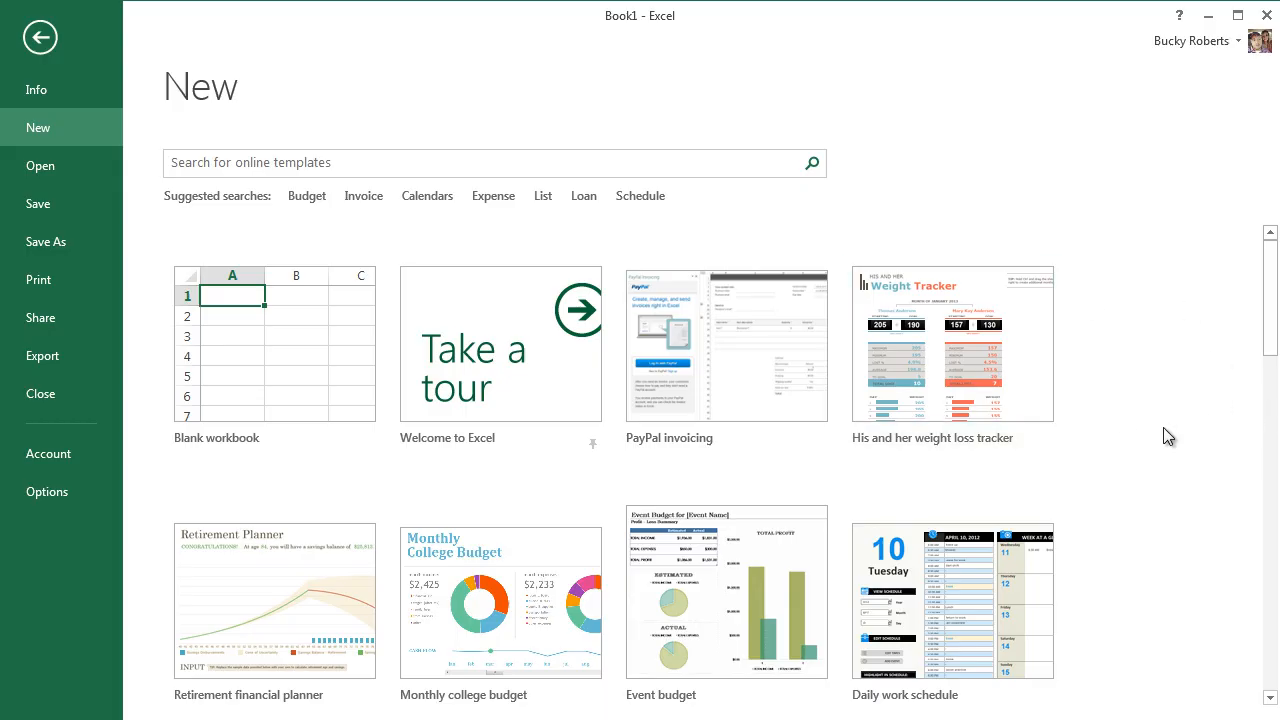
left_click(274, 344)
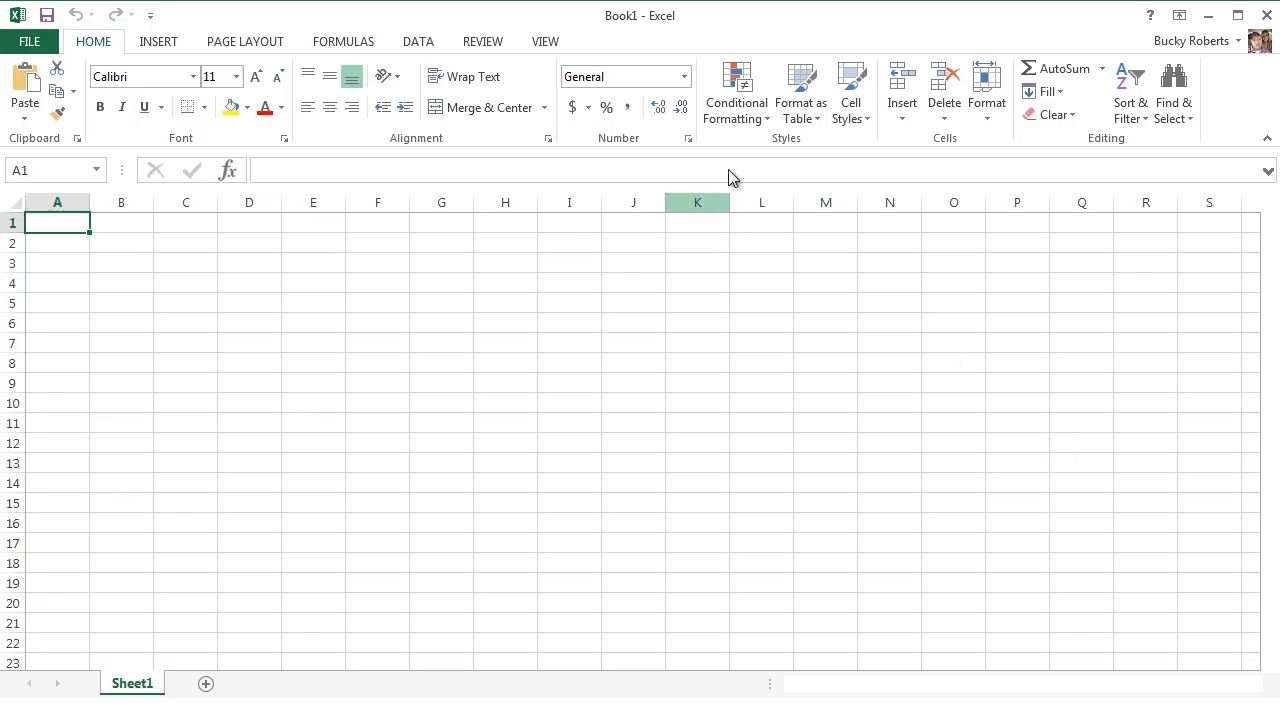
mouse_move(651, 373)
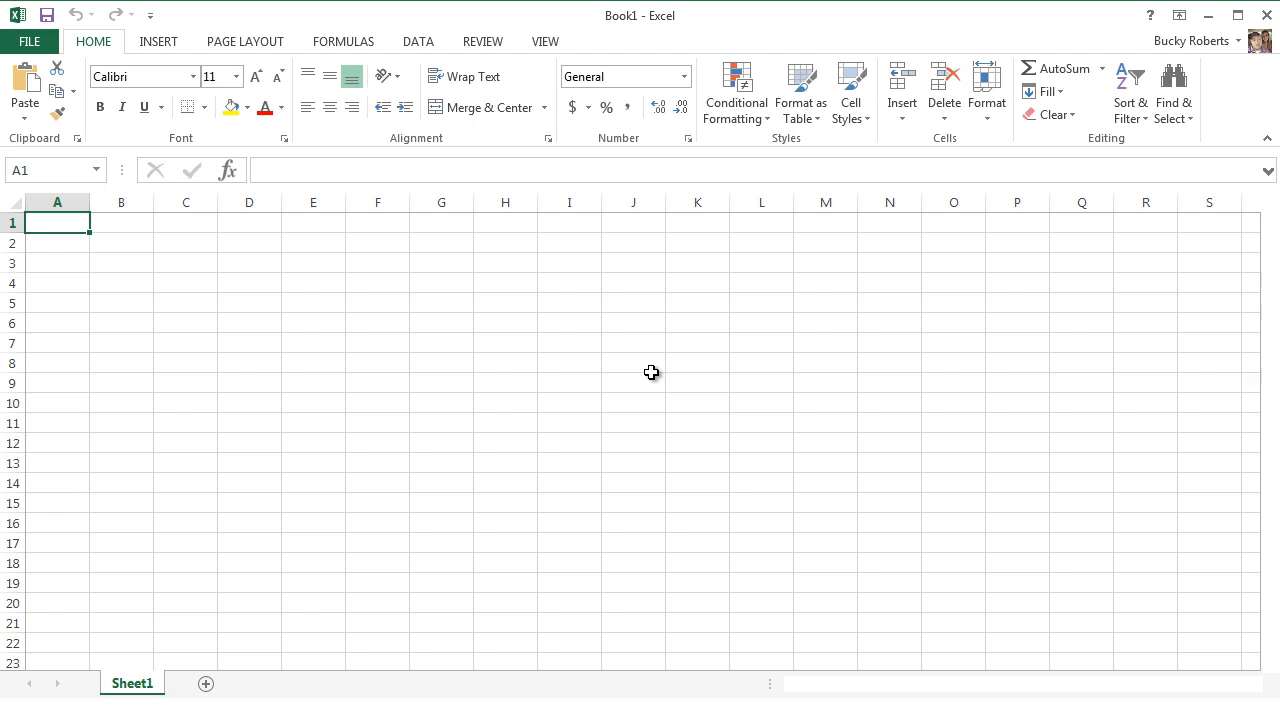
mouse_move(656, 372)
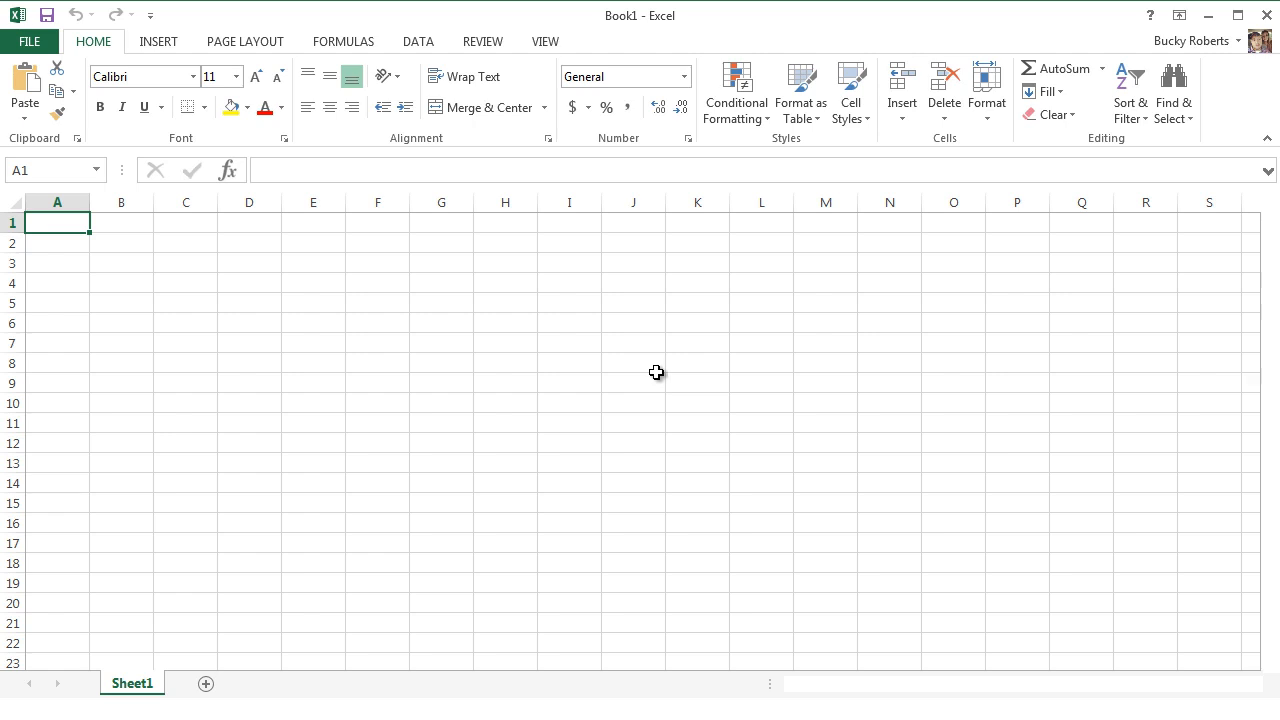
mouse_move(303, 550)
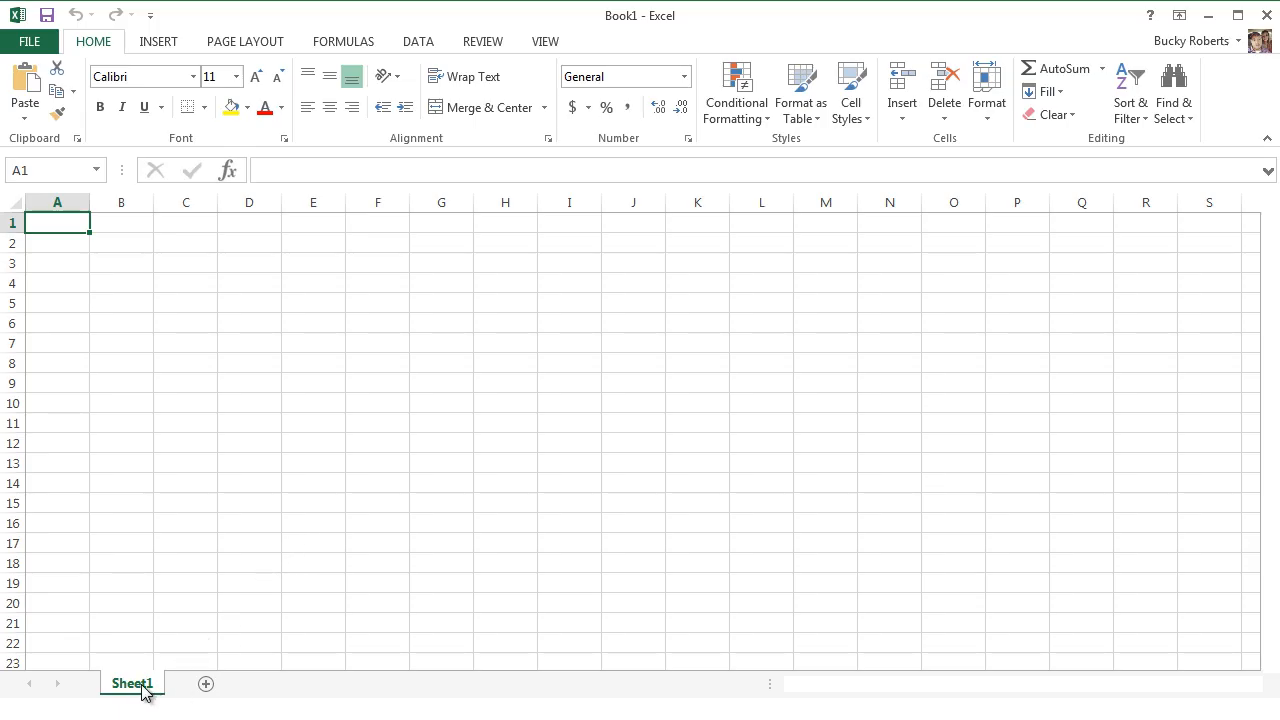
mouse_move(263, 363)
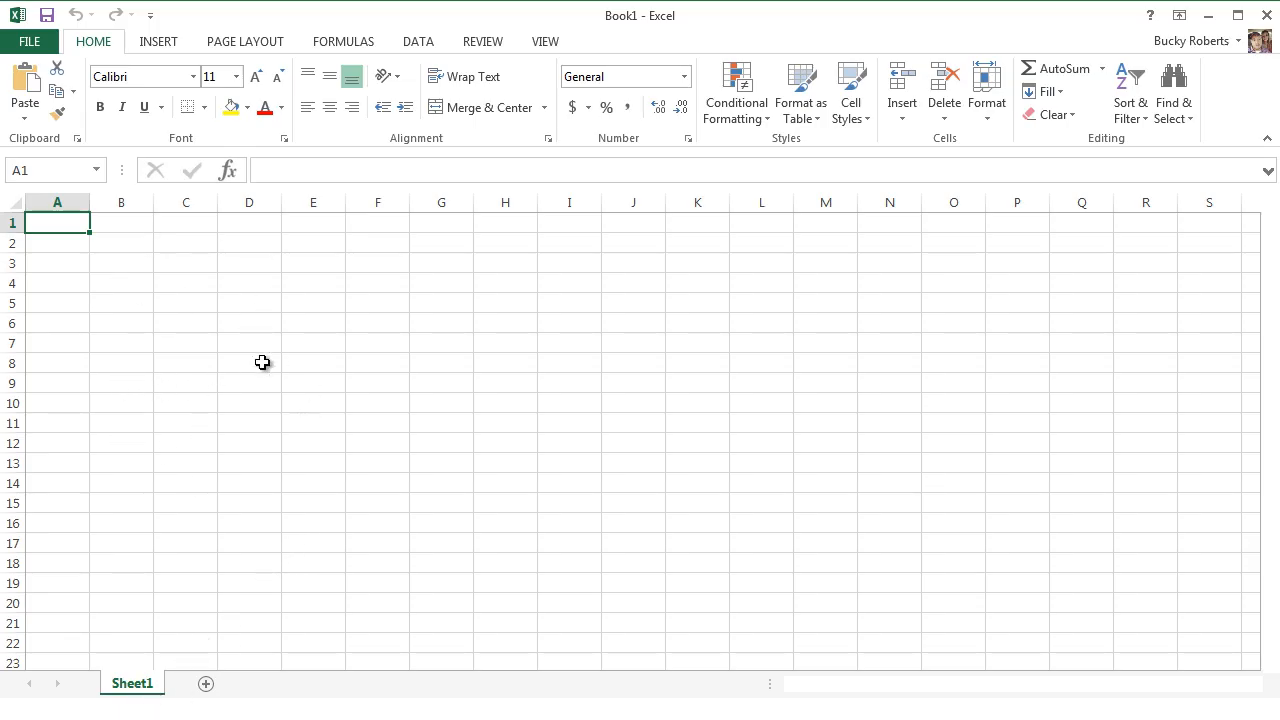
mouse_move(420, 454)
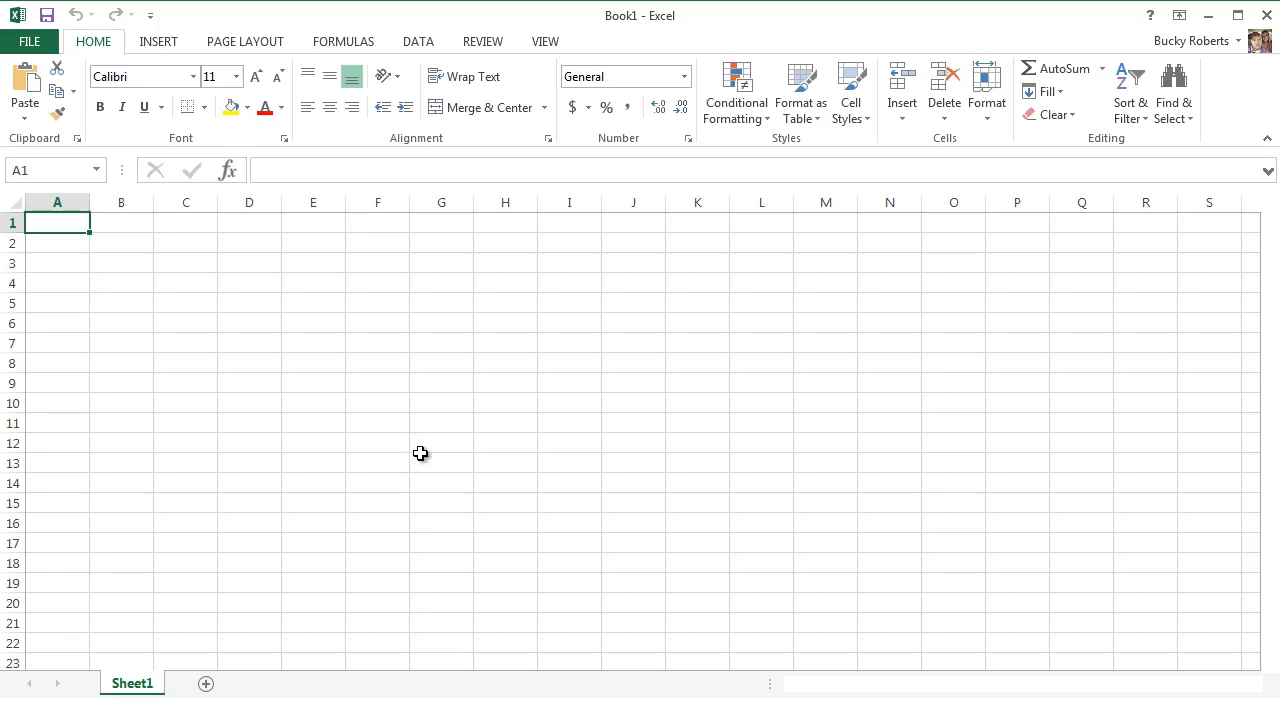
mouse_move(258, 615)
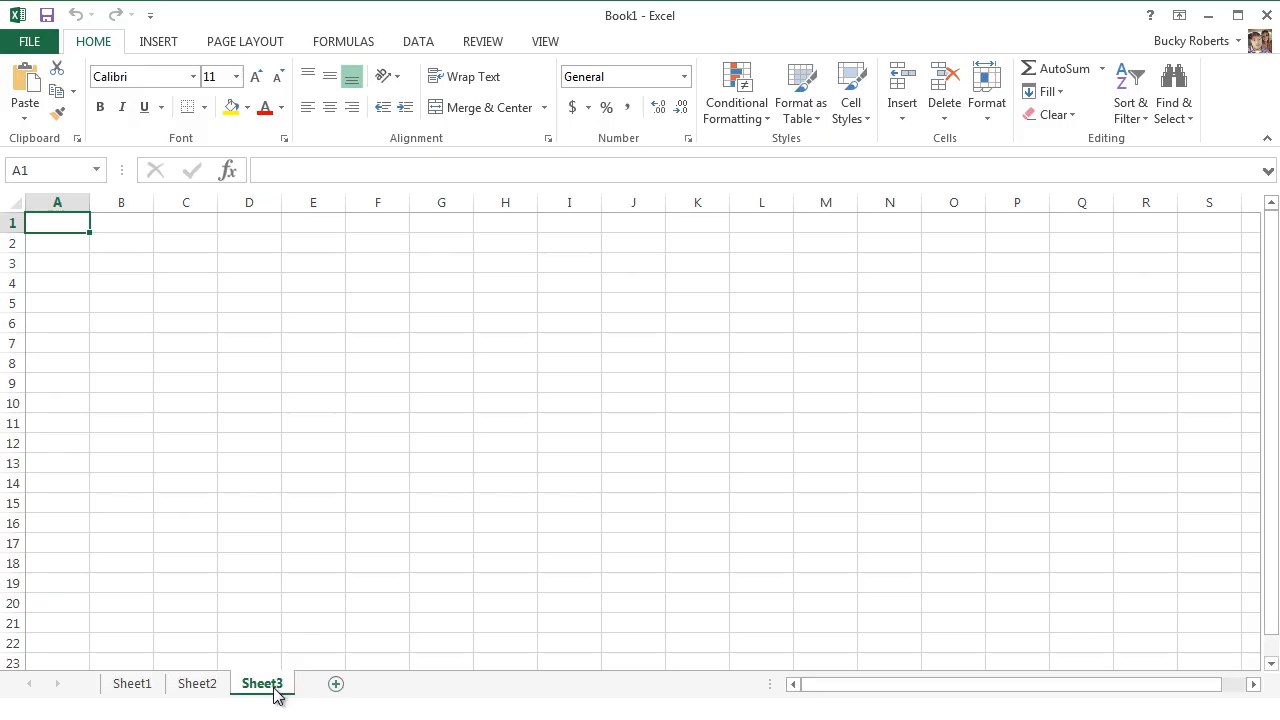
Switch between the Sheet3 and Sheet2 worksheet tabs
left_click(131, 683)
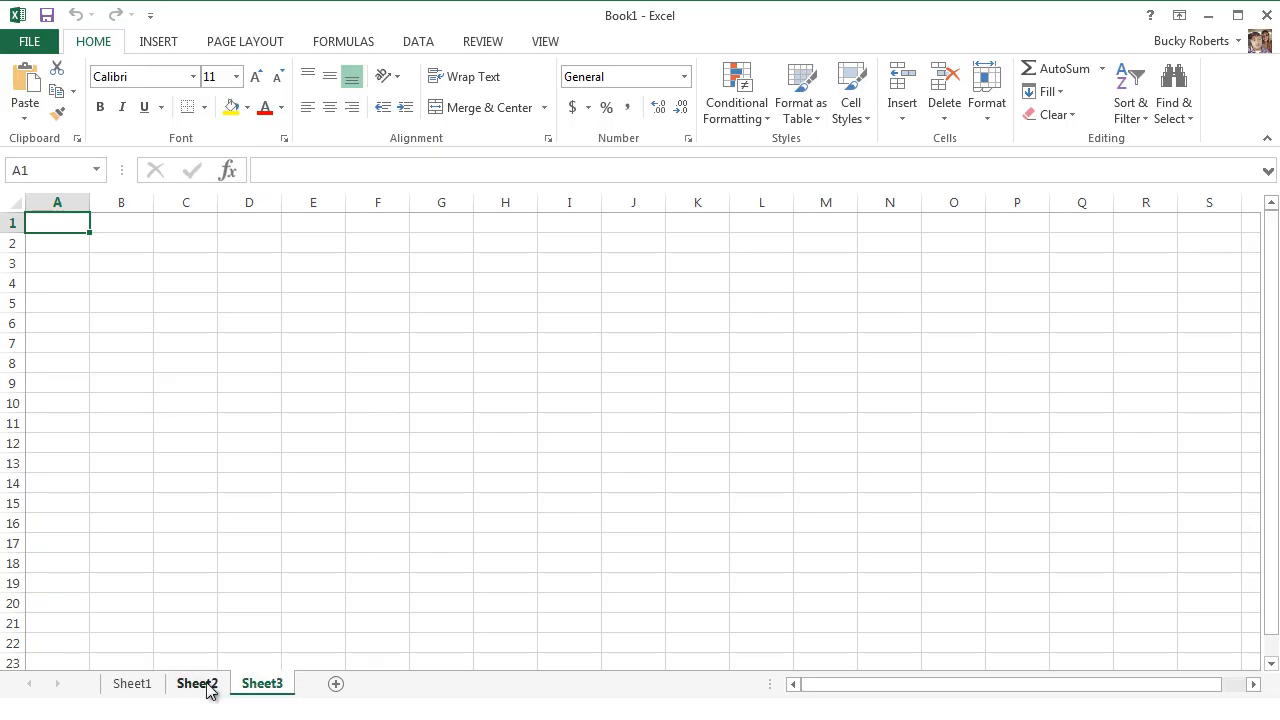
left_click(131, 683)
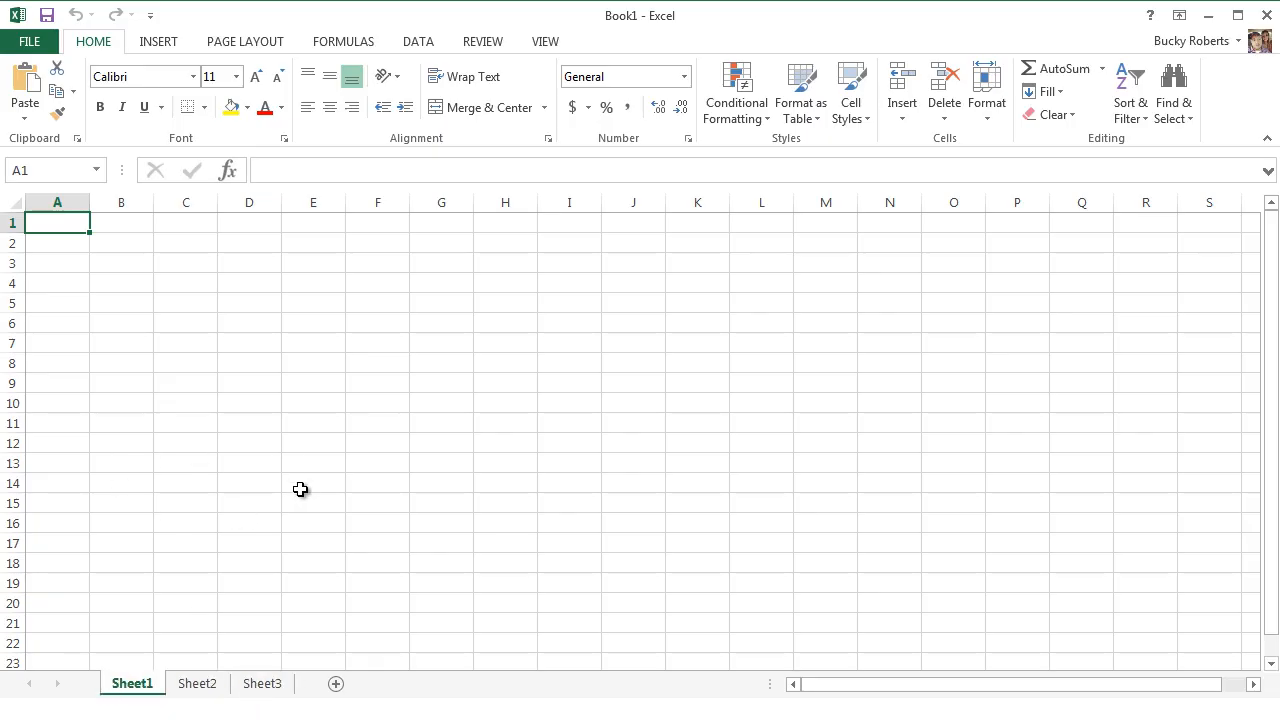
mouse_move(301, 451)
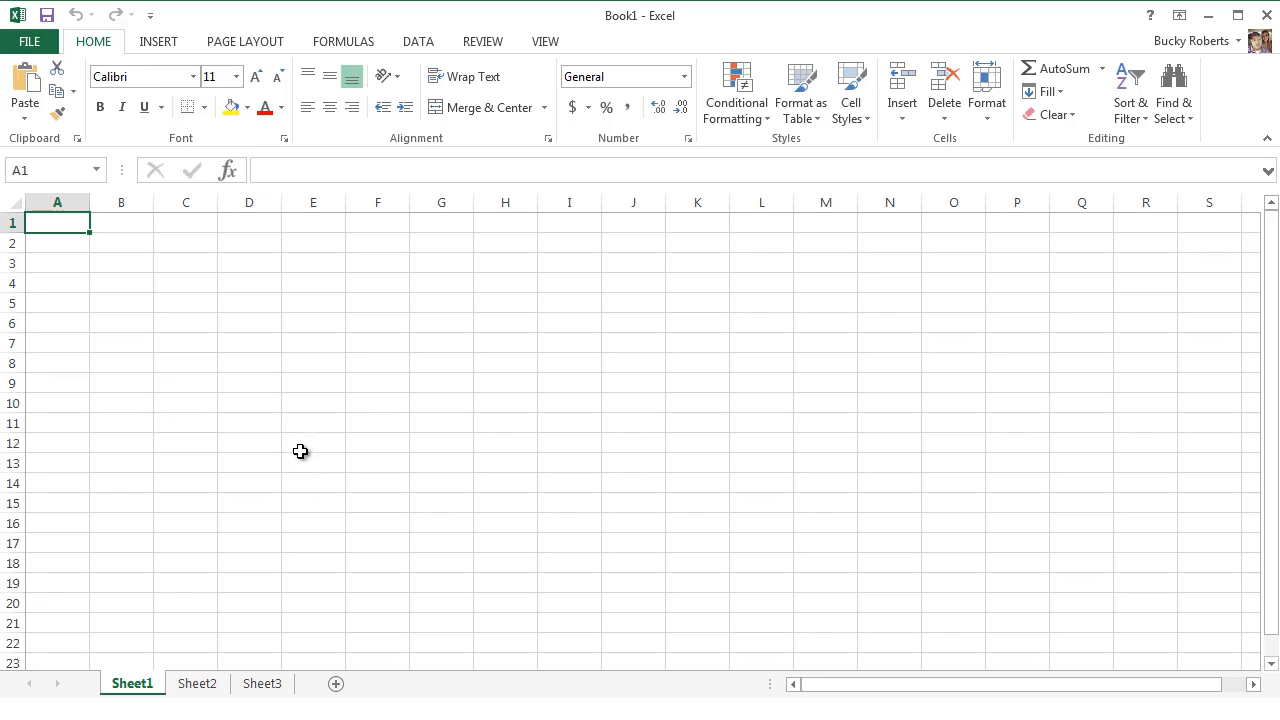
mouse_move(302, 468)
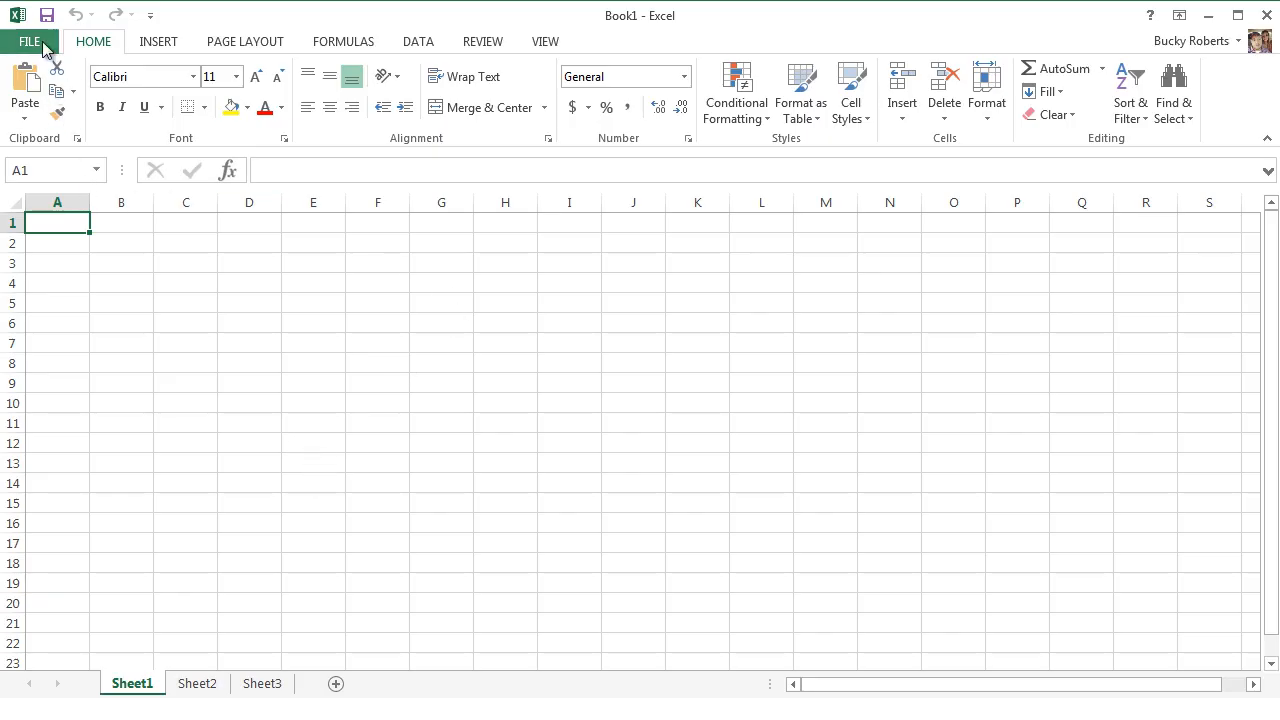
Go to the File backstage New page to start another workbook
left_click(29, 41)
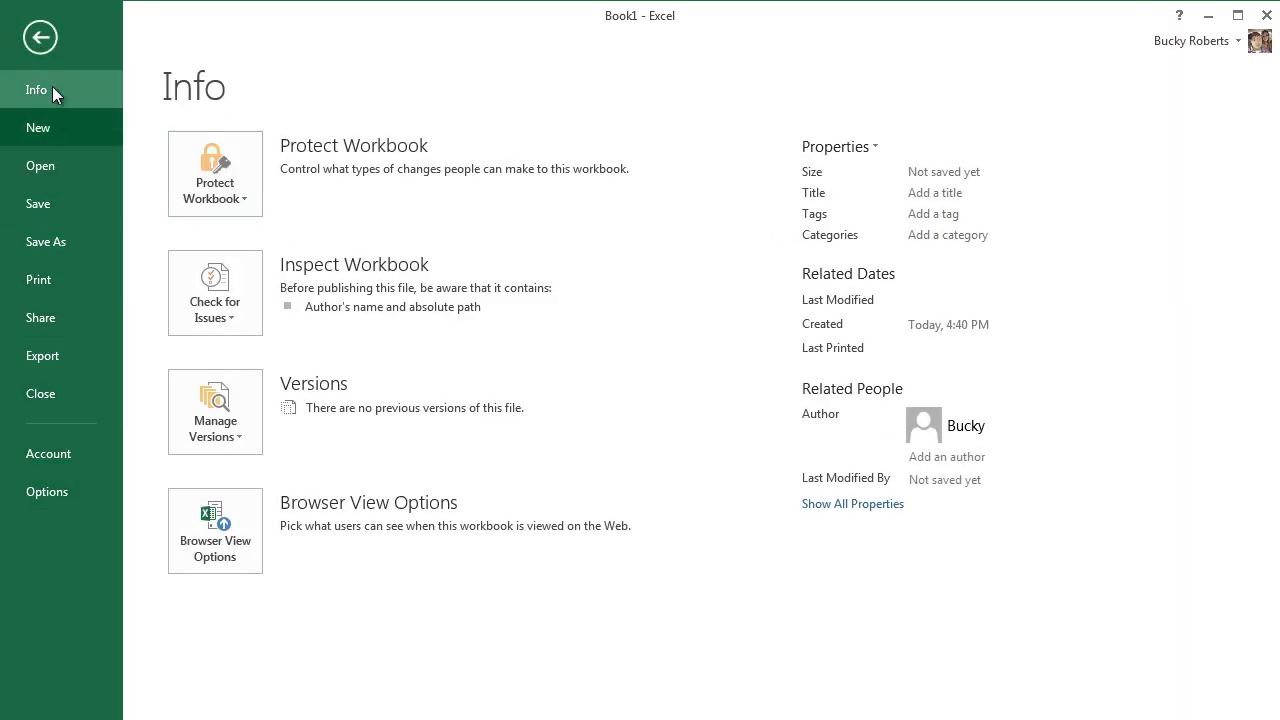
left_click(38, 127)
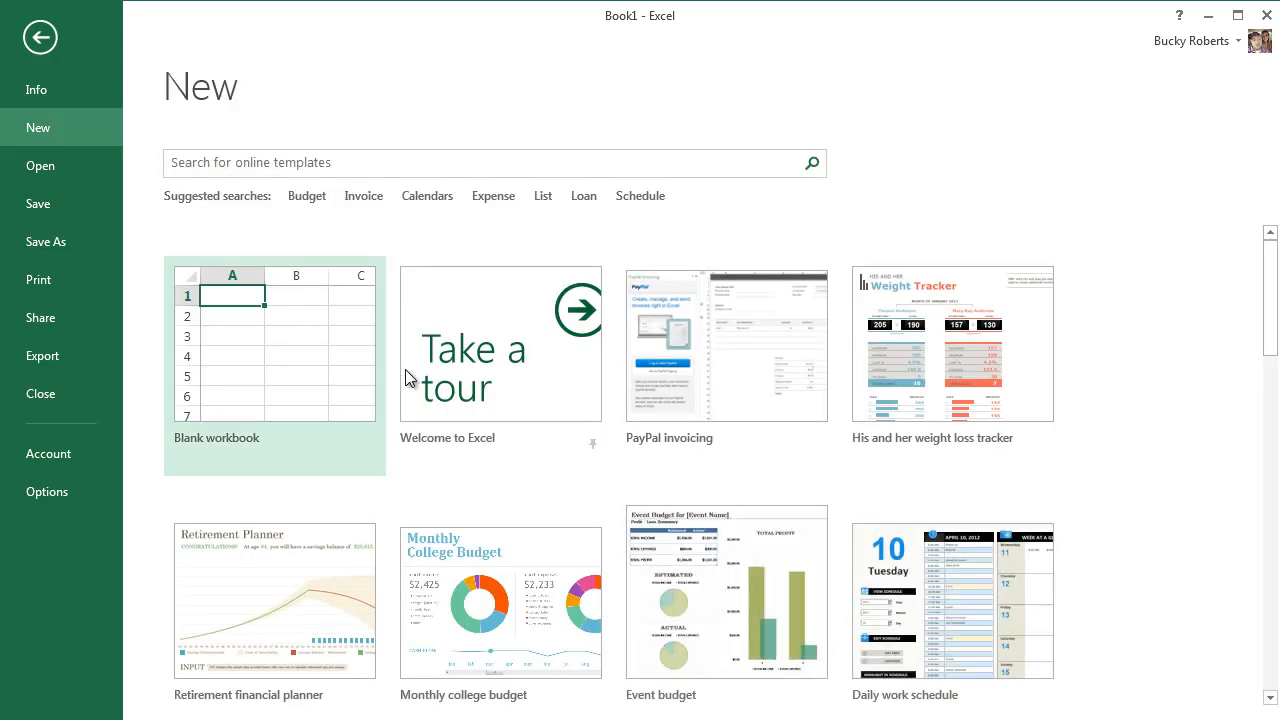
mouse_move(255, 377)
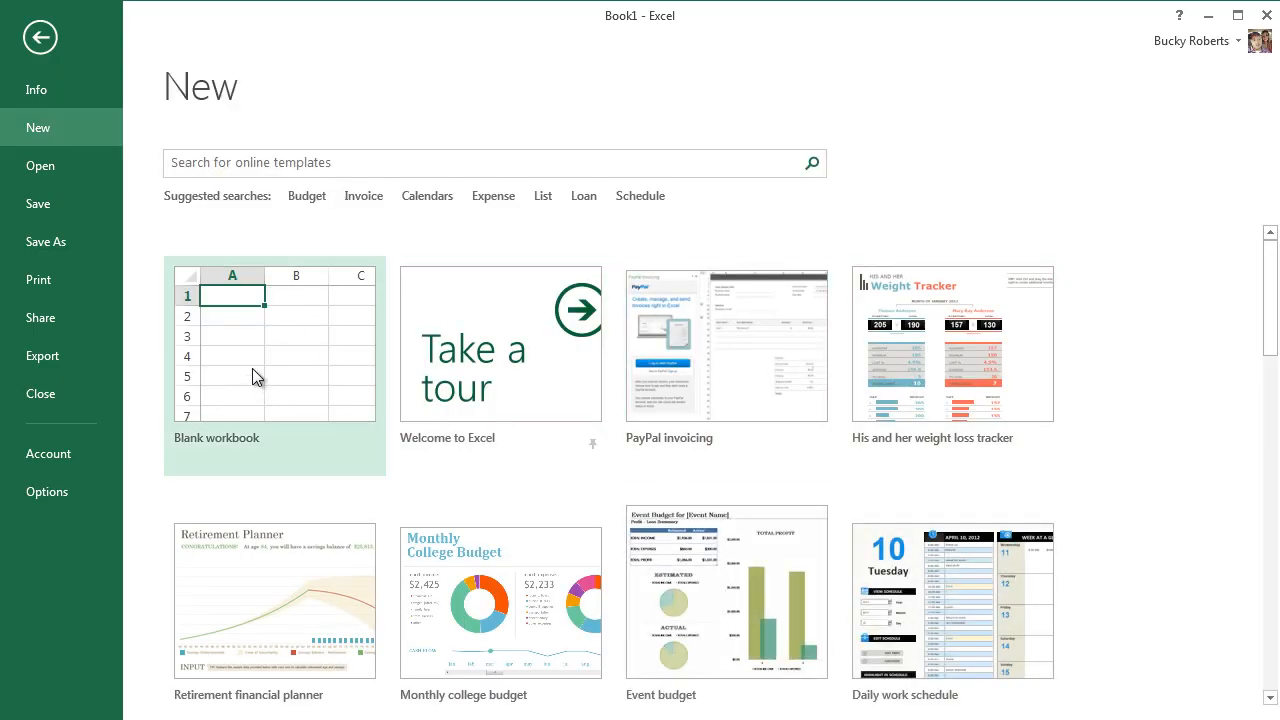
mouse_move(1145, 371)
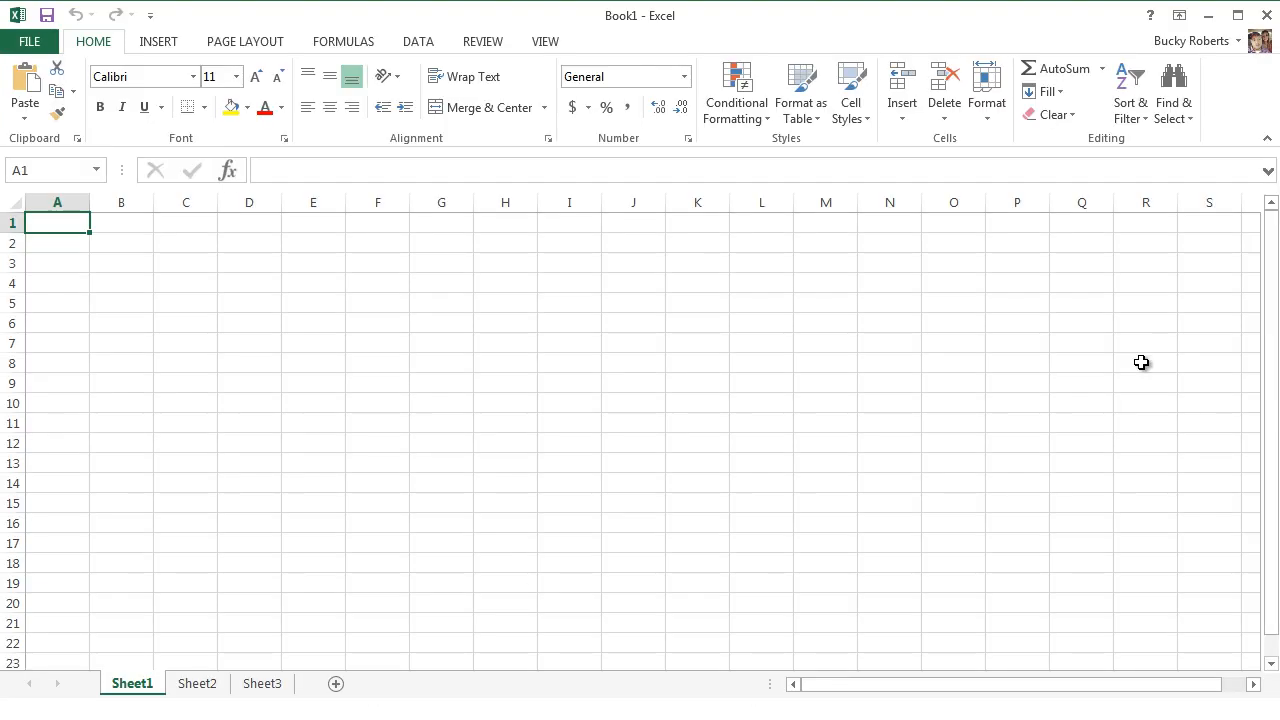
mouse_move(617, 476)
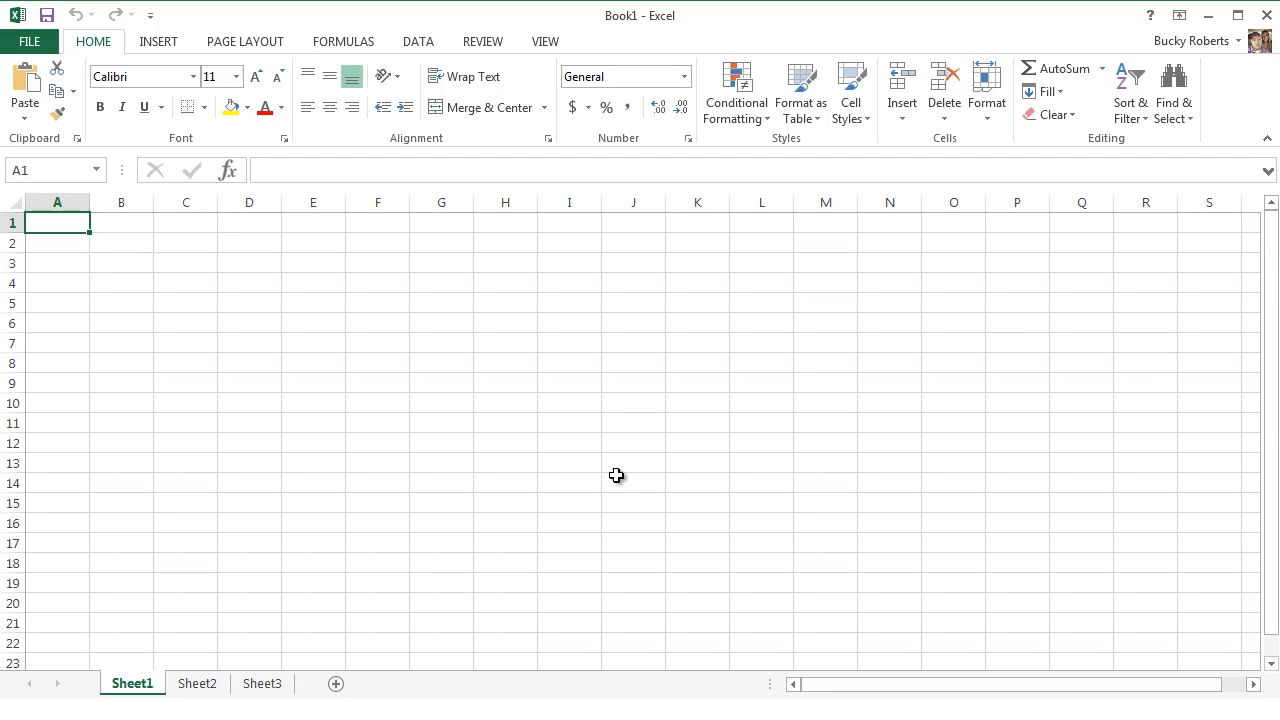
mouse_move(616, 425)
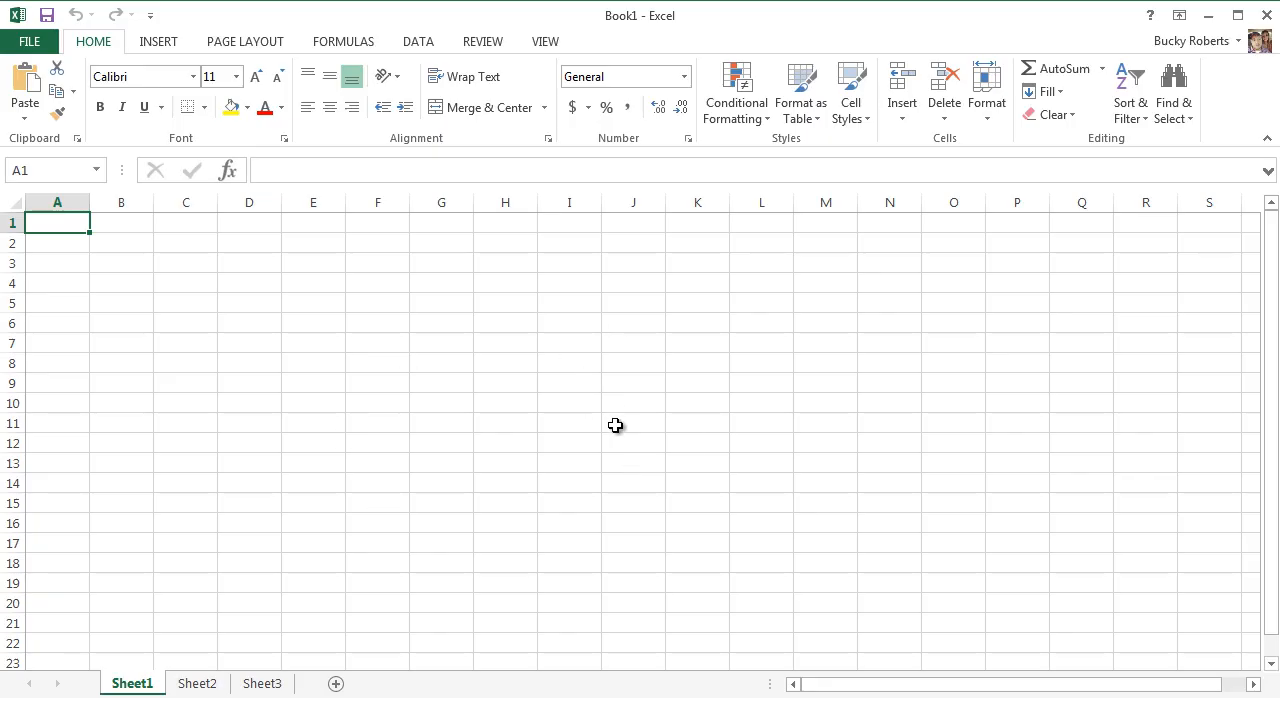
mouse_move(370, 306)
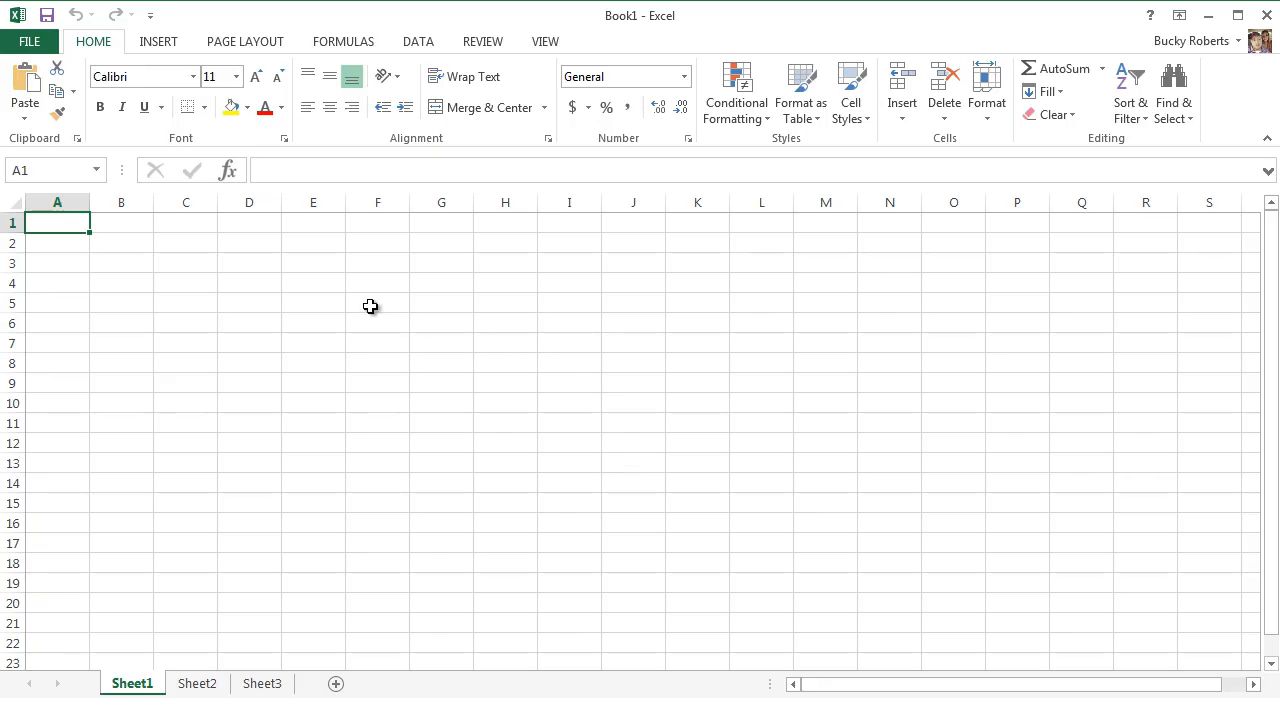
mouse_move(343, 41)
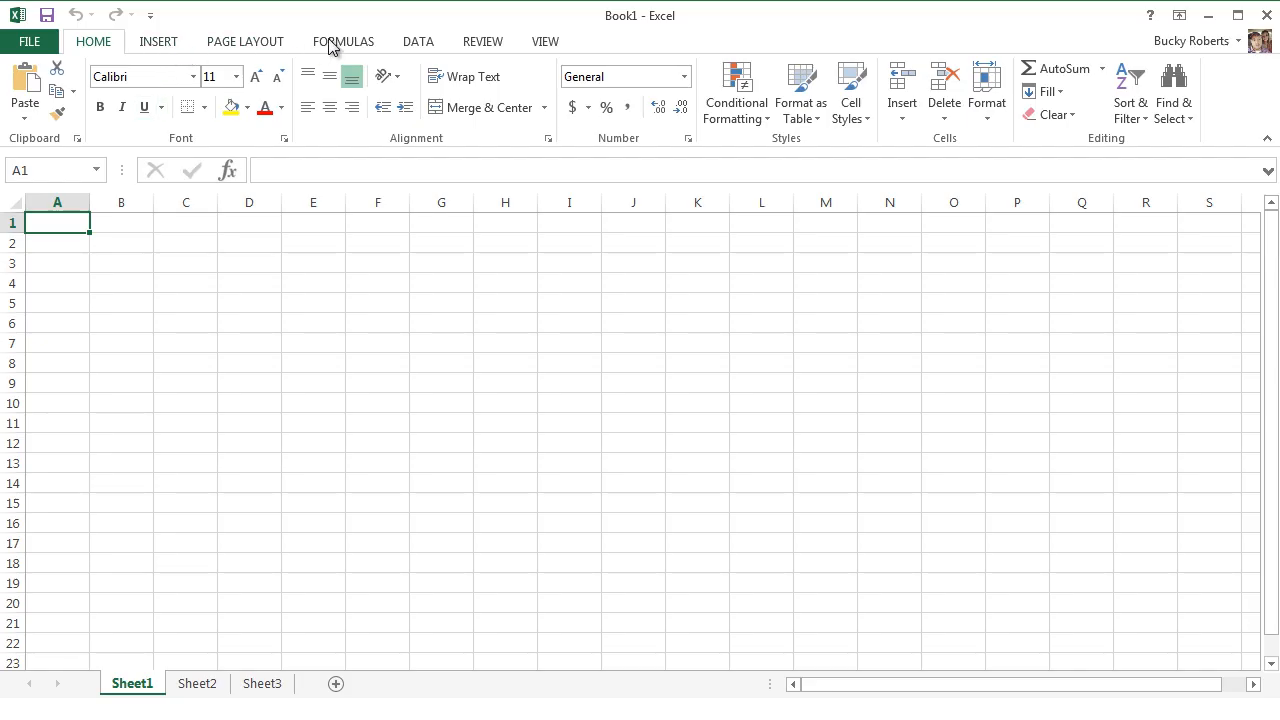
mouse_move(768, 393)
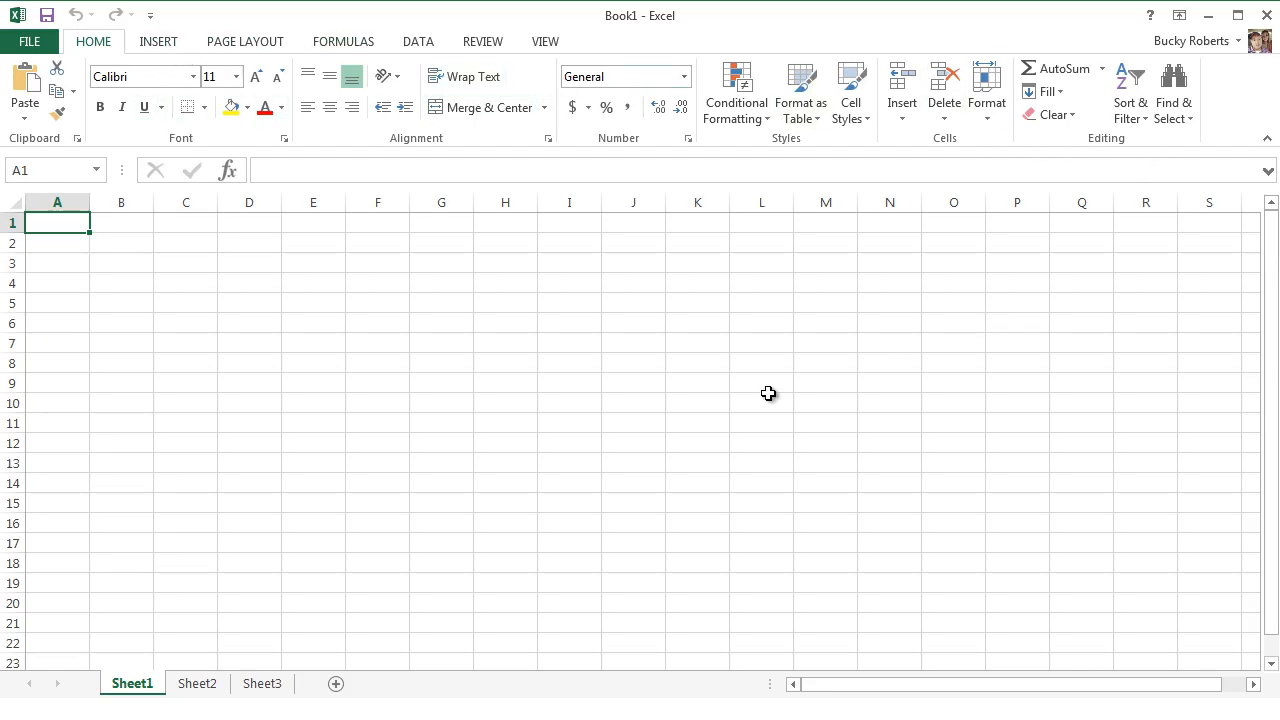
mouse_move(738, 495)
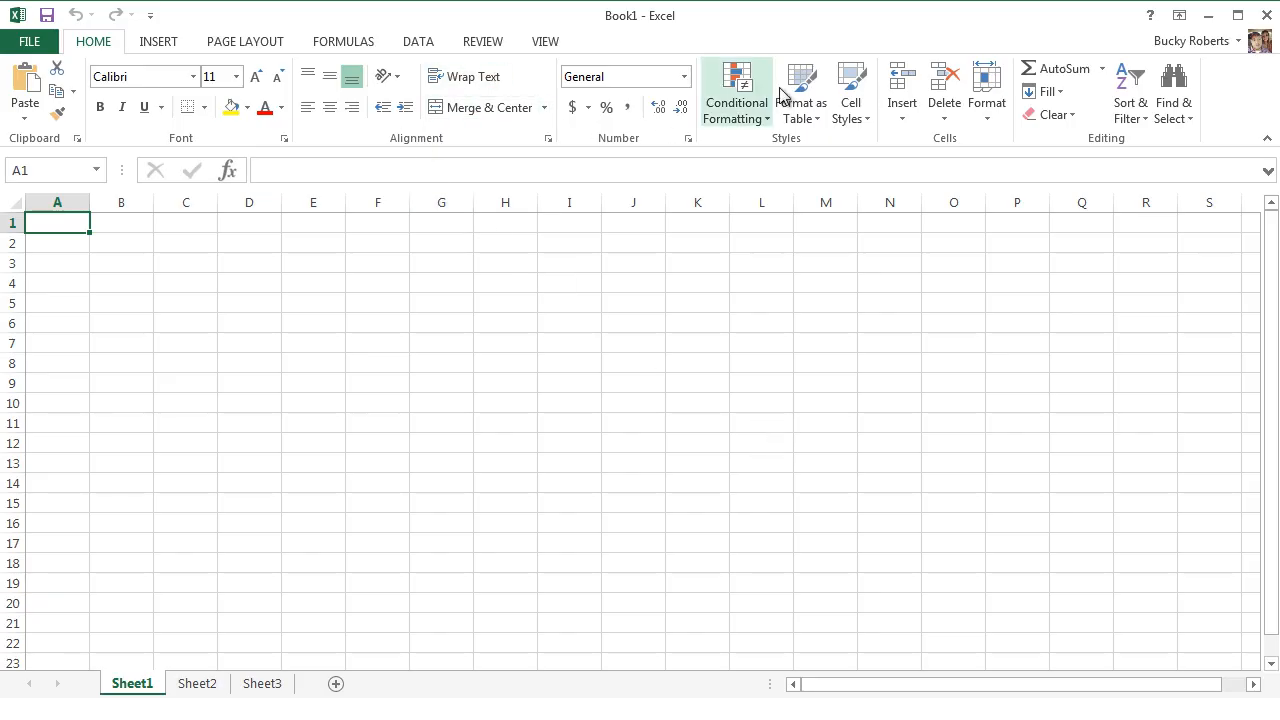
mouse_move(424, 472)
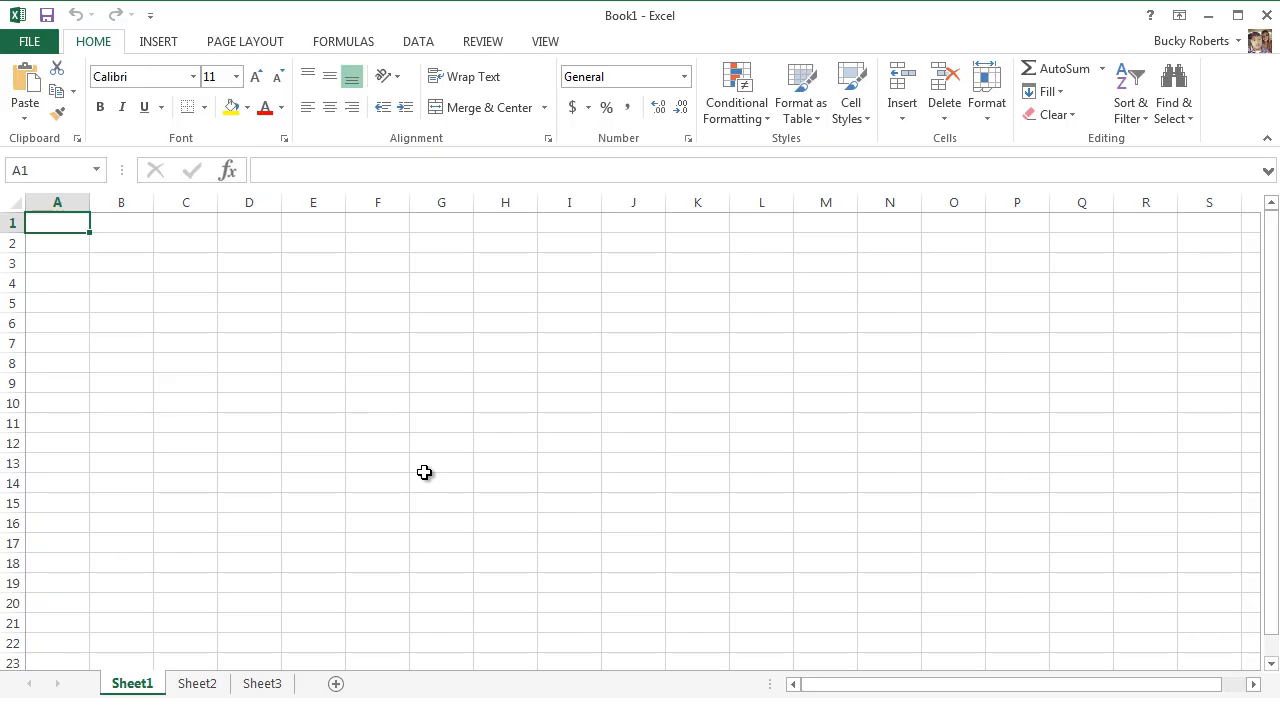
mouse_move(382, 402)
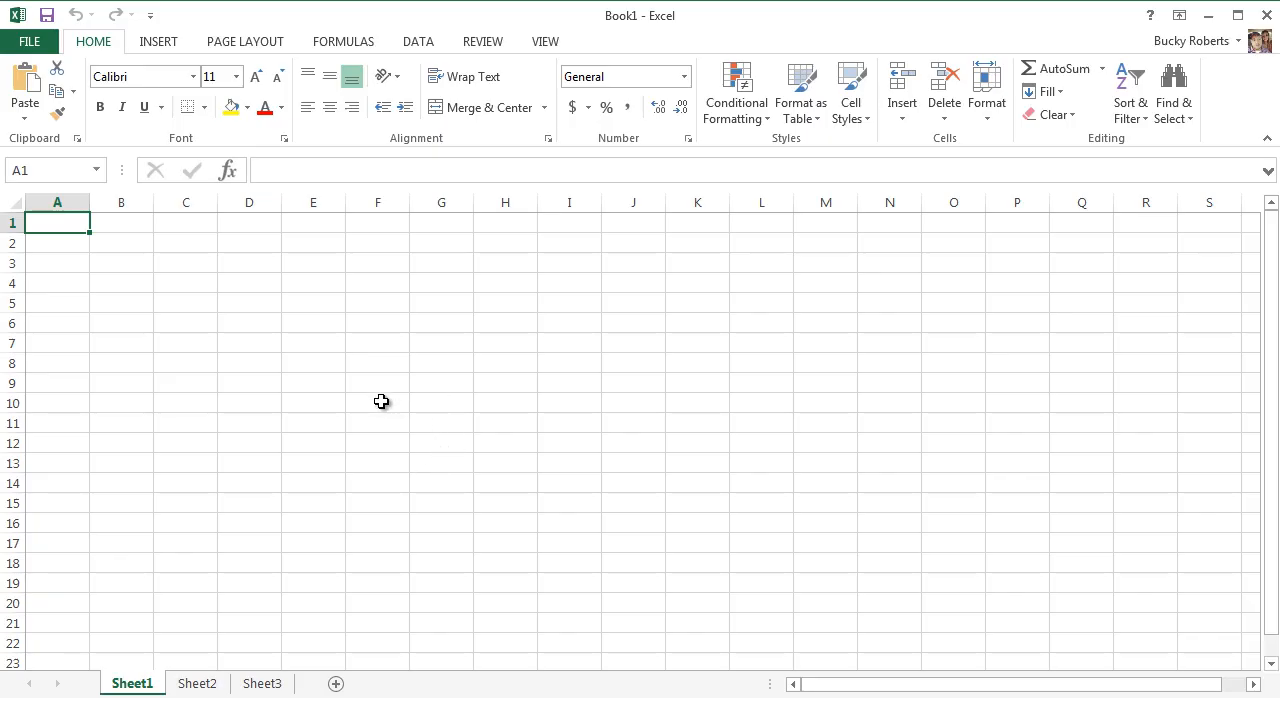
mouse_move(503, 268)
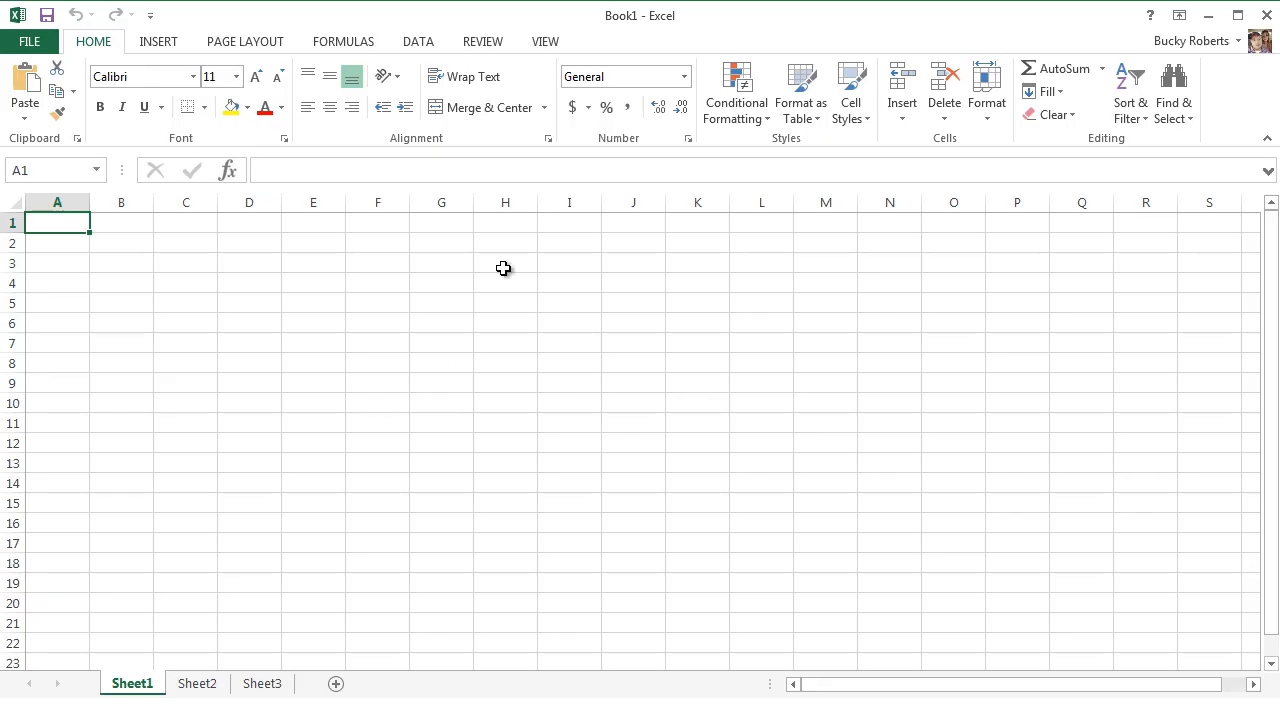
mouse_move(563, 431)
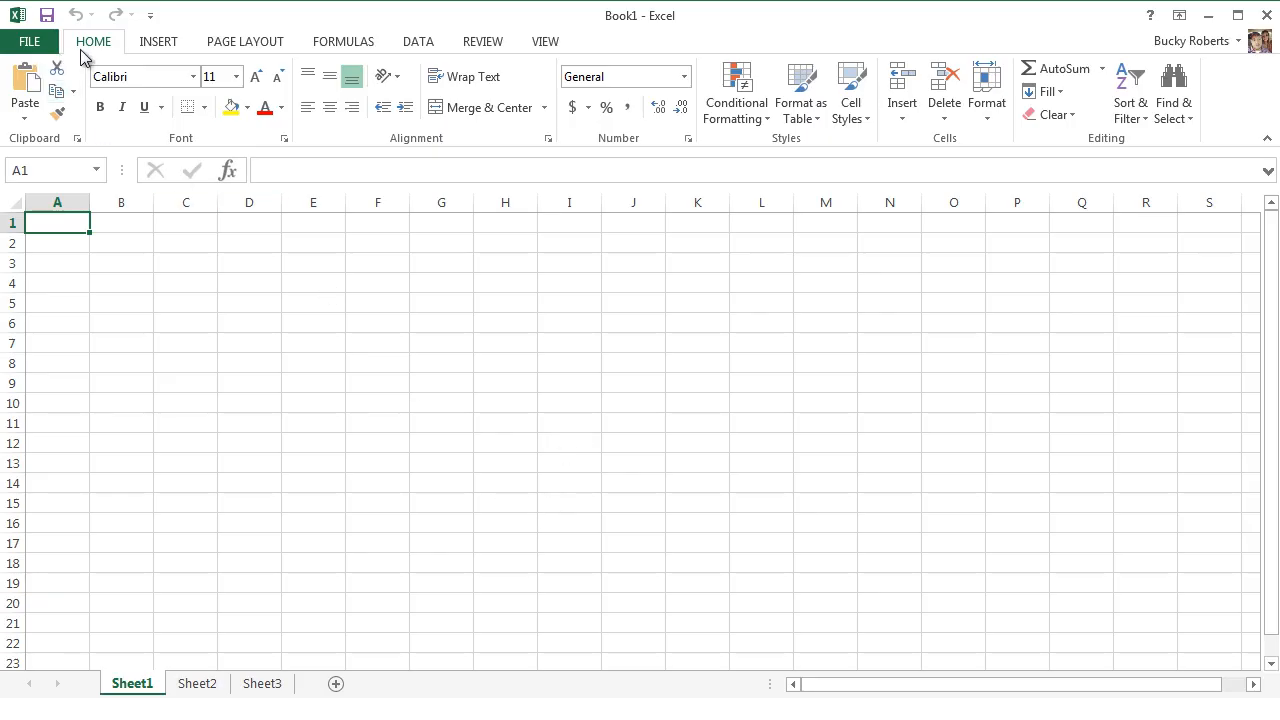
mouse_move(217, 60)
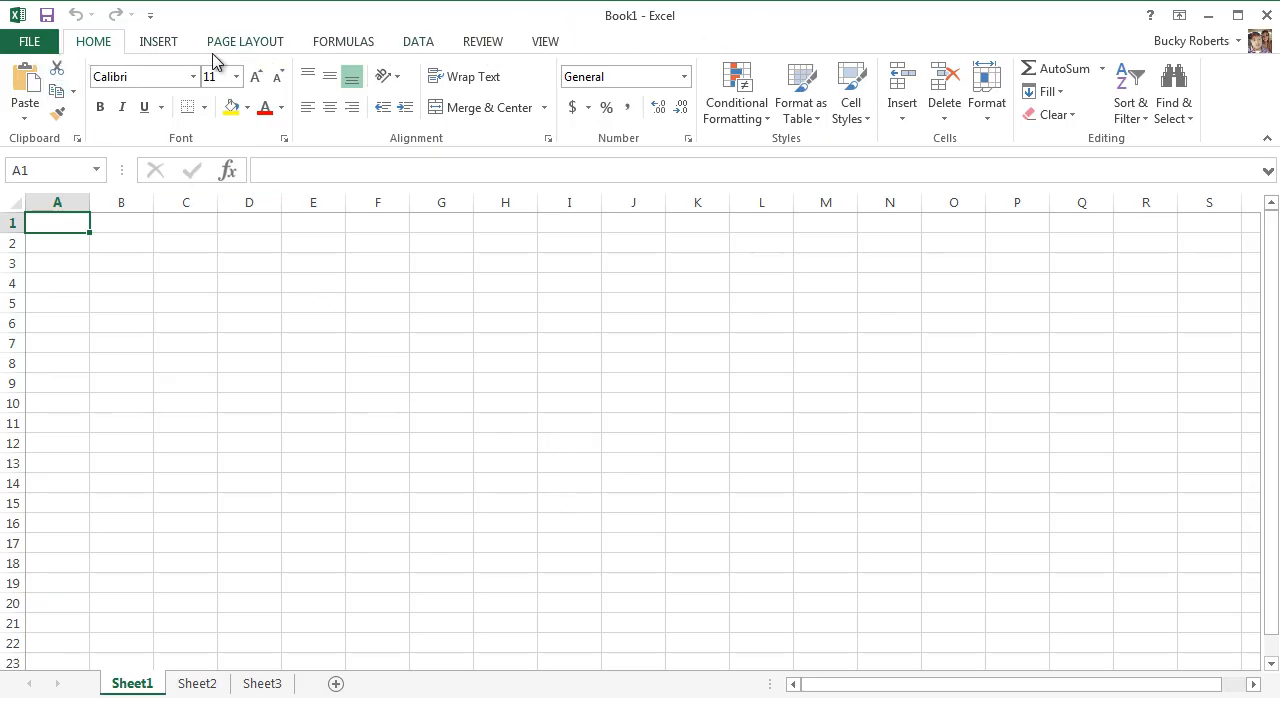
left_click(245, 41)
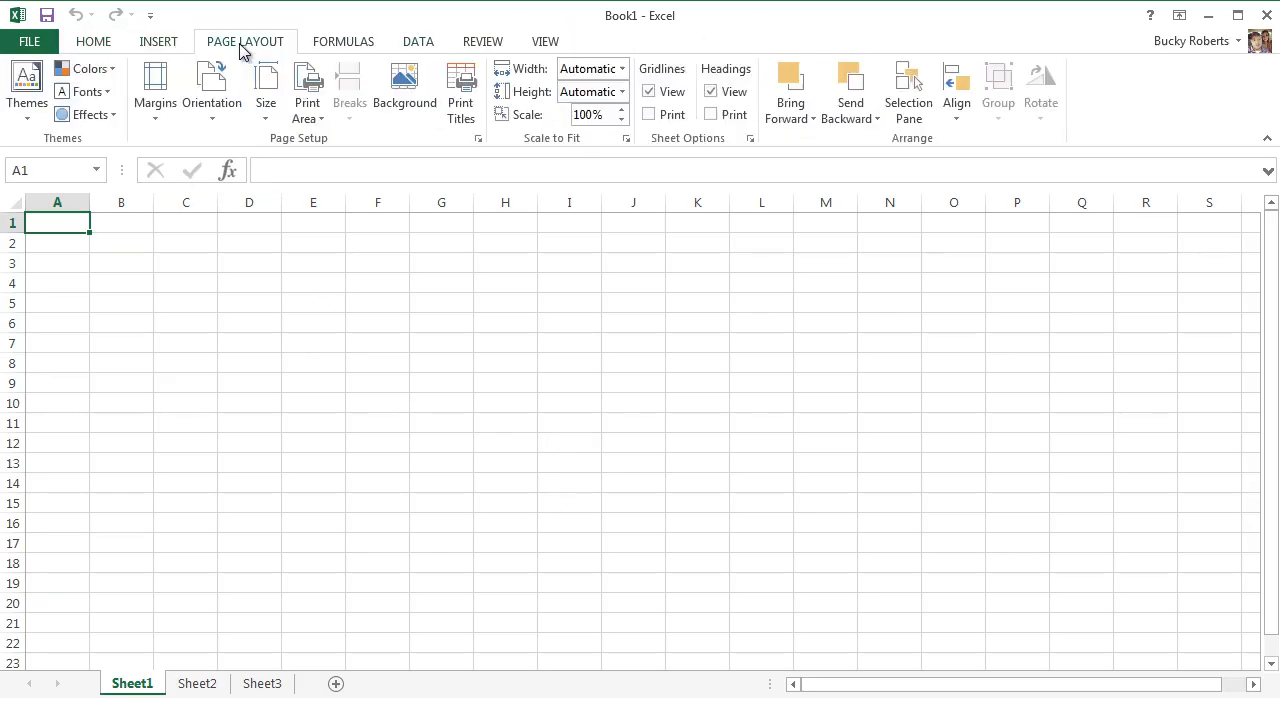
left_click(418, 41)
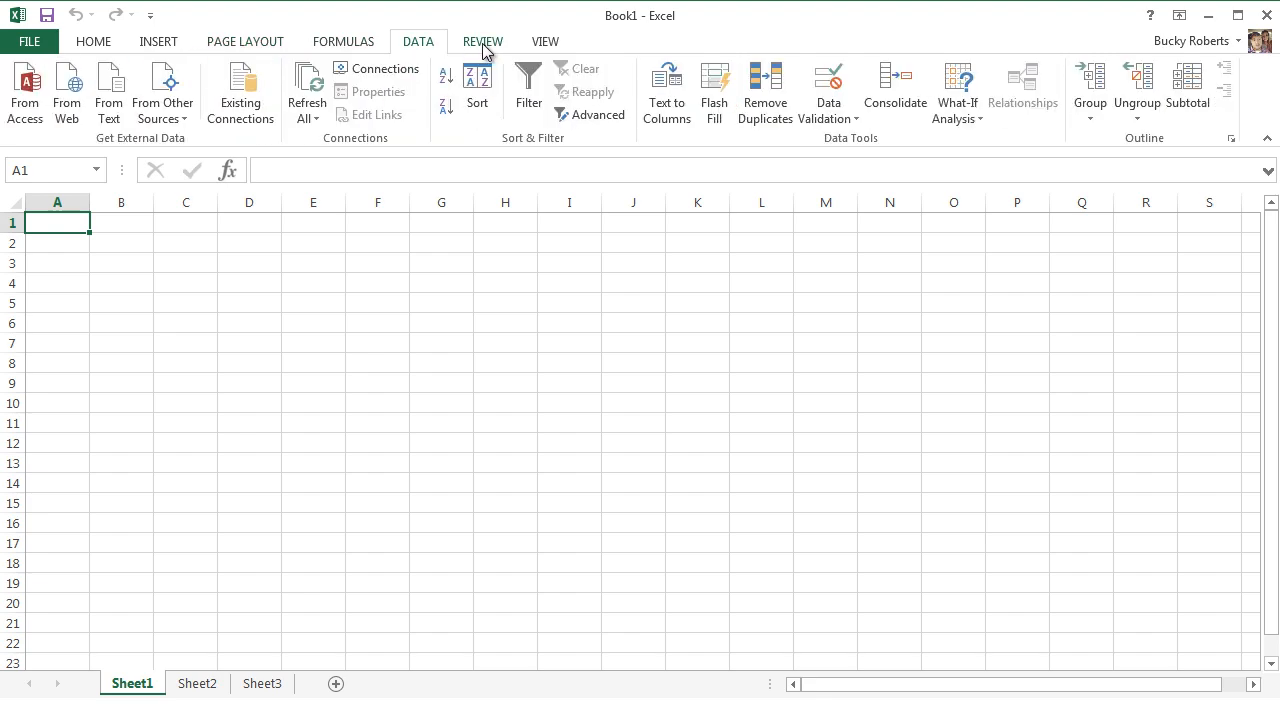
left_click(93, 41)
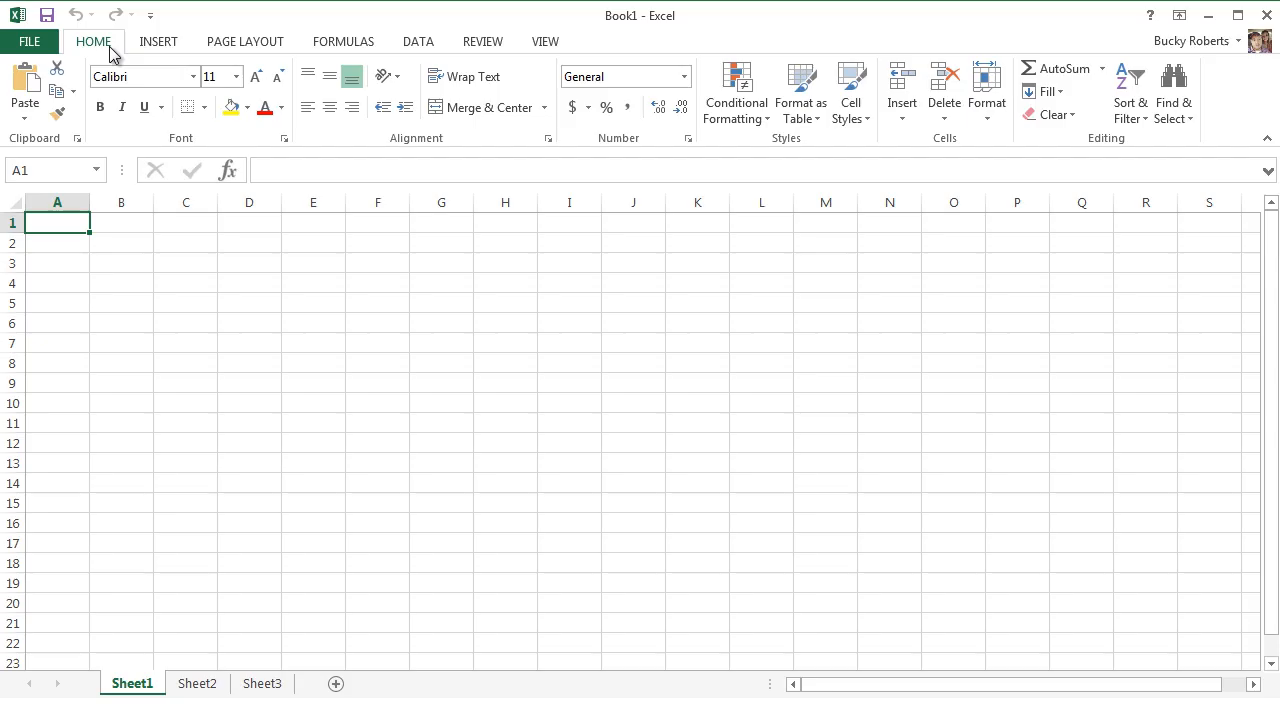
left_click(158, 41)
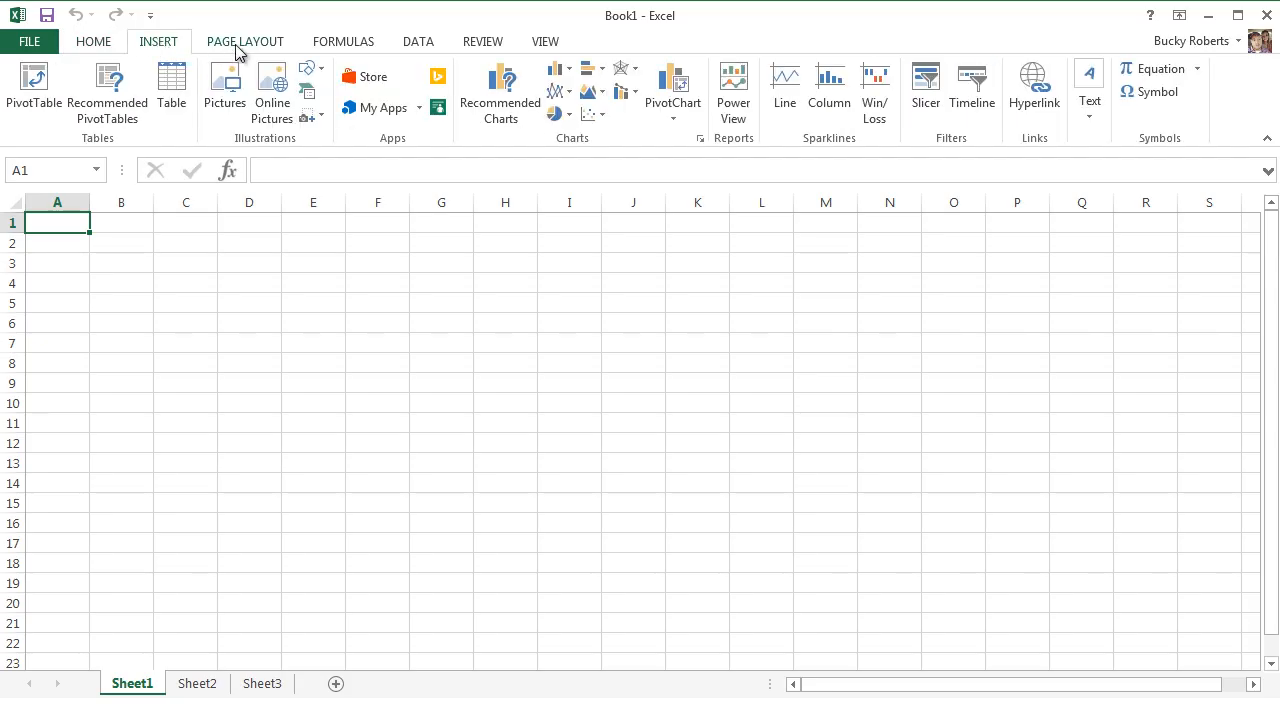
left_click(417, 41)
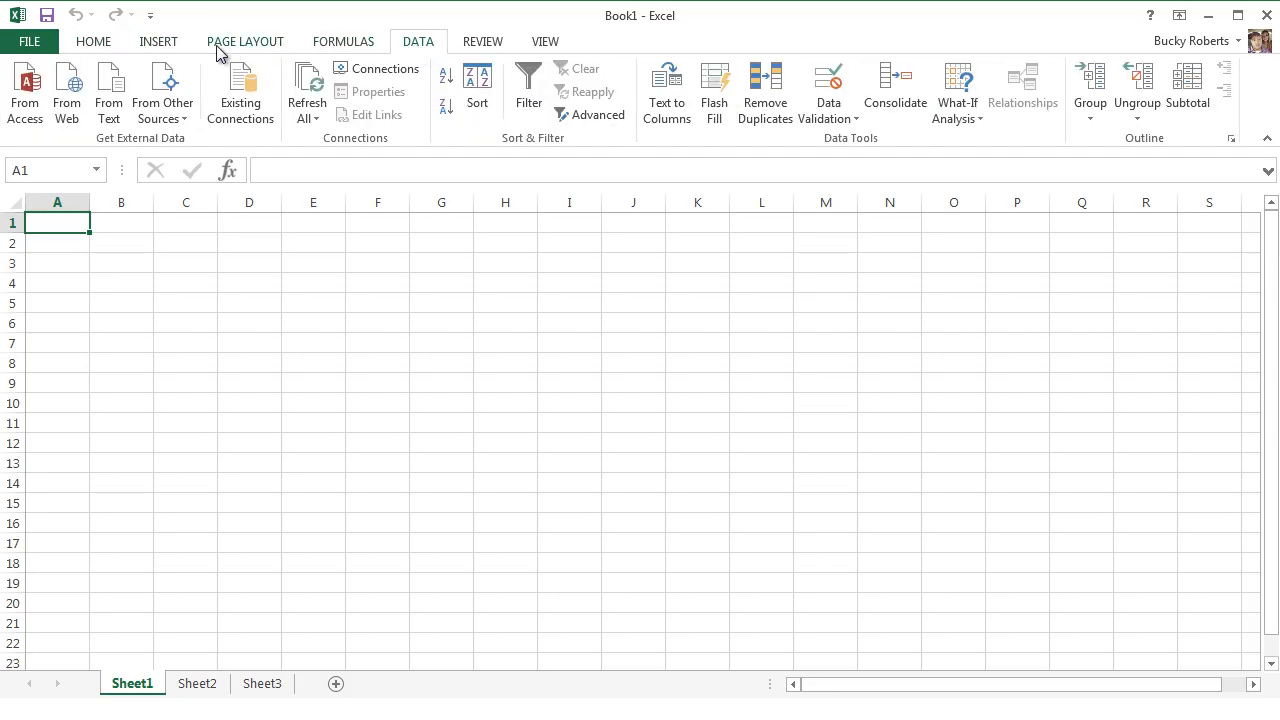
left_click(93, 41)
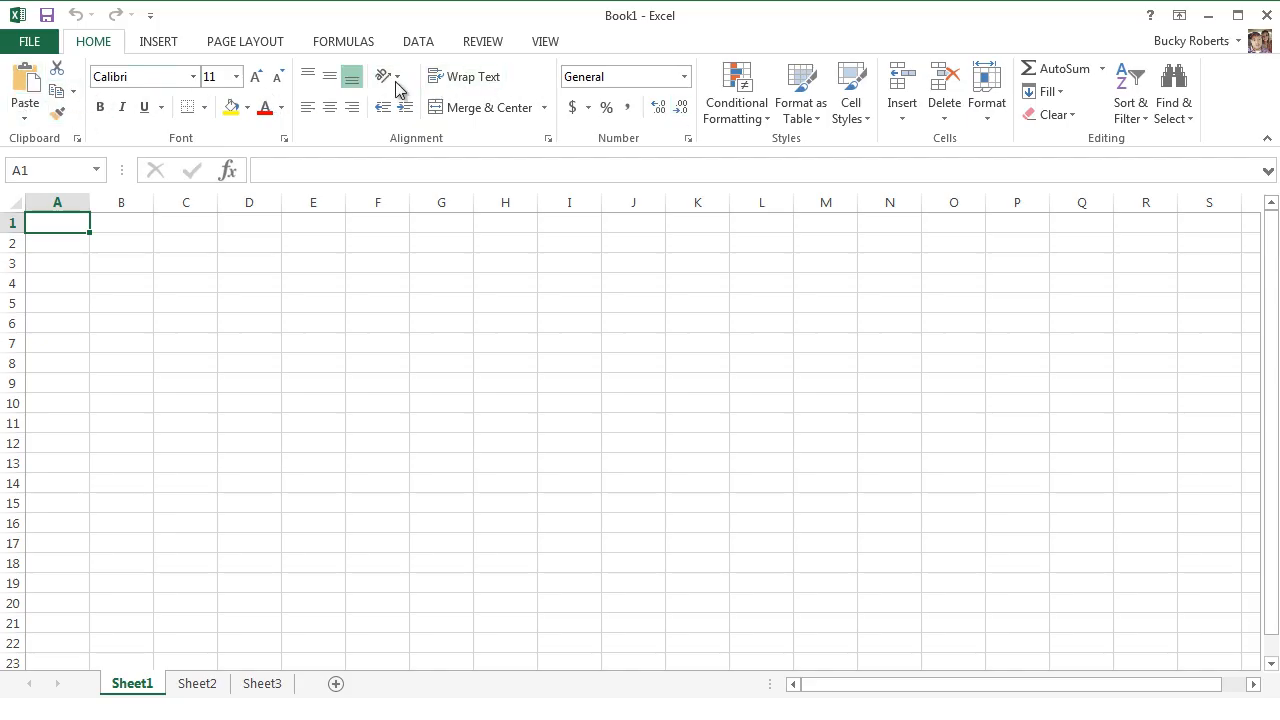
left_click(245, 41)
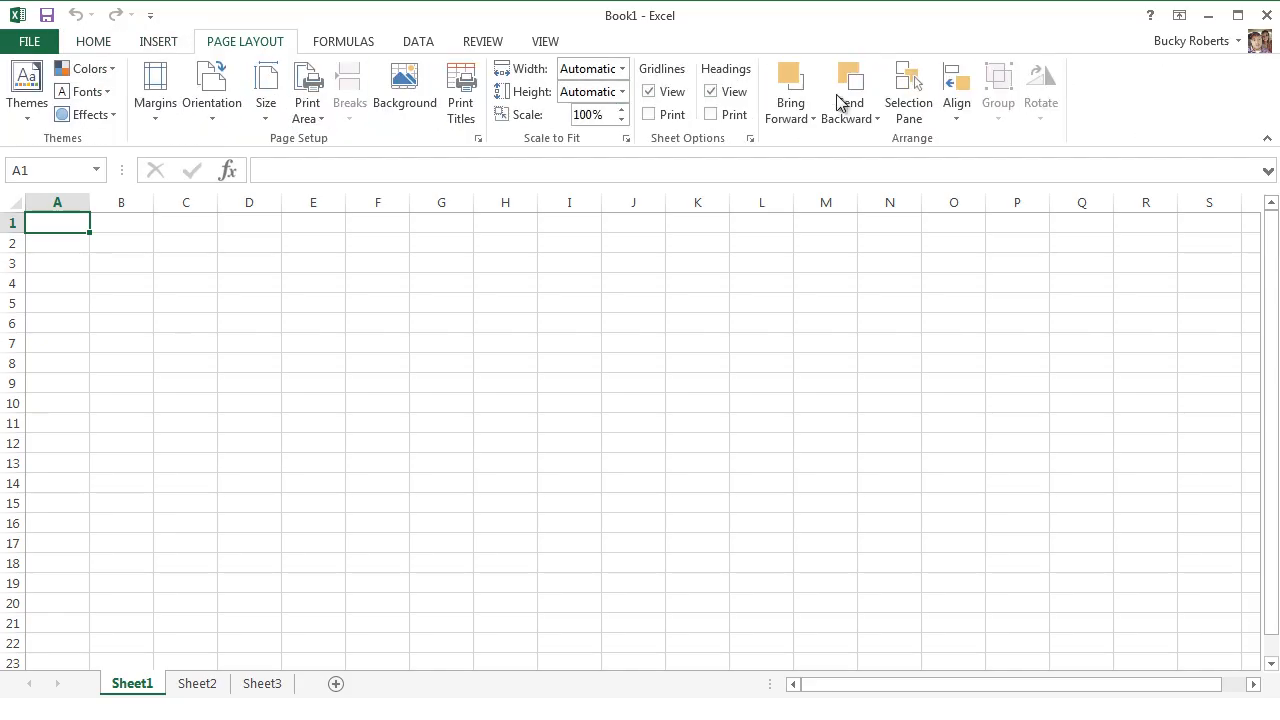
left_click(93, 41)
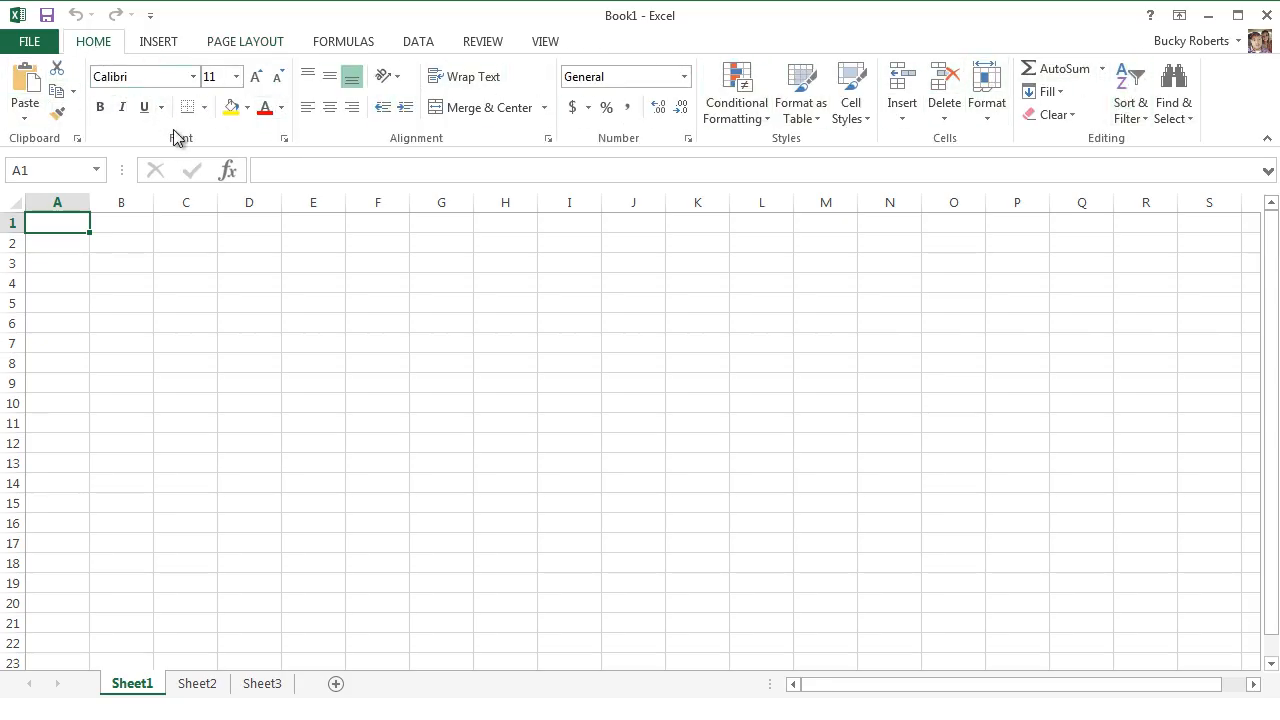
mouse_move(413, 376)
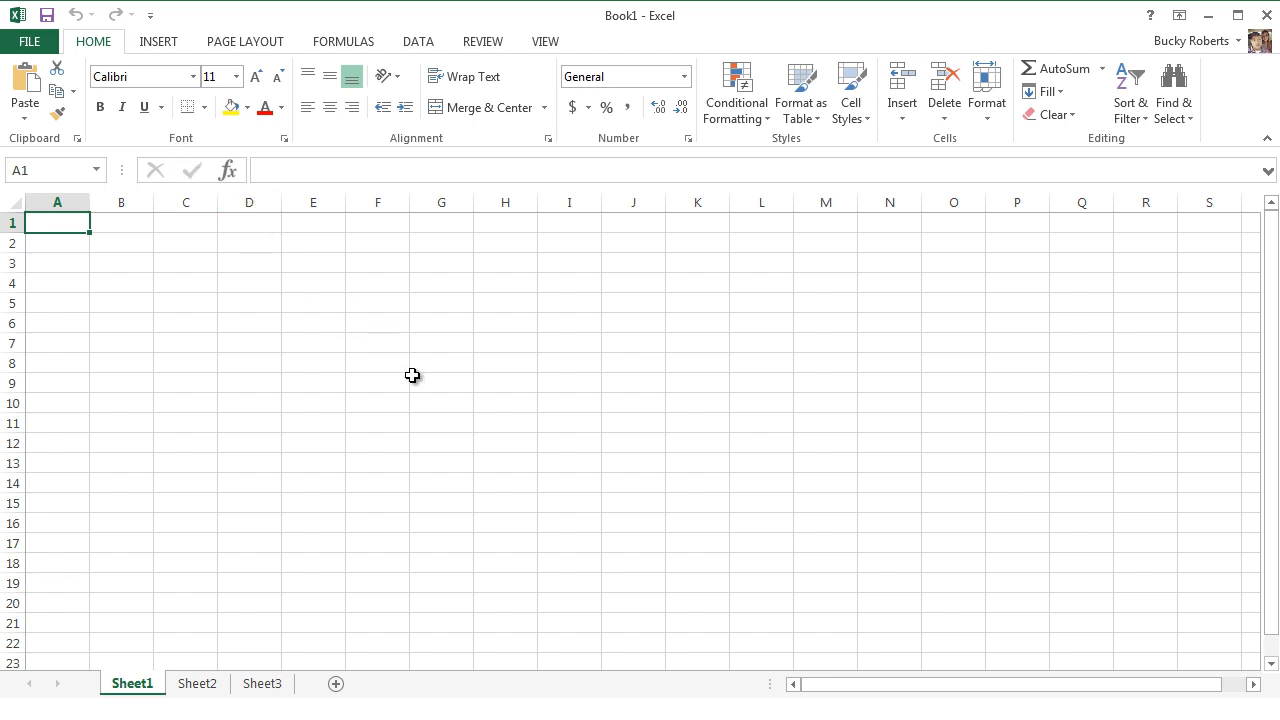
mouse_move(253, 130)
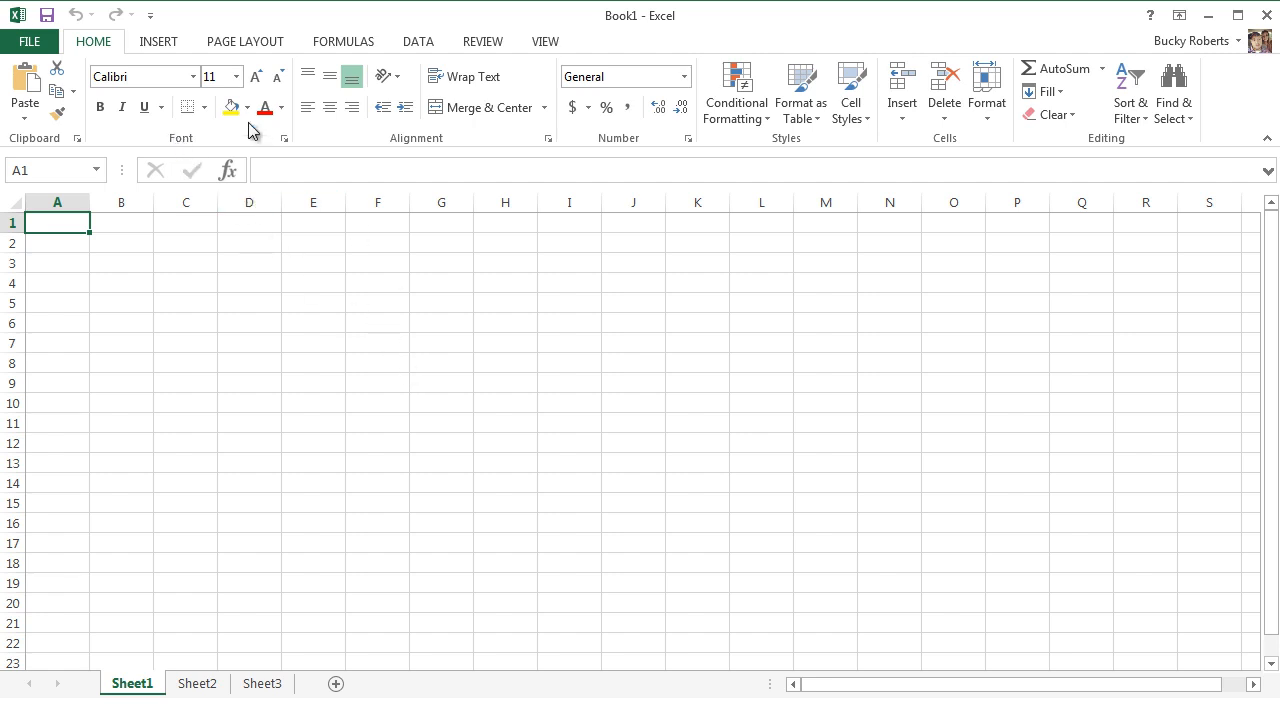
mouse_move(1073, 140)
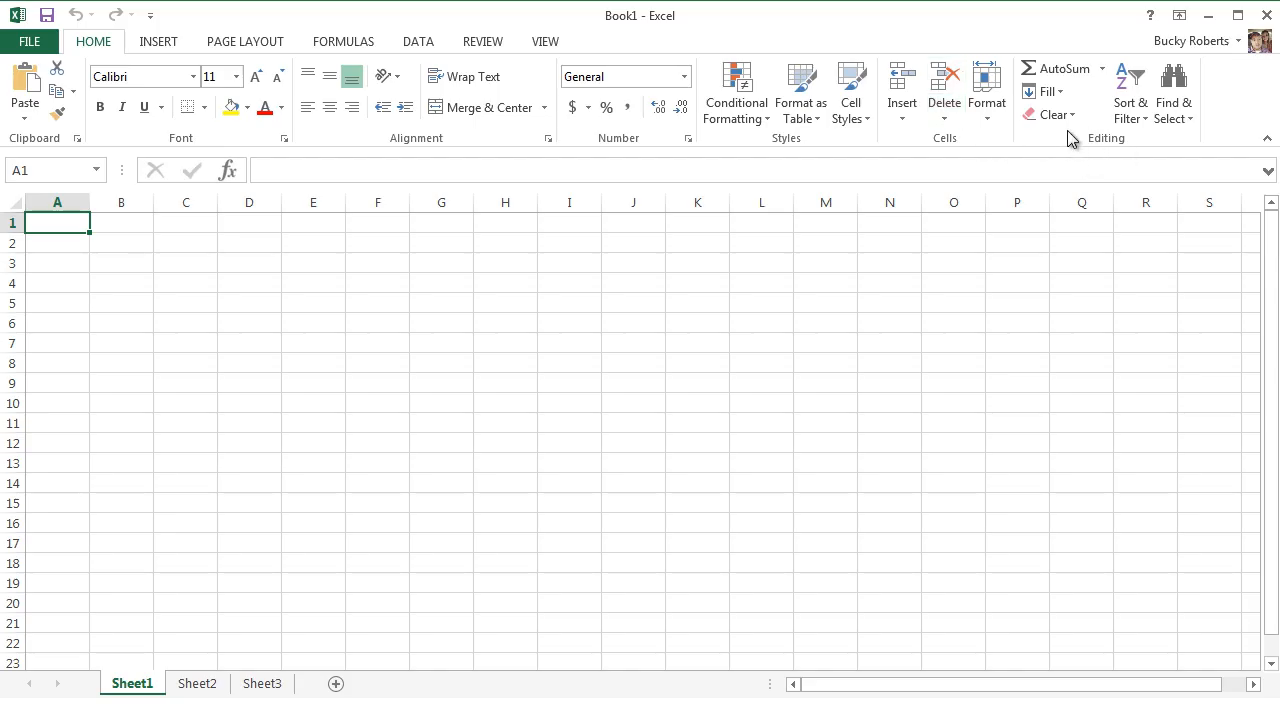
mouse_move(550, 400)
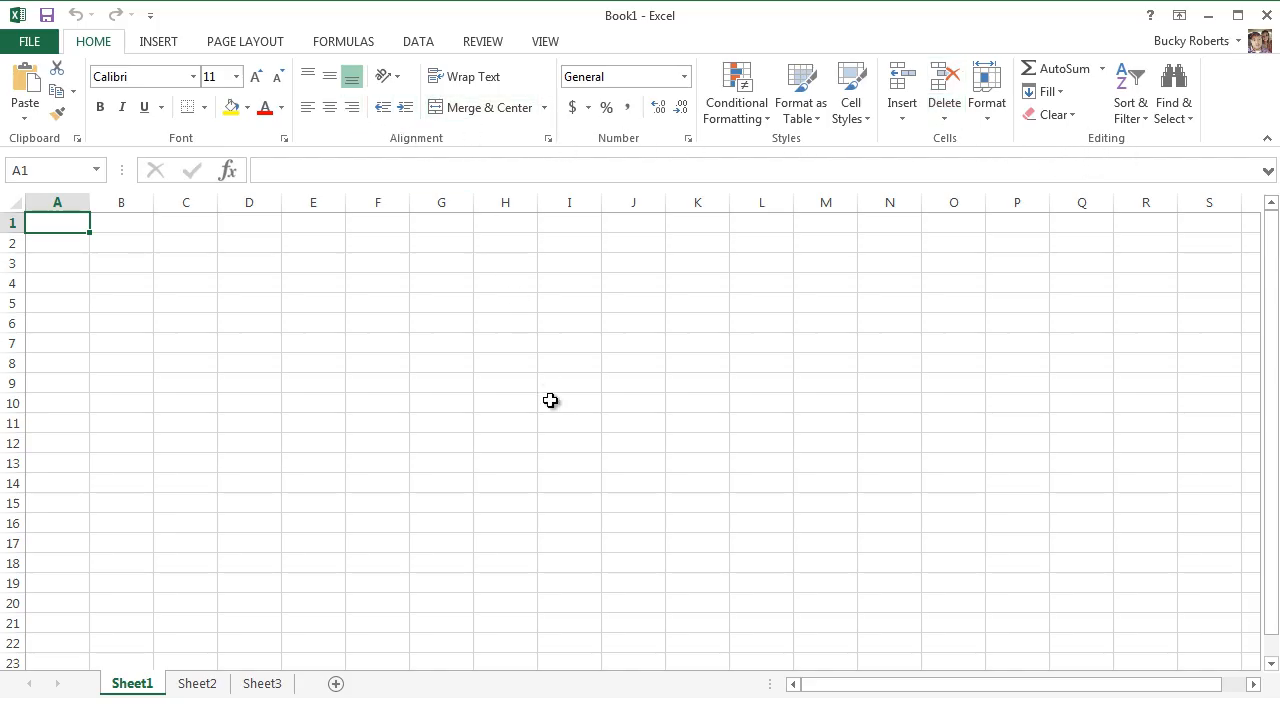
mouse_move(34, 250)
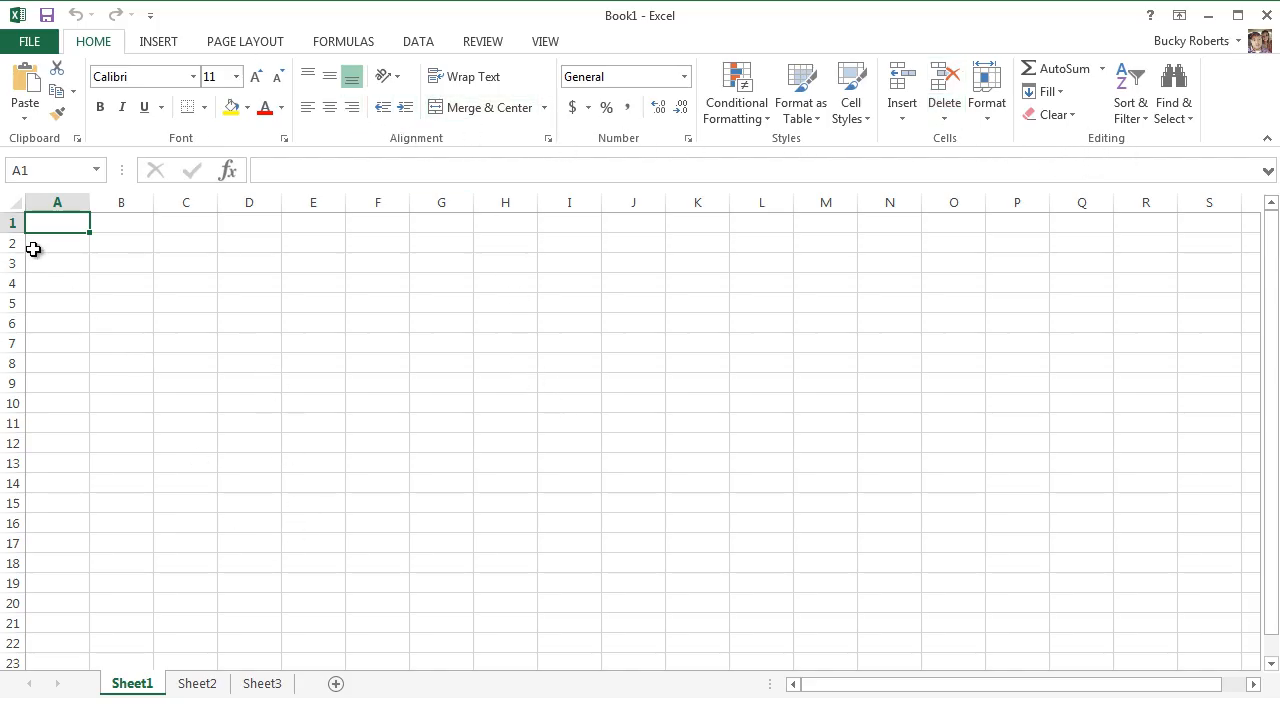
mouse_move(553, 491)
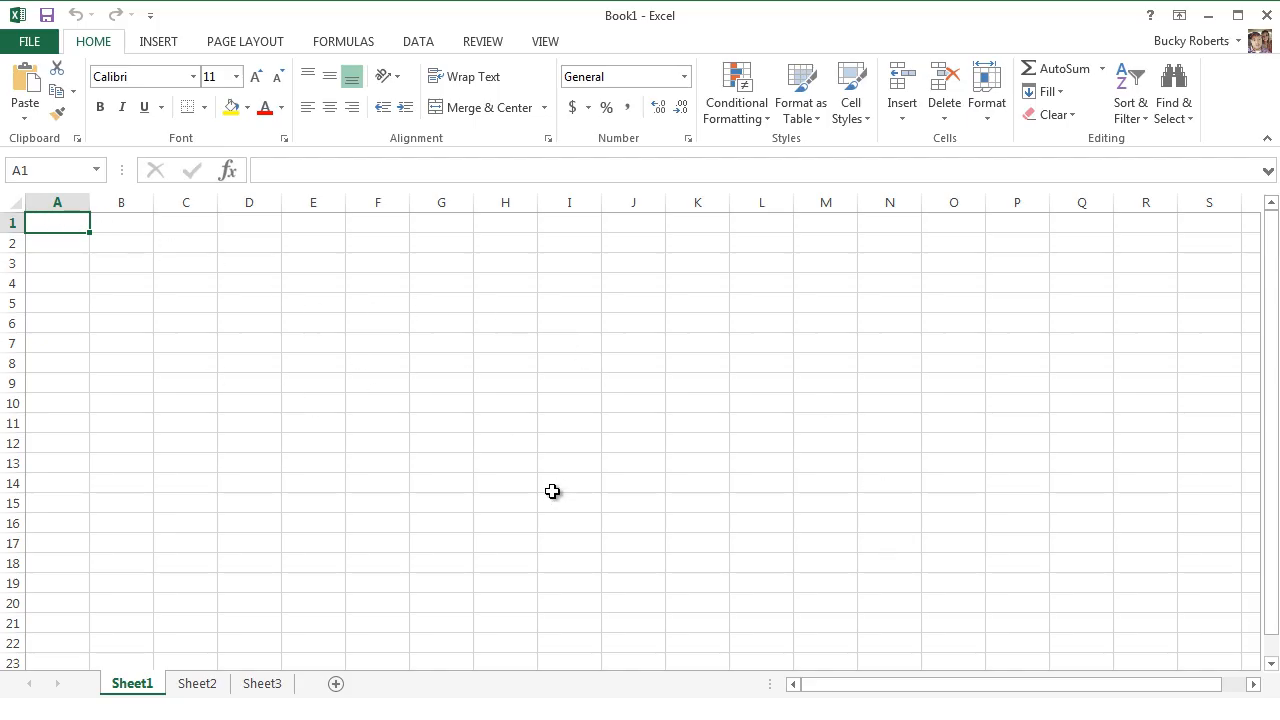
mouse_move(378, 441)
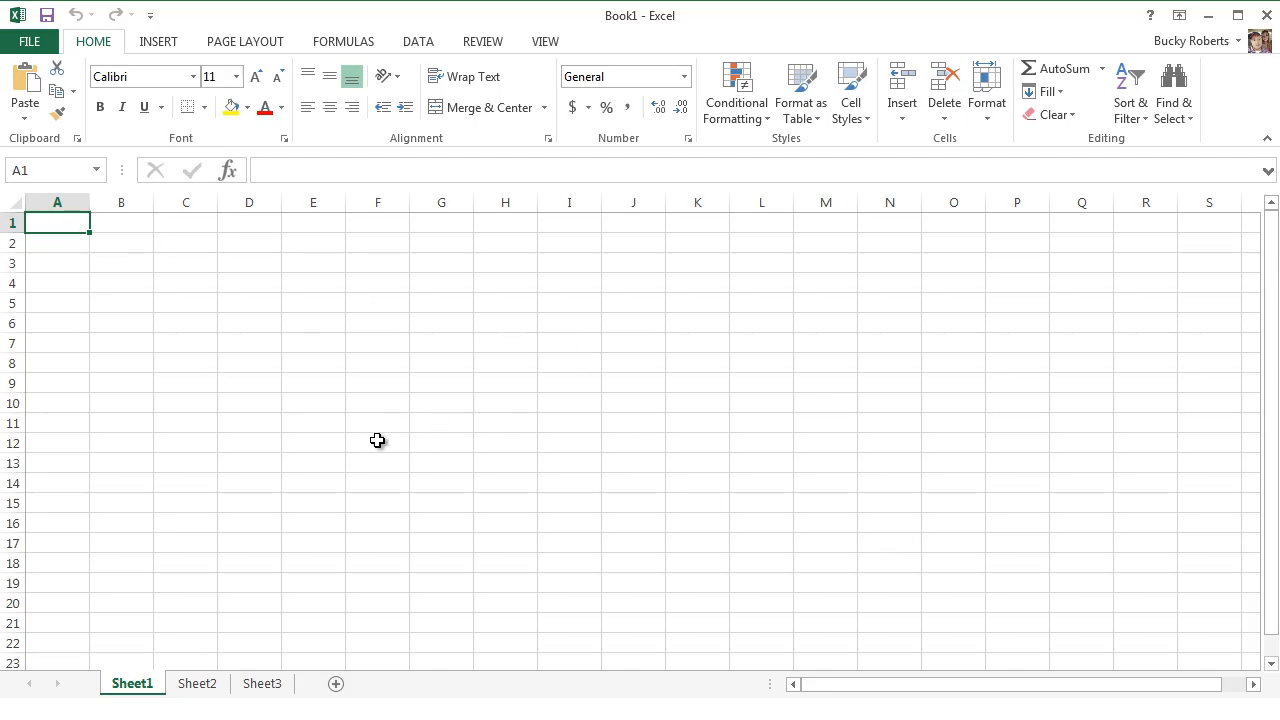
mouse_move(544, 356)
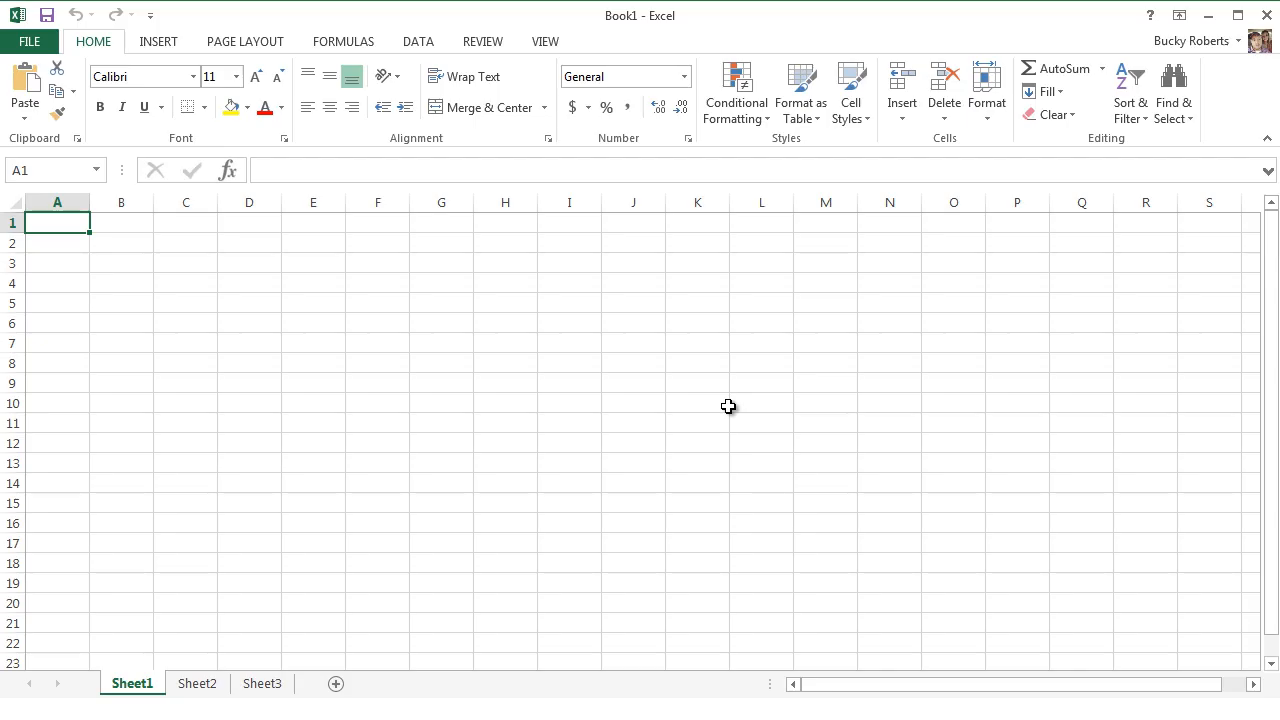
mouse_move(642, 404)
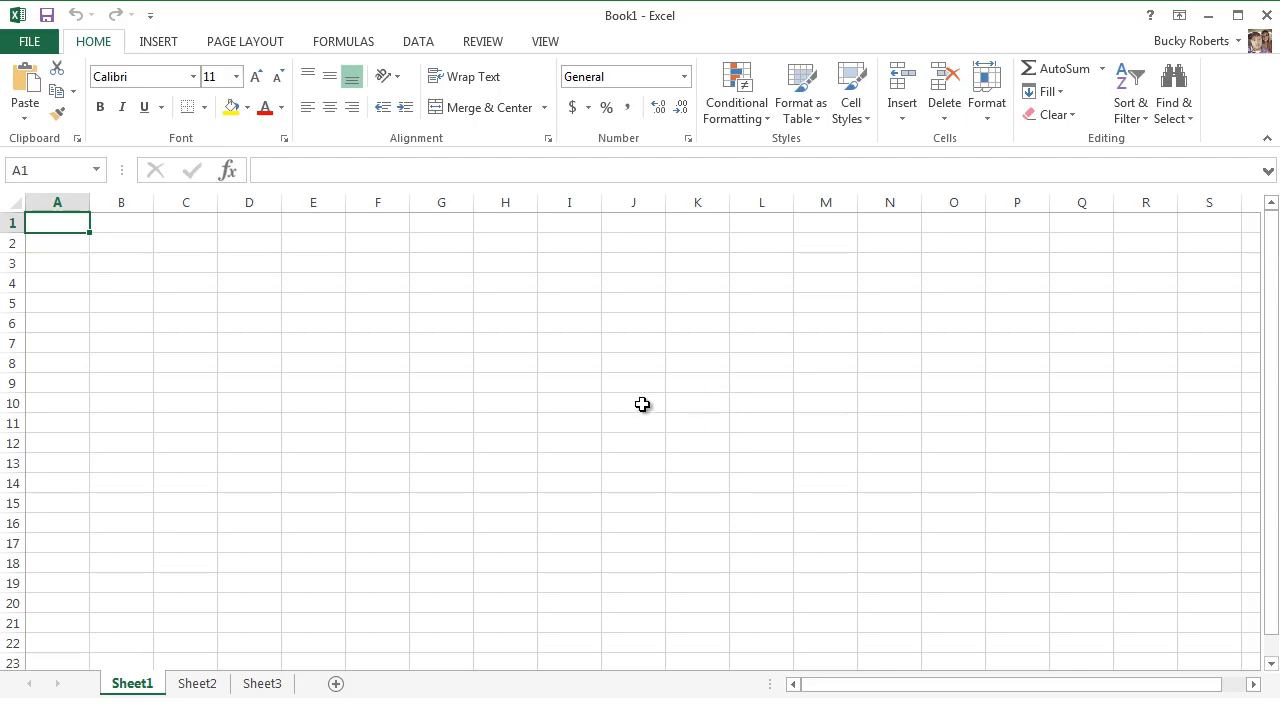
mouse_move(584, 404)
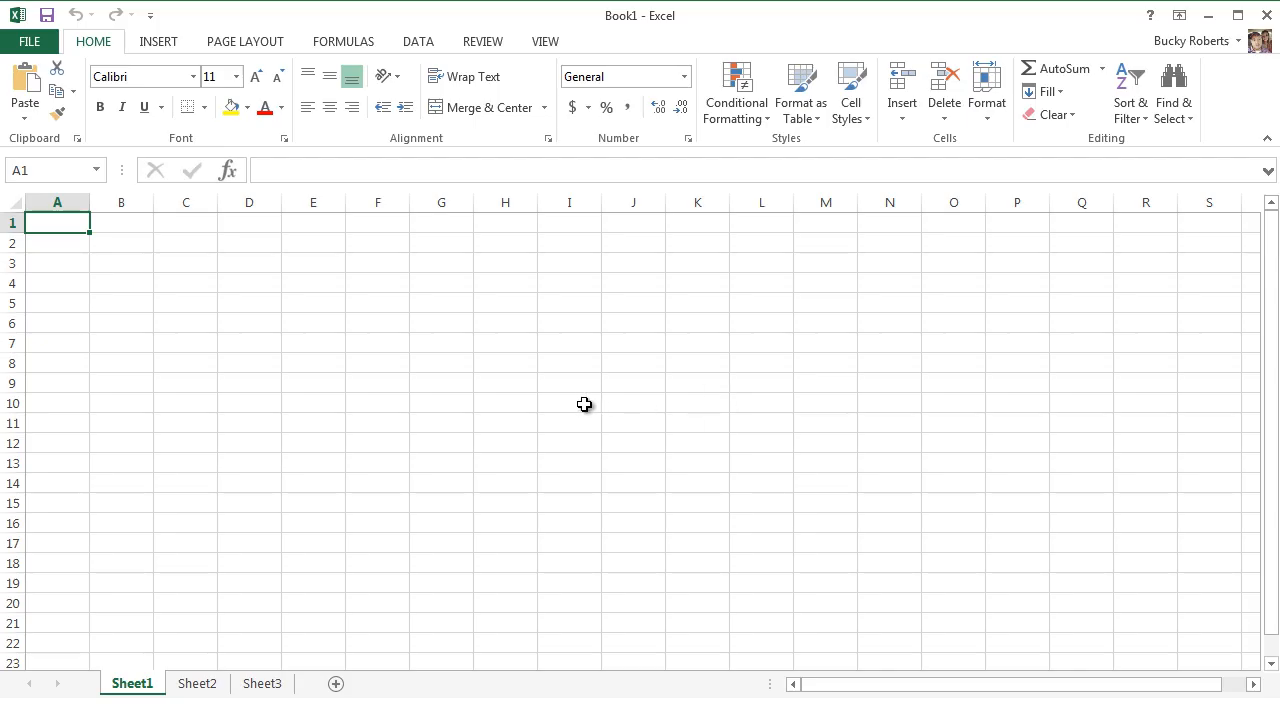
left_click(13, 242)
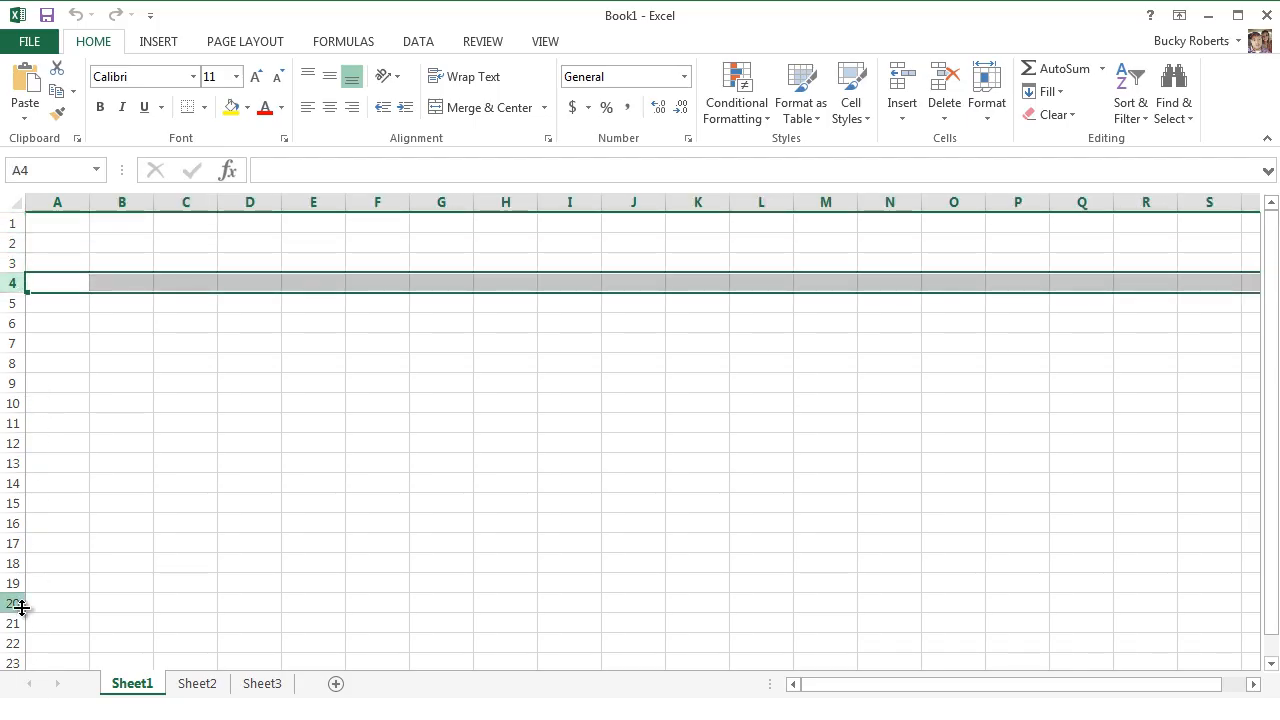
mouse_move(94, 380)
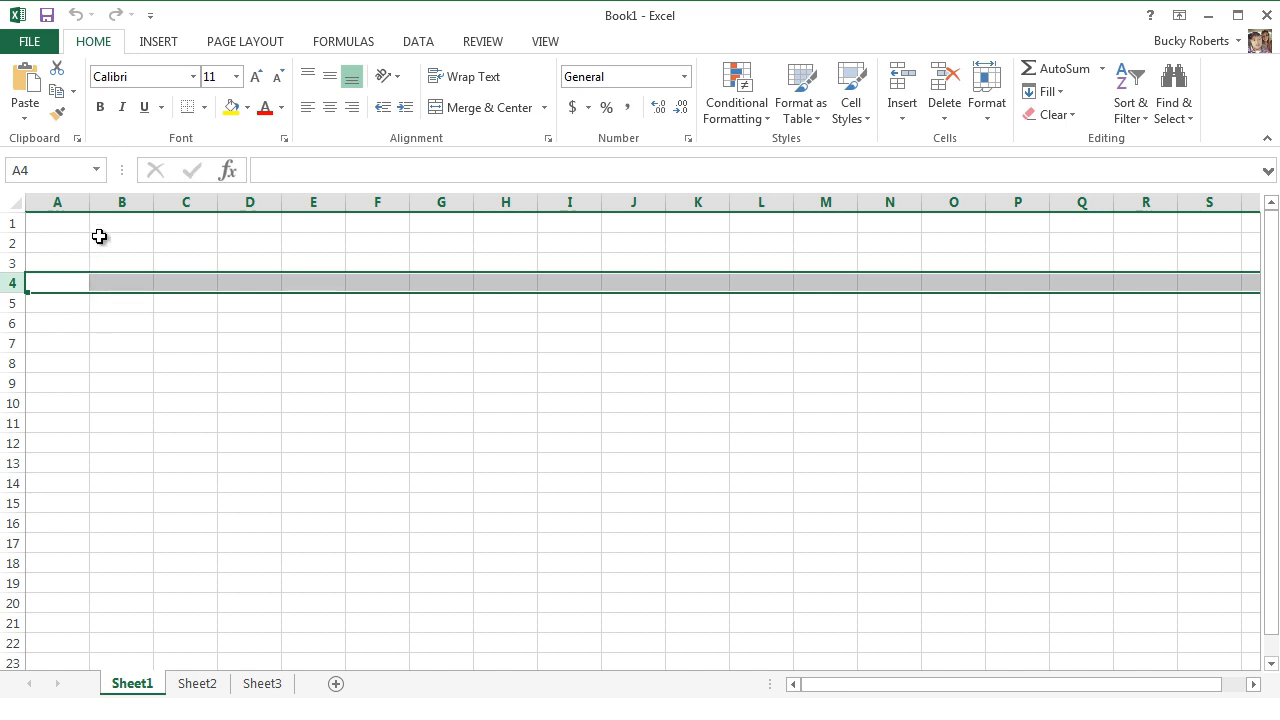
mouse_move(41, 235)
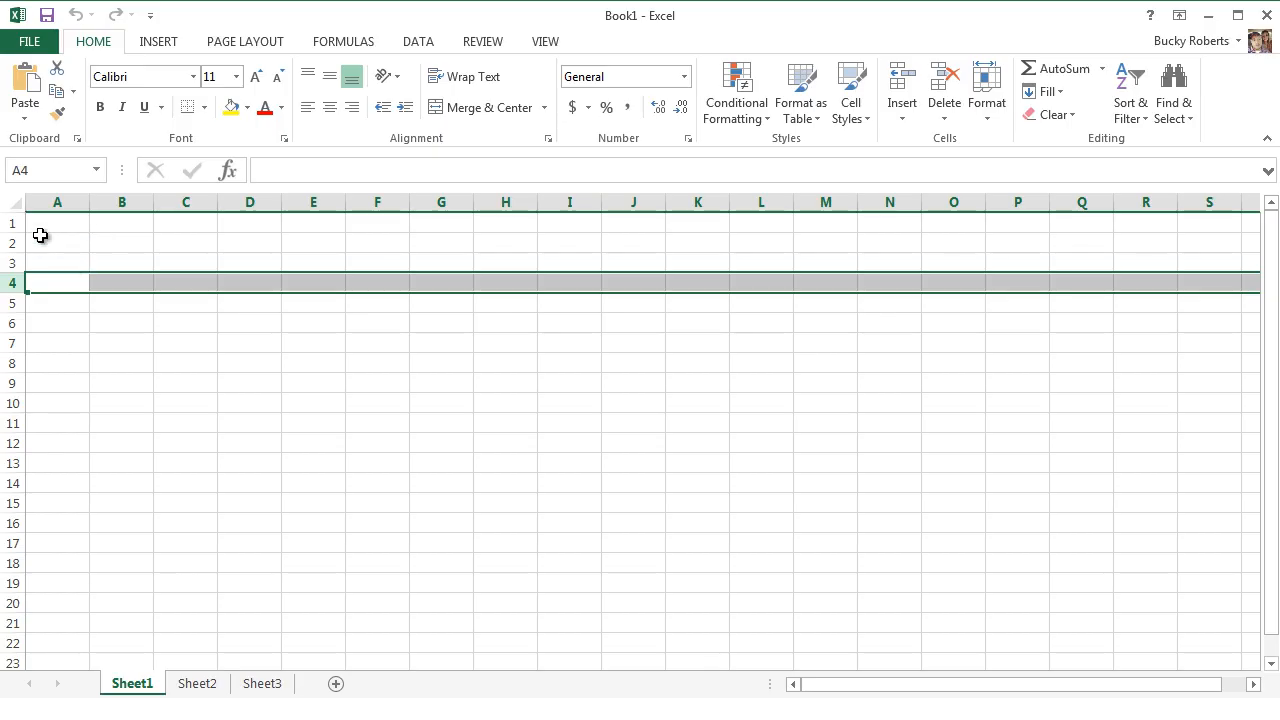
left_click(57, 262)
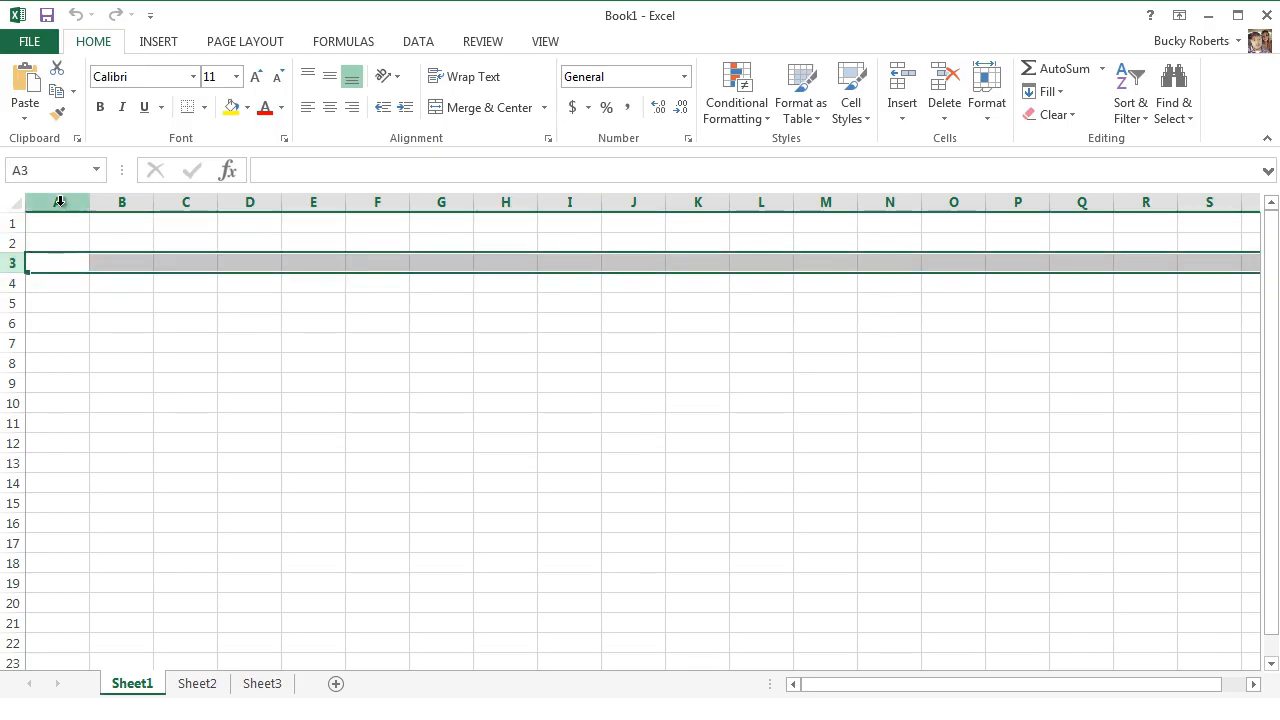
left_click(185, 202)
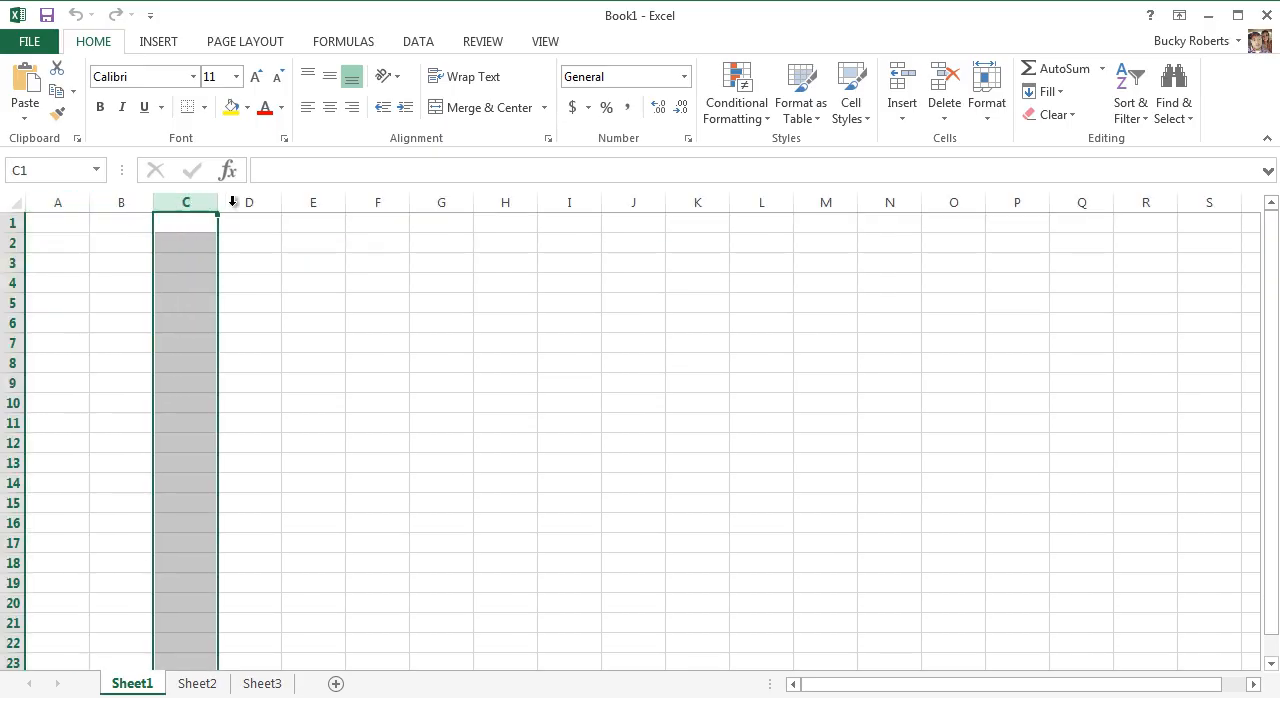
left_click(313, 202)
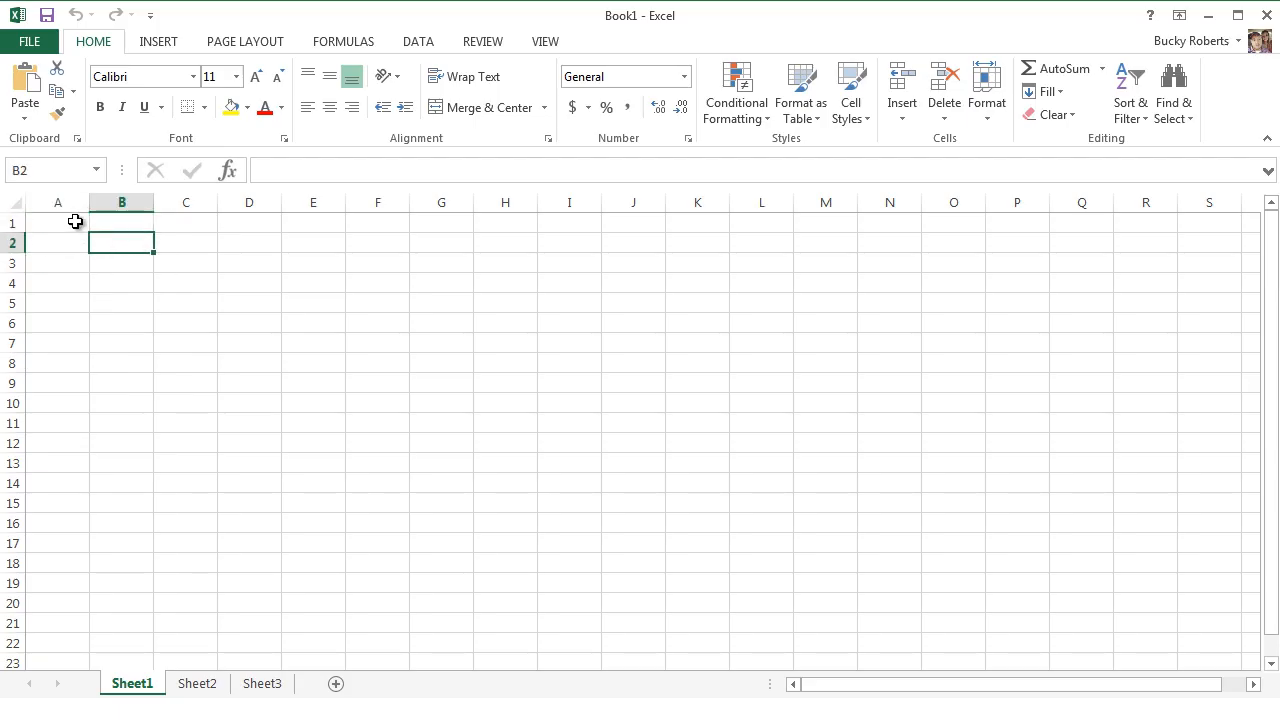
left_click(57, 223)
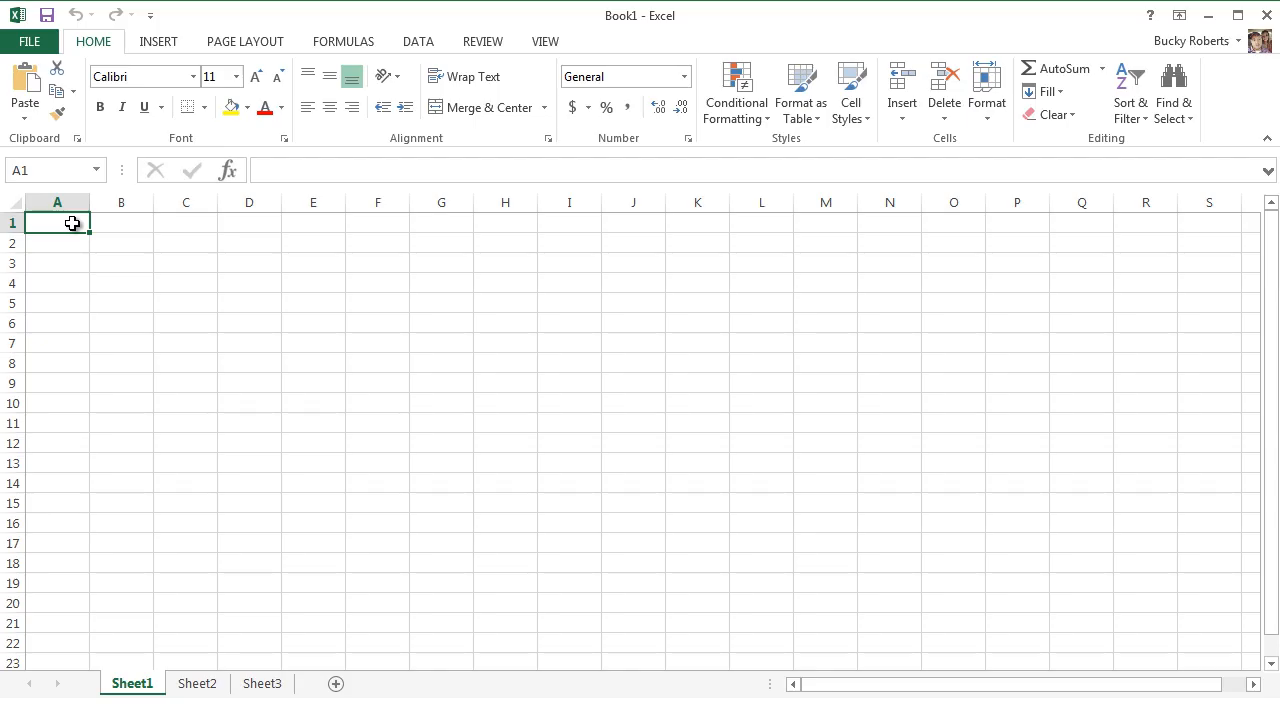
left_click(121, 243)
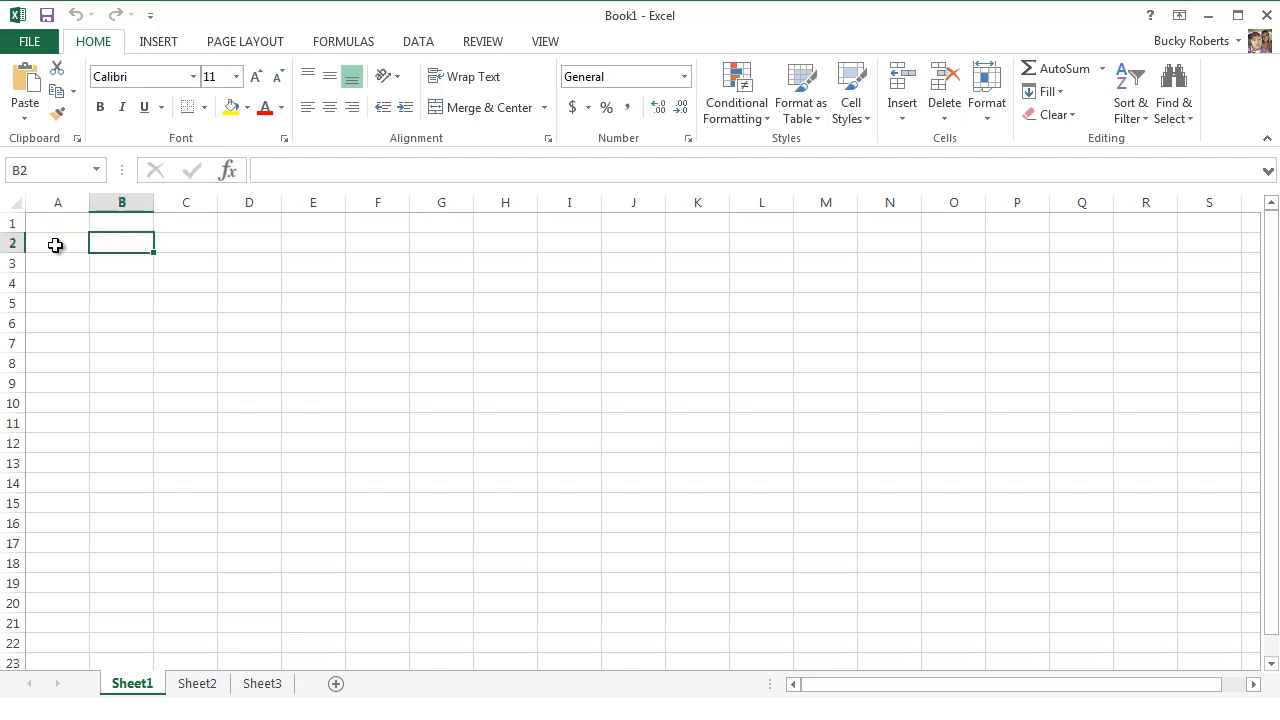
left_click(122, 222)
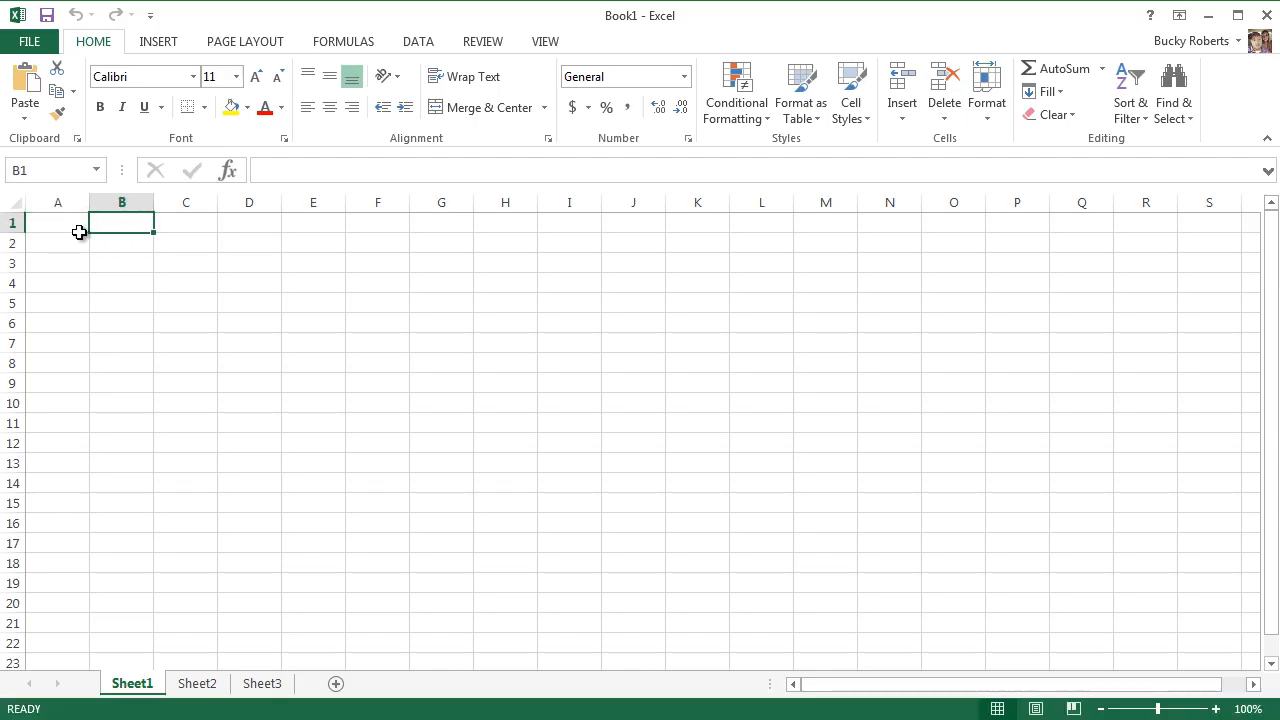
left_click(57, 222)
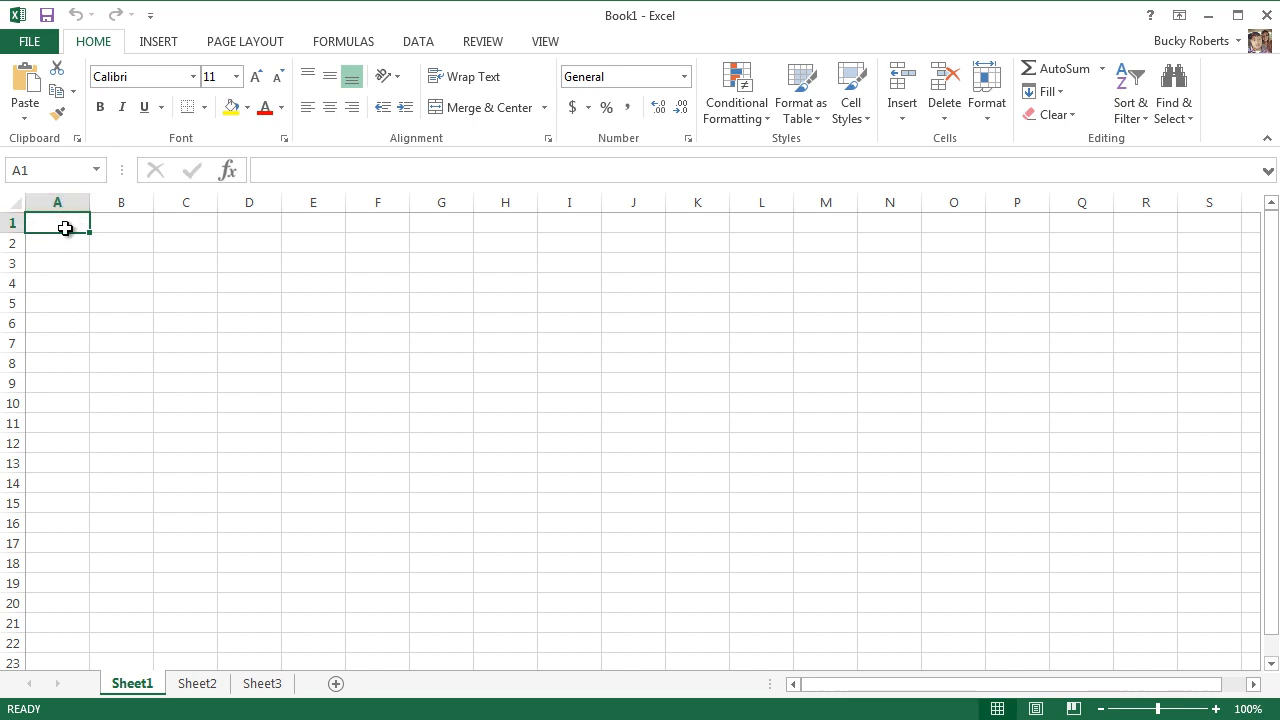
mouse_move(189, 307)
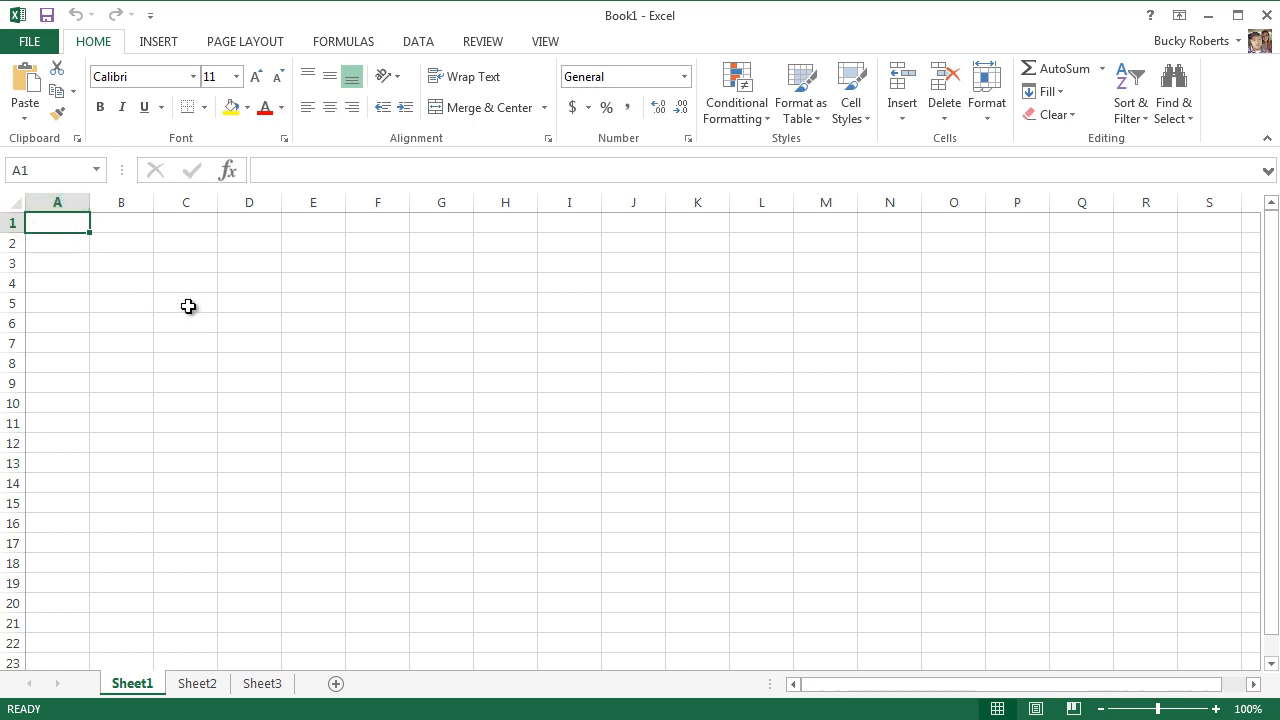
left_click(248, 322)
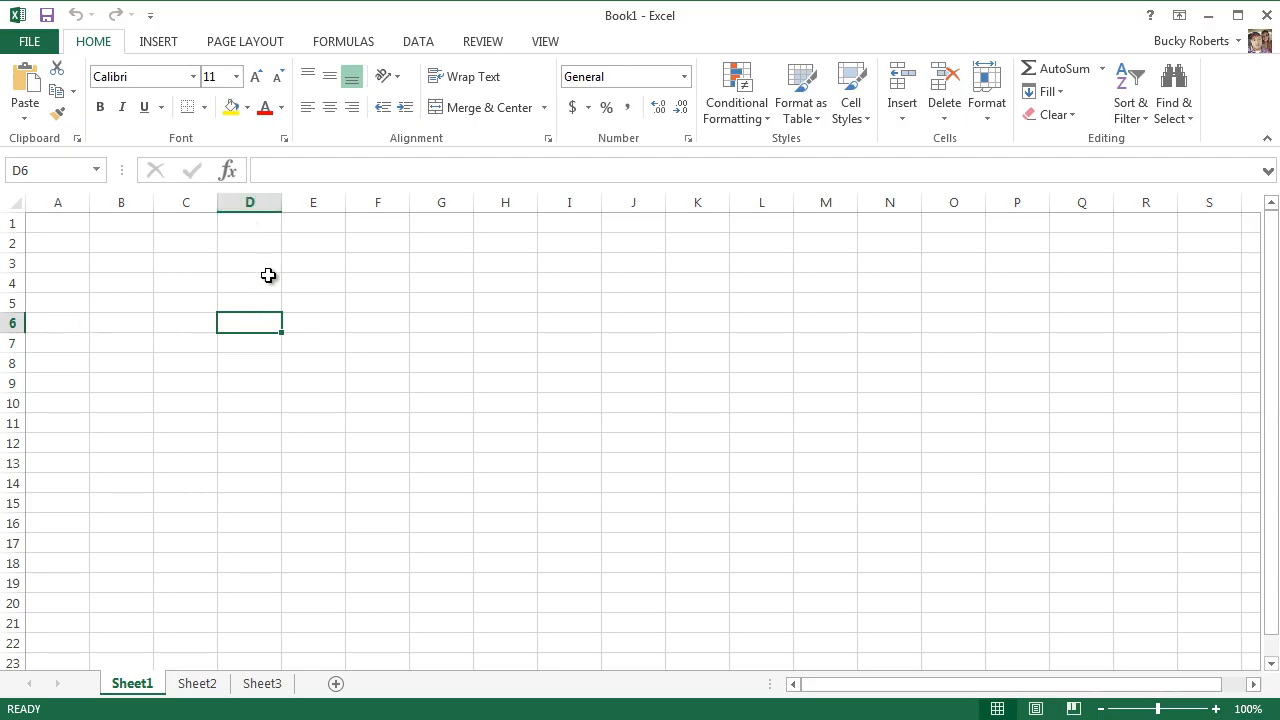
mouse_move(298, 278)
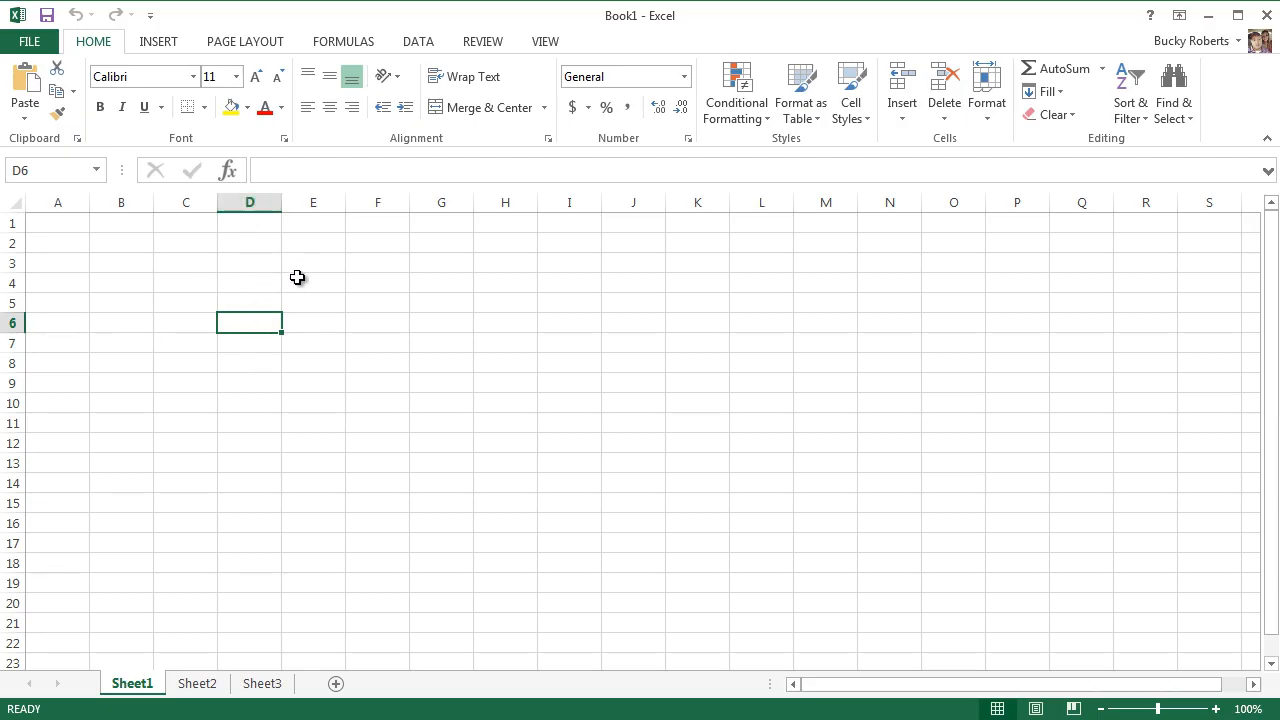
mouse_move(673, 379)
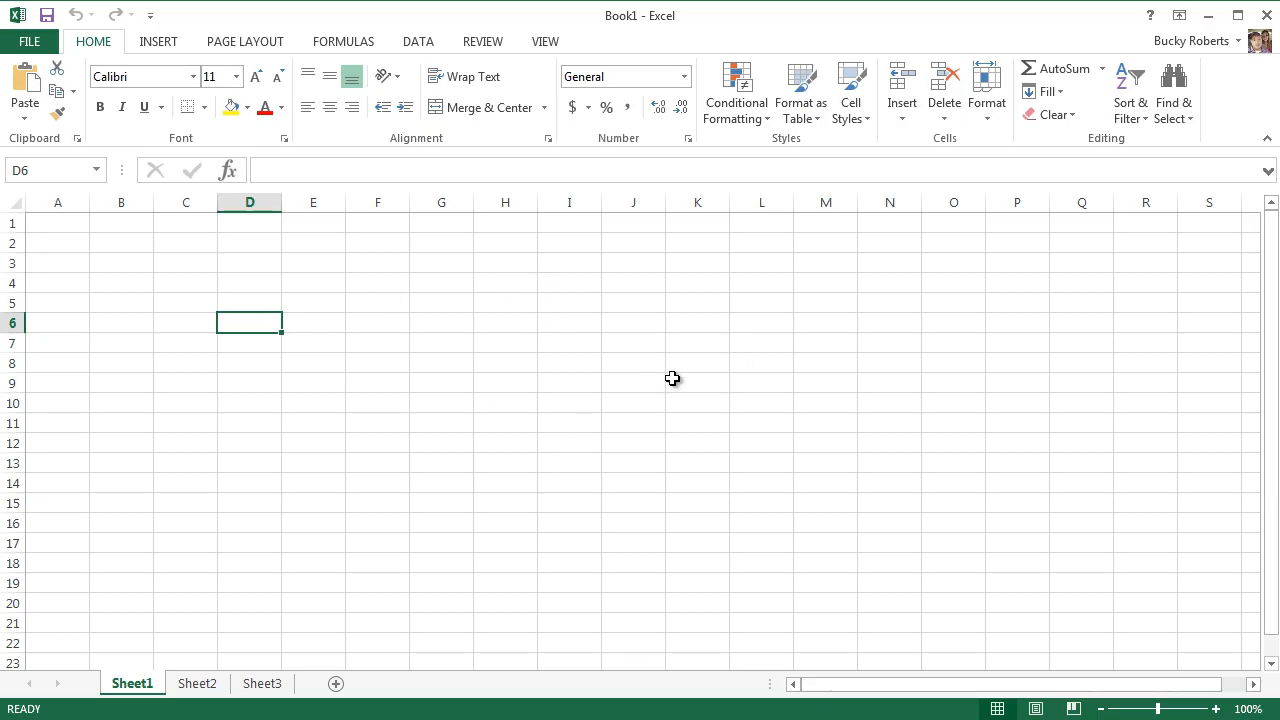
left_click(697, 382)
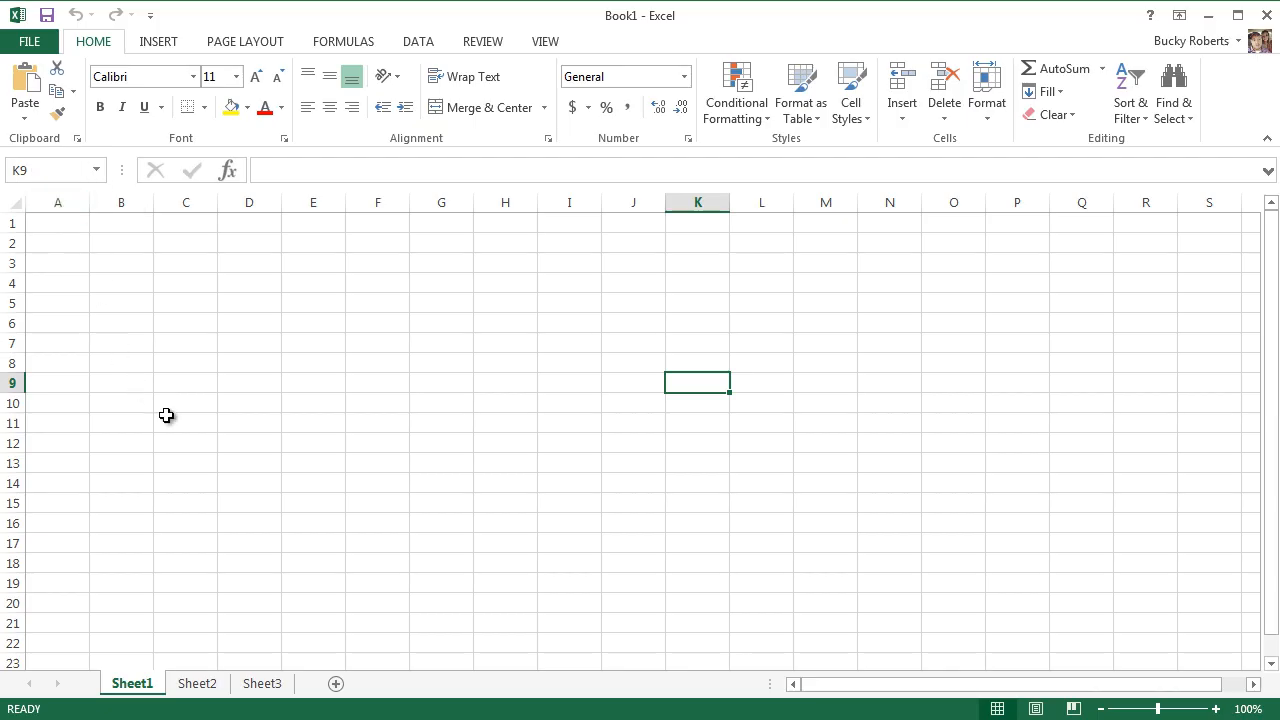
left_click(185, 422)
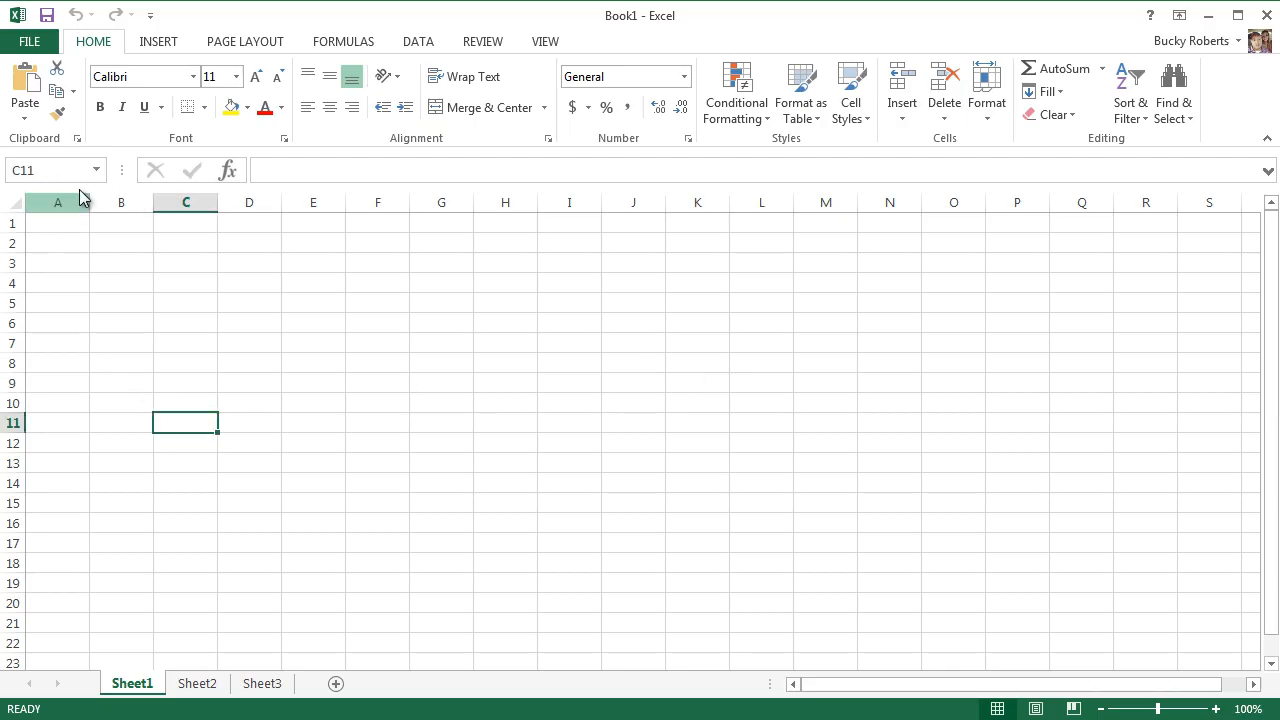
mouse_move(78, 190)
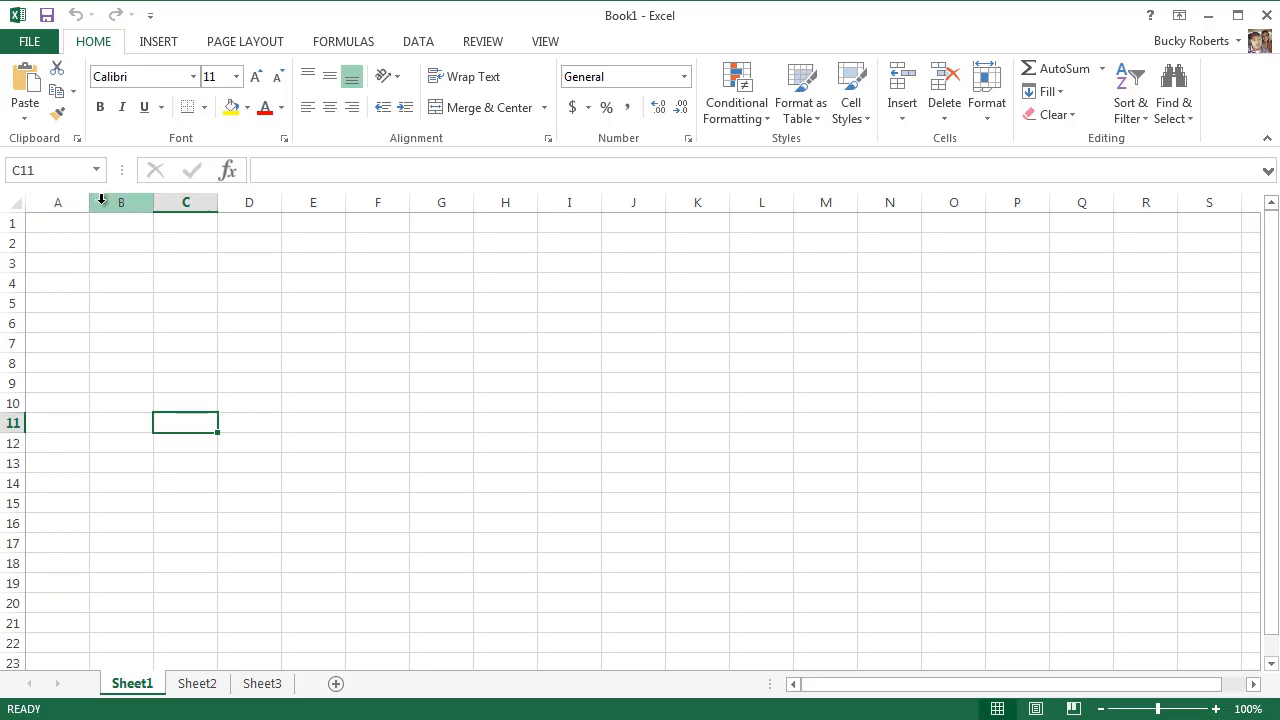
left_click(57, 222)
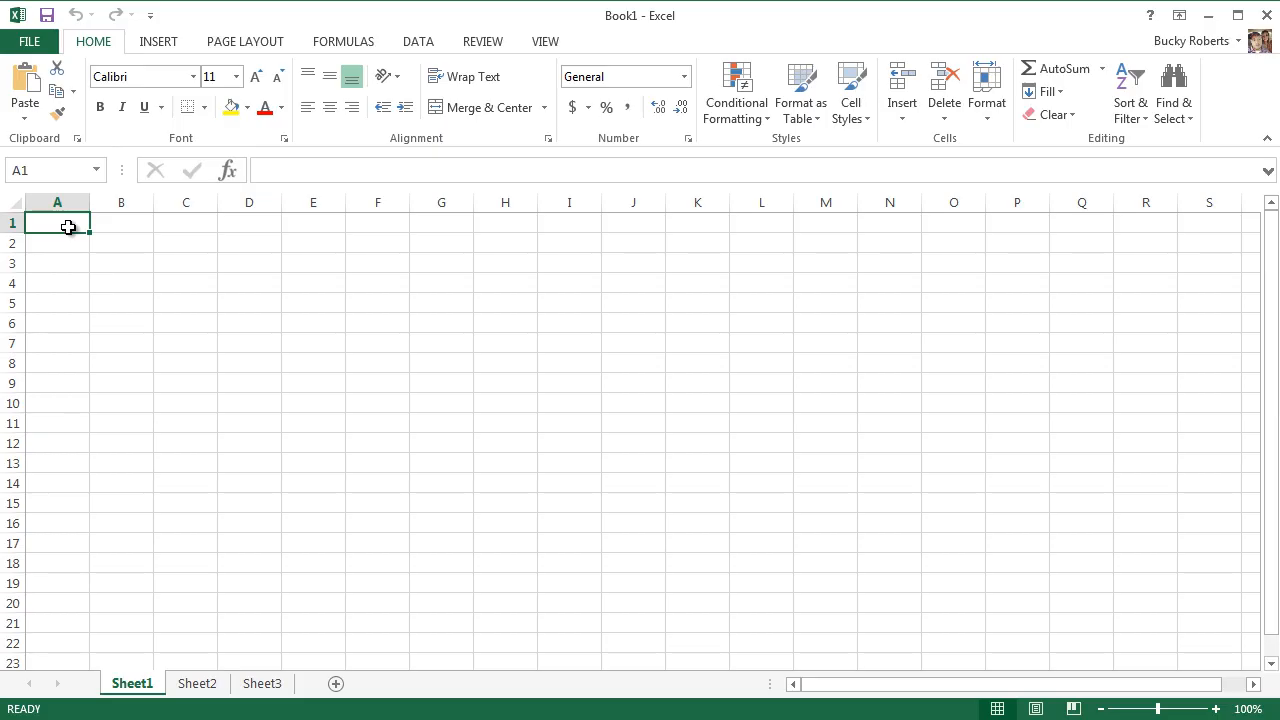
mouse_move(89, 302)
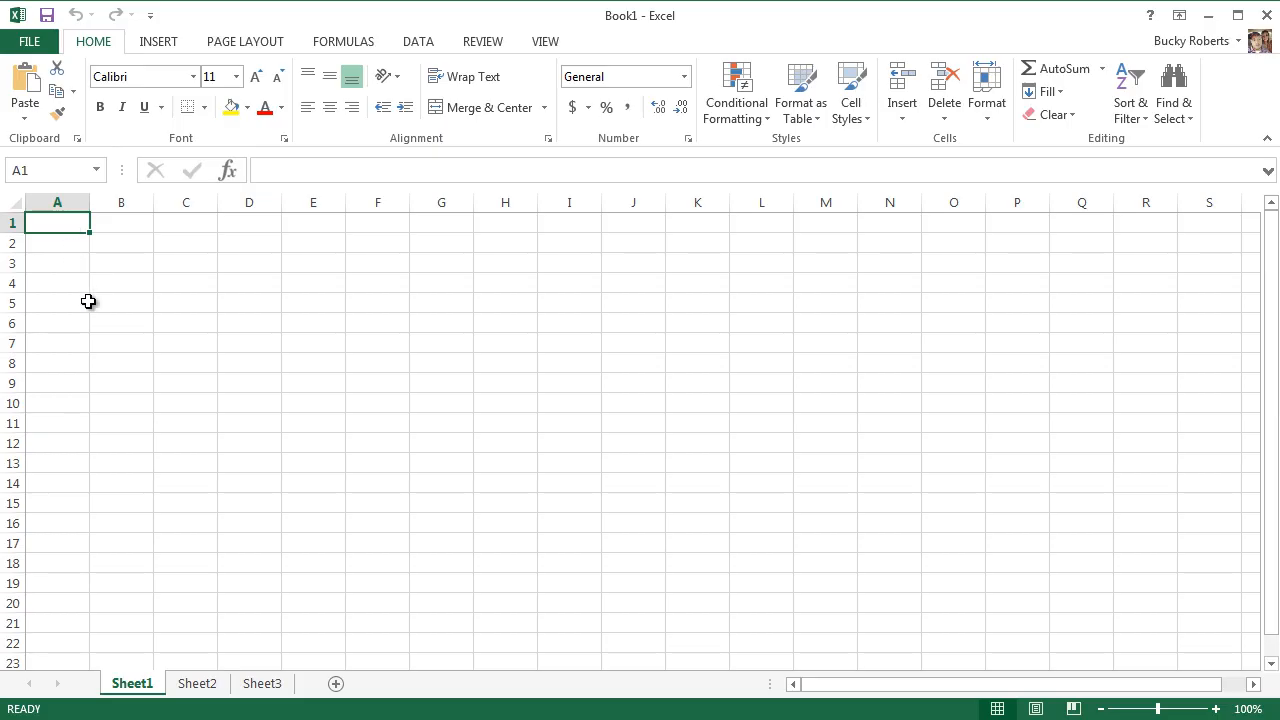
left_click(150, 242)
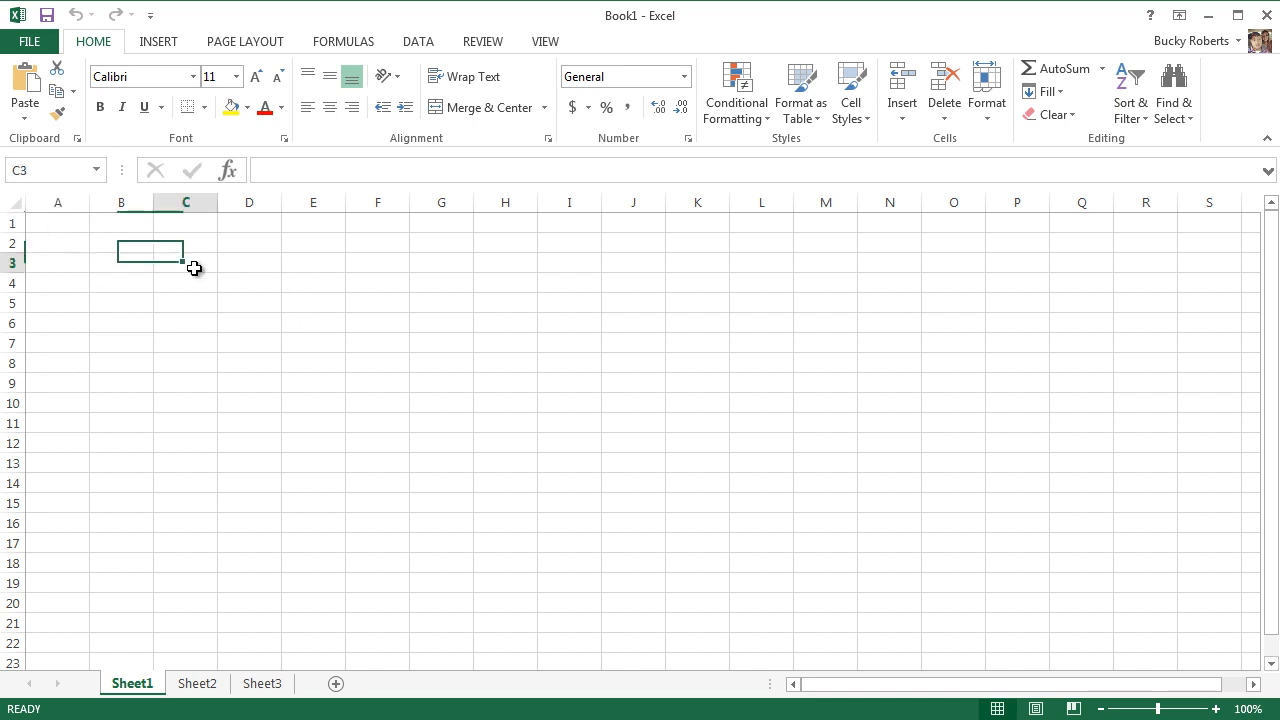
left_click(186, 263)
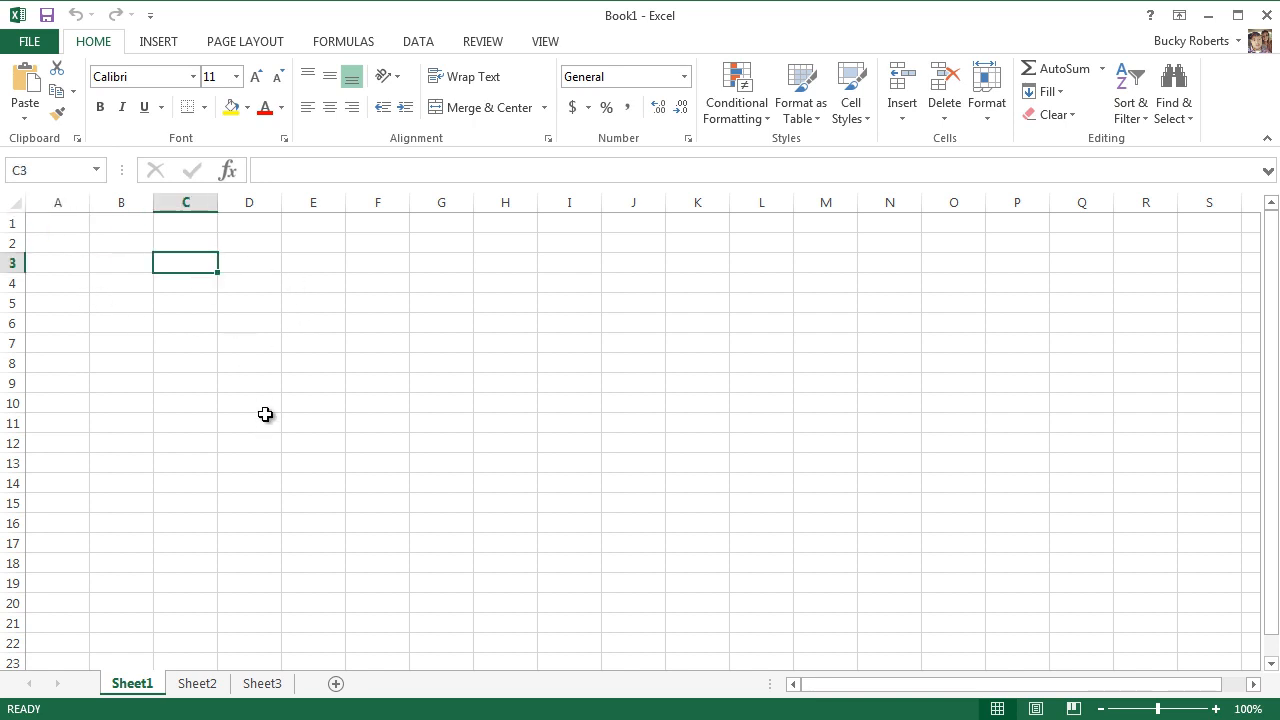
left_click(249, 383)
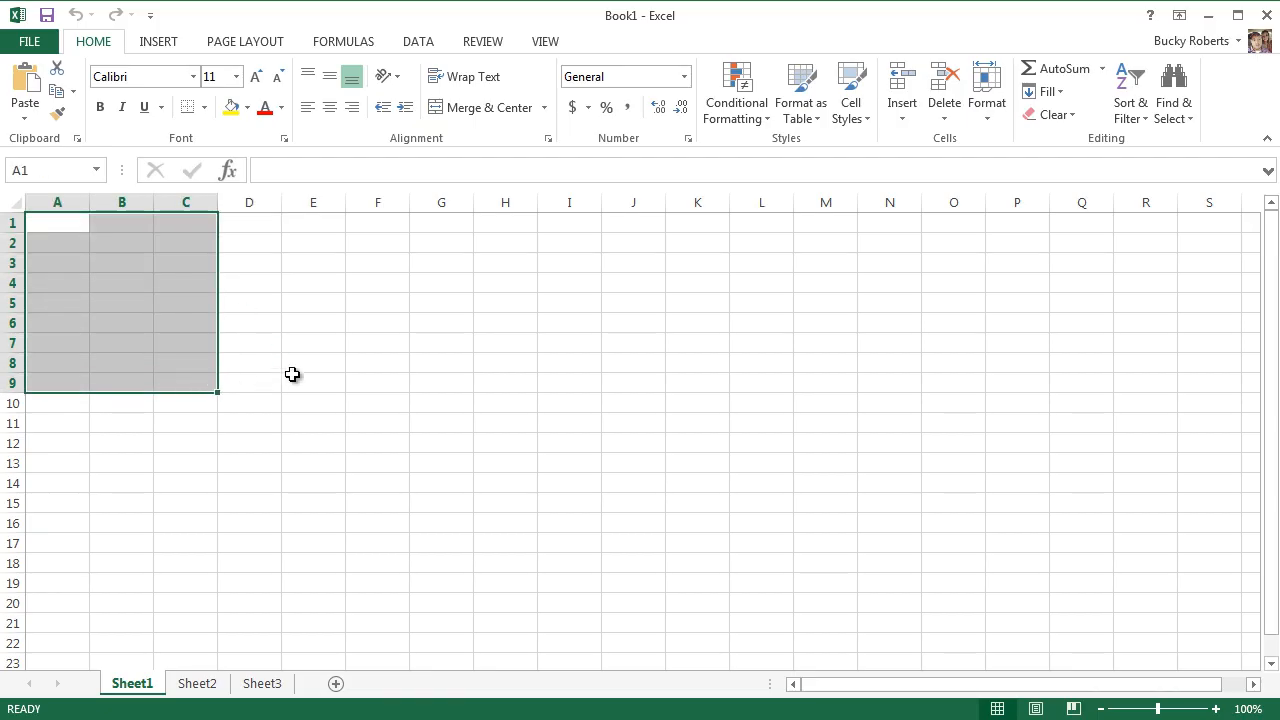
left_click(249, 222)
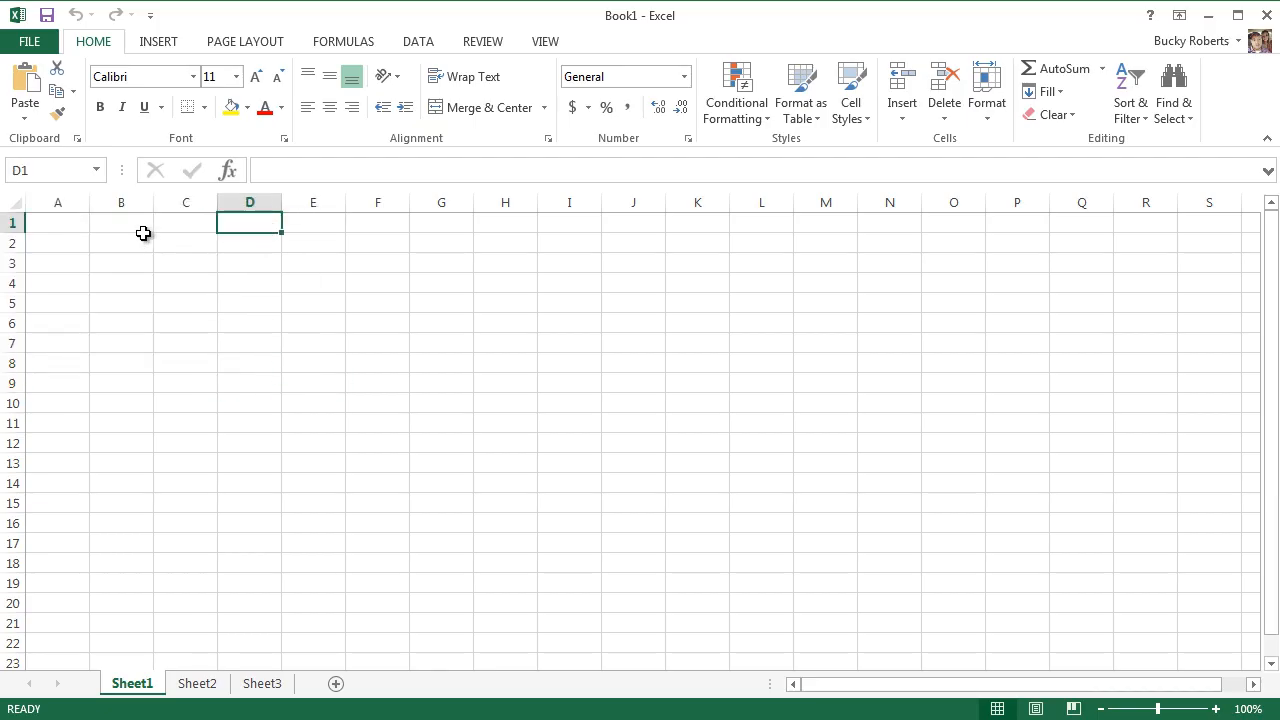
left_click(57, 222)
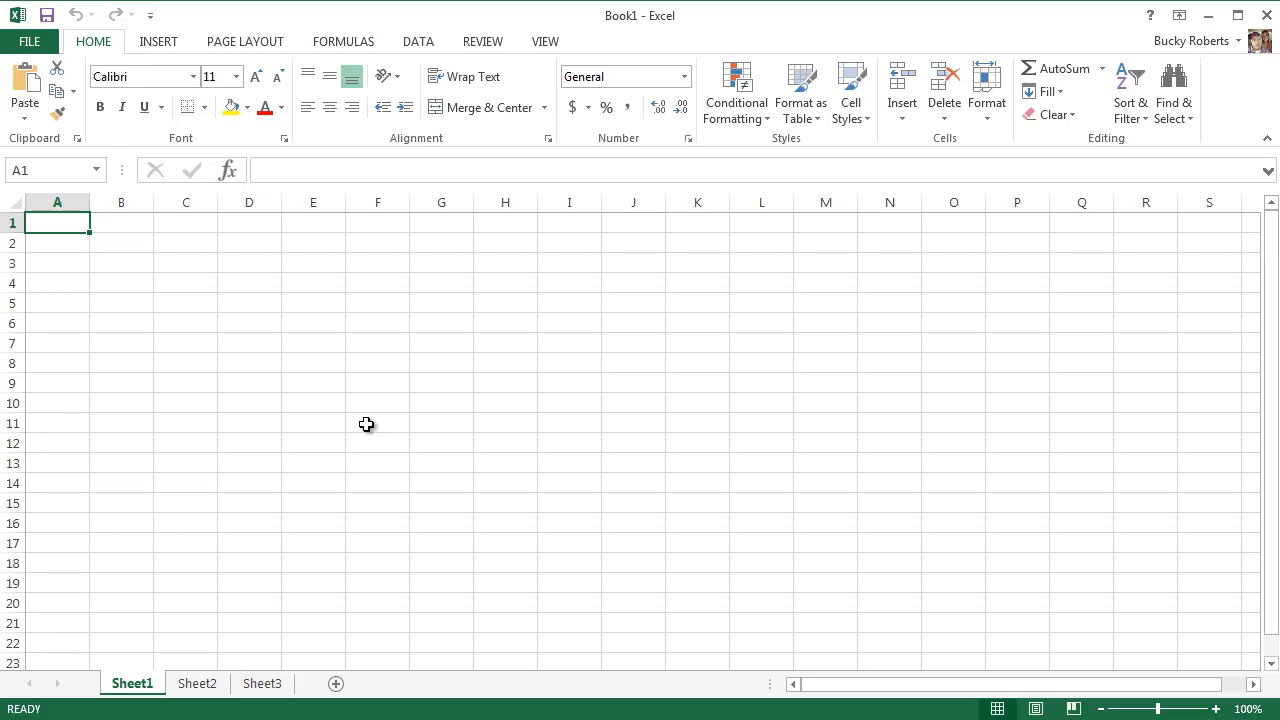
left_click(121, 242)
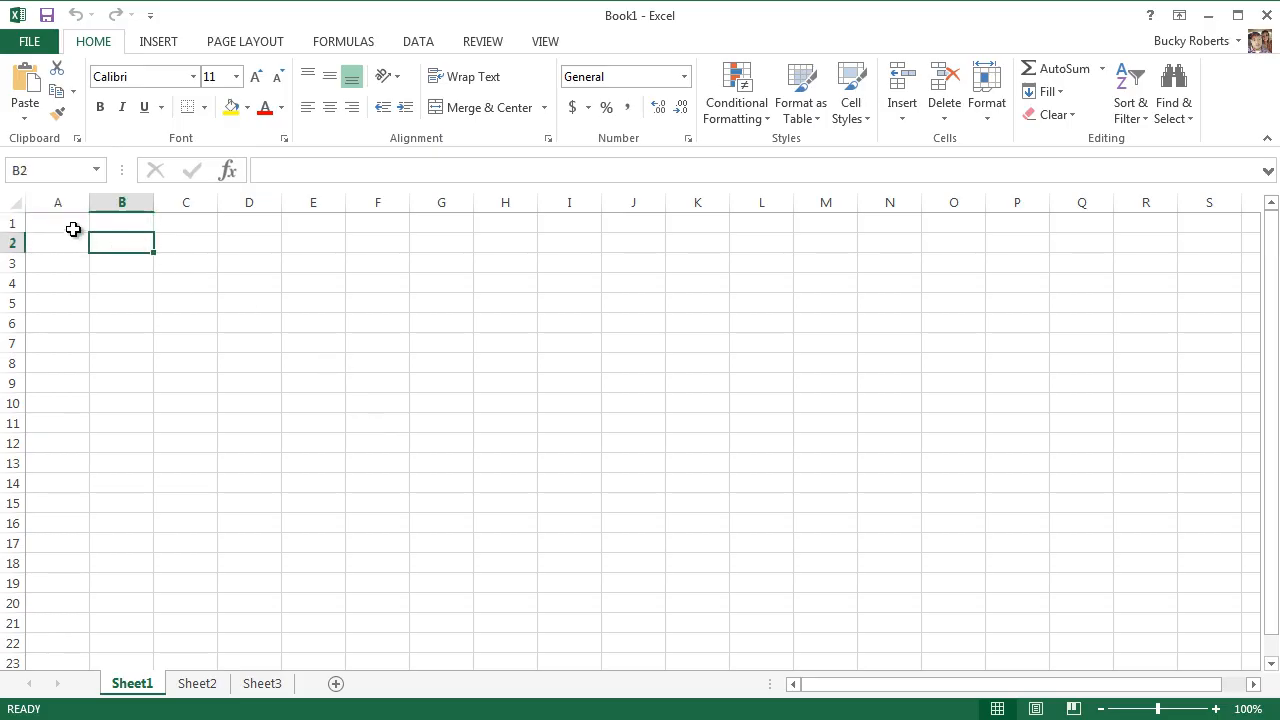
left_click(249, 242)
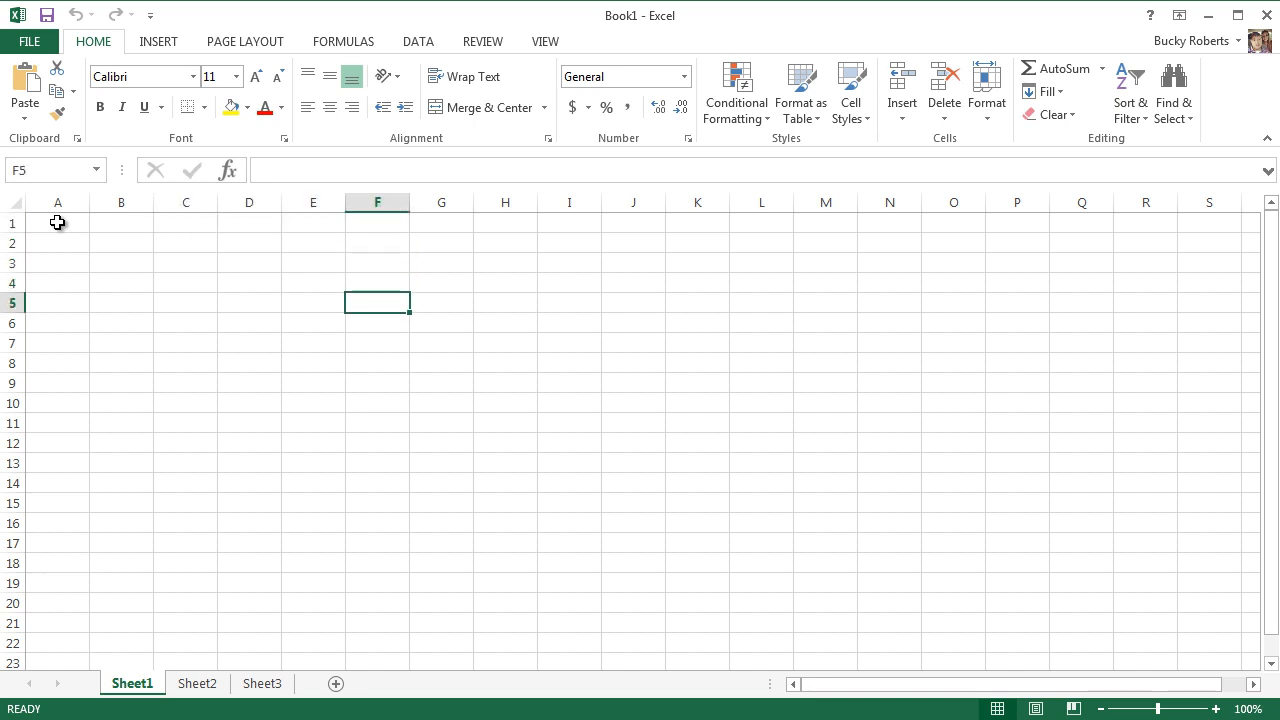
left_click(57, 222)
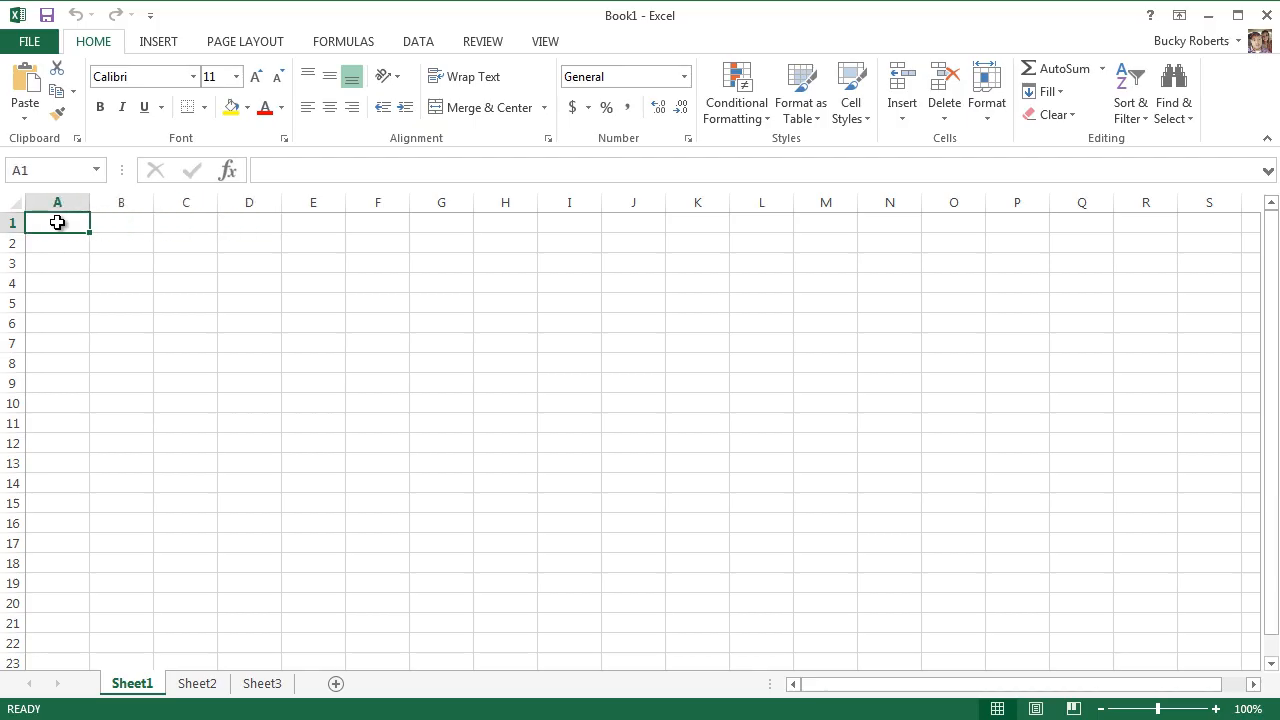
mouse_move(482, 533)
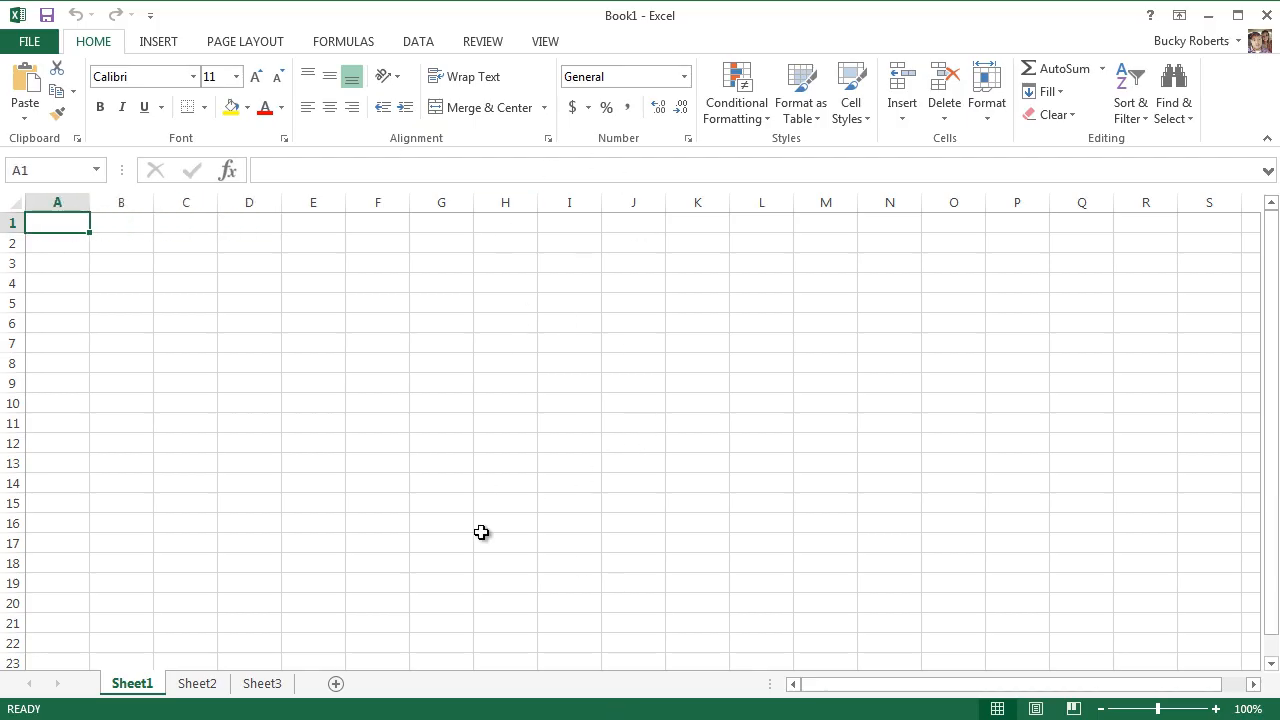
mouse_move(499, 491)
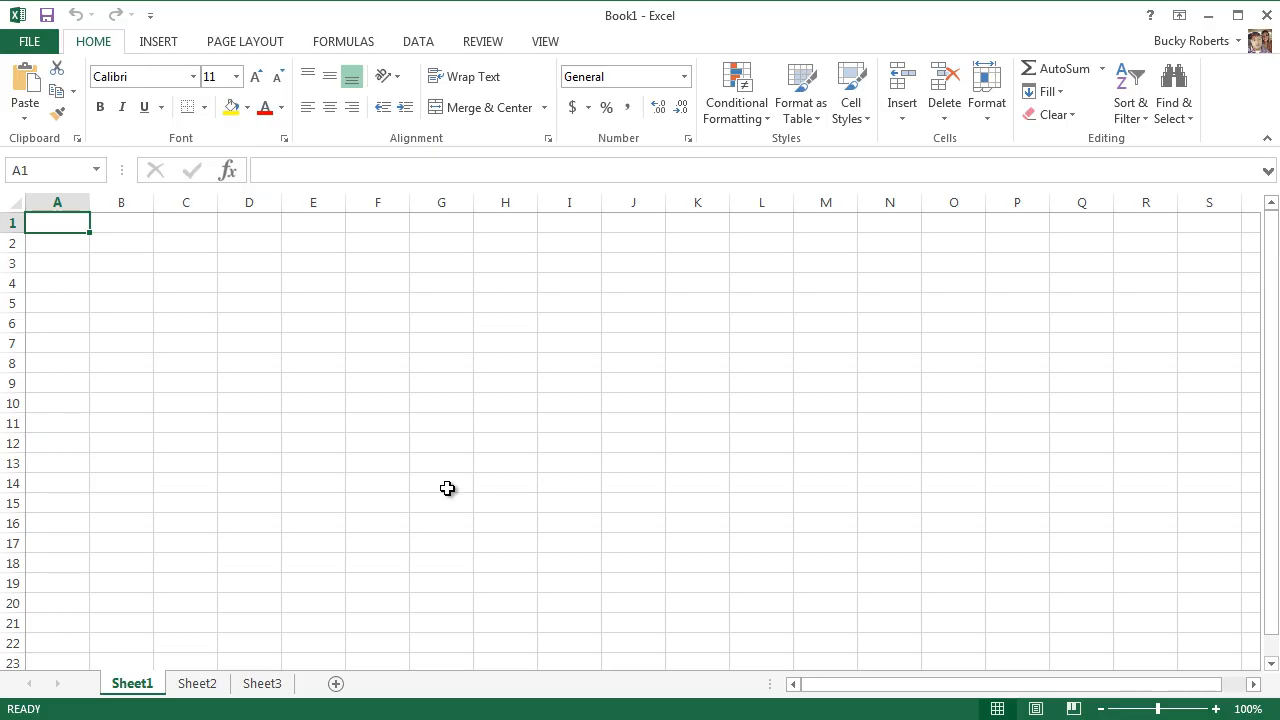
mouse_move(580, 548)
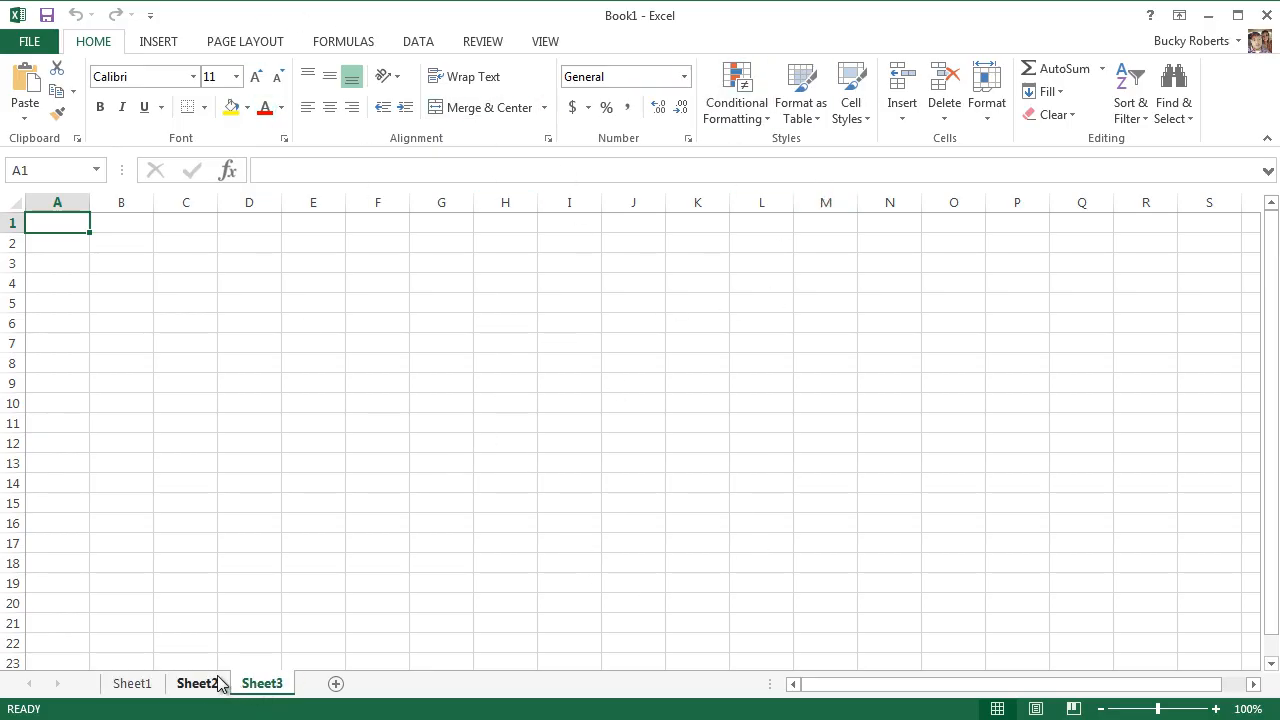
Make the empty Sheet1 the active worksheet
left_click(131, 683)
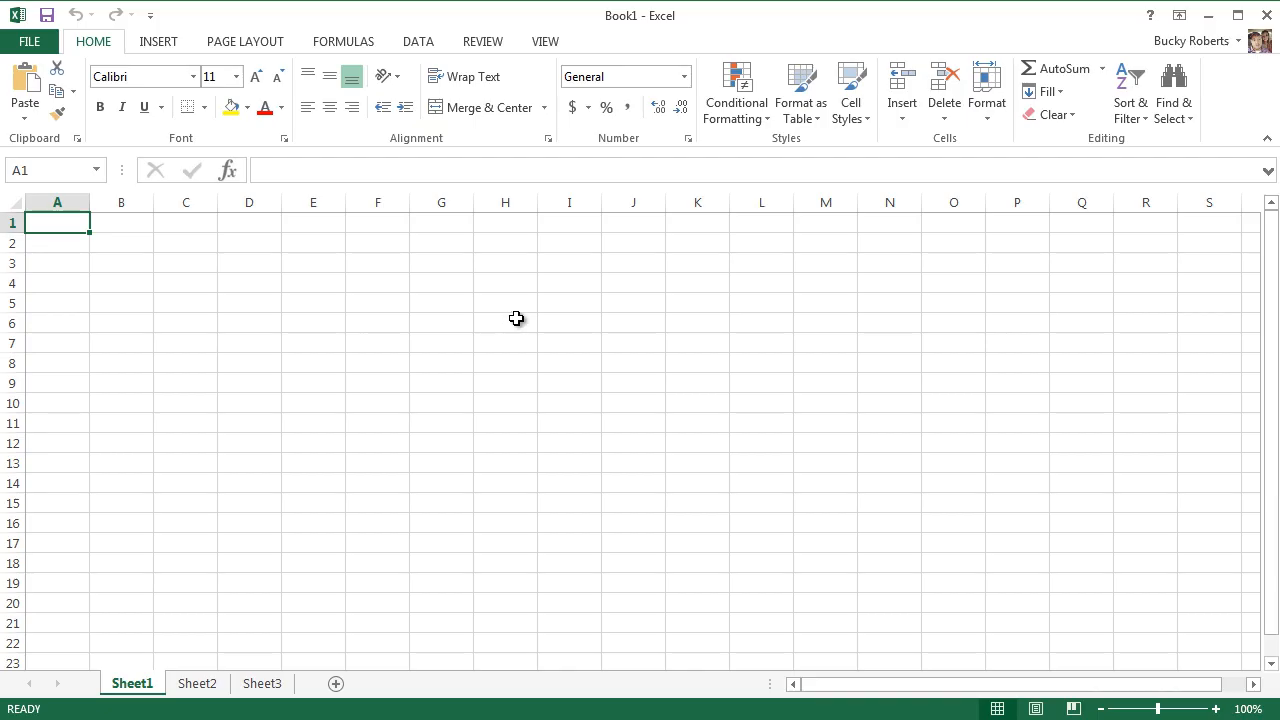
mouse_move(530, 315)
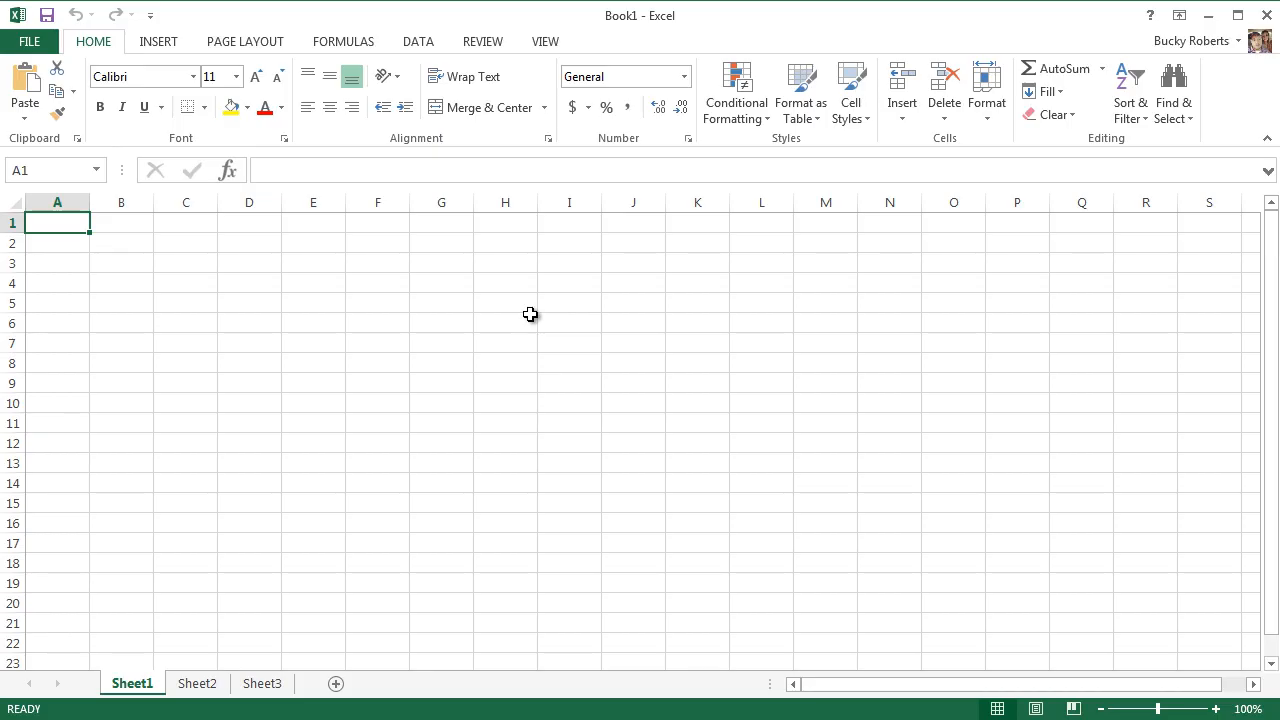
mouse_move(112, 225)
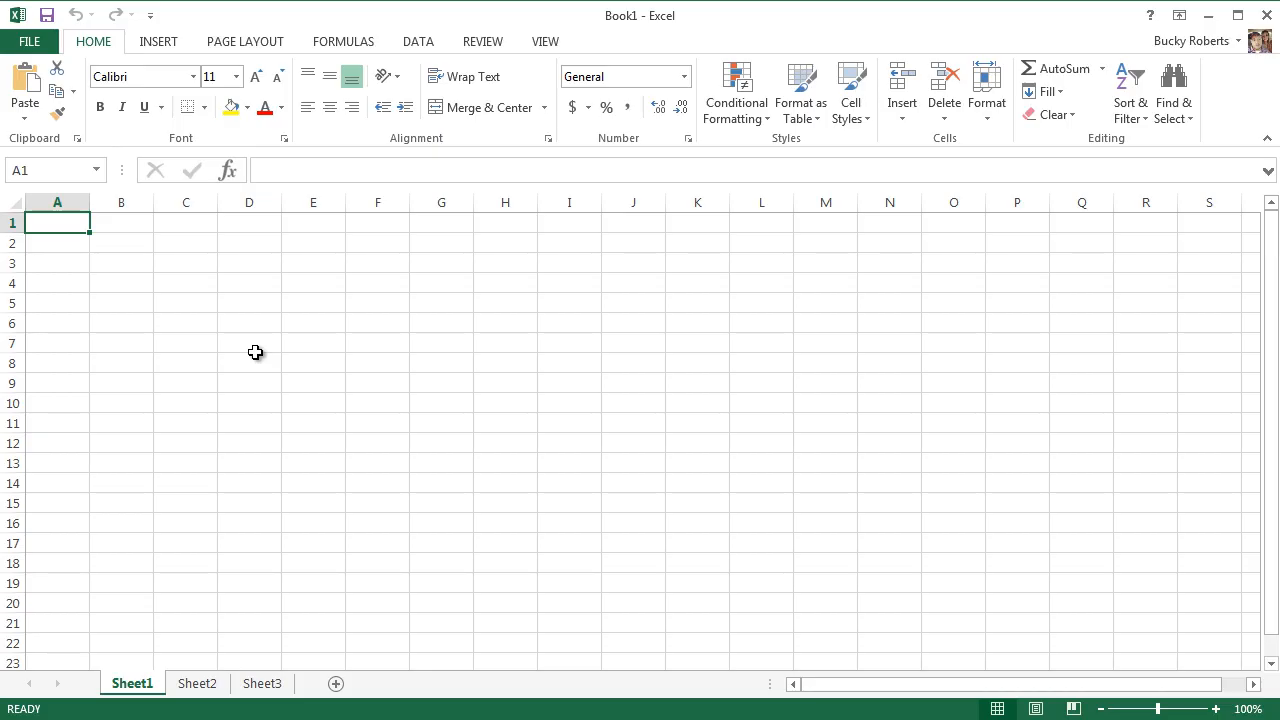
mouse_move(242, 351)
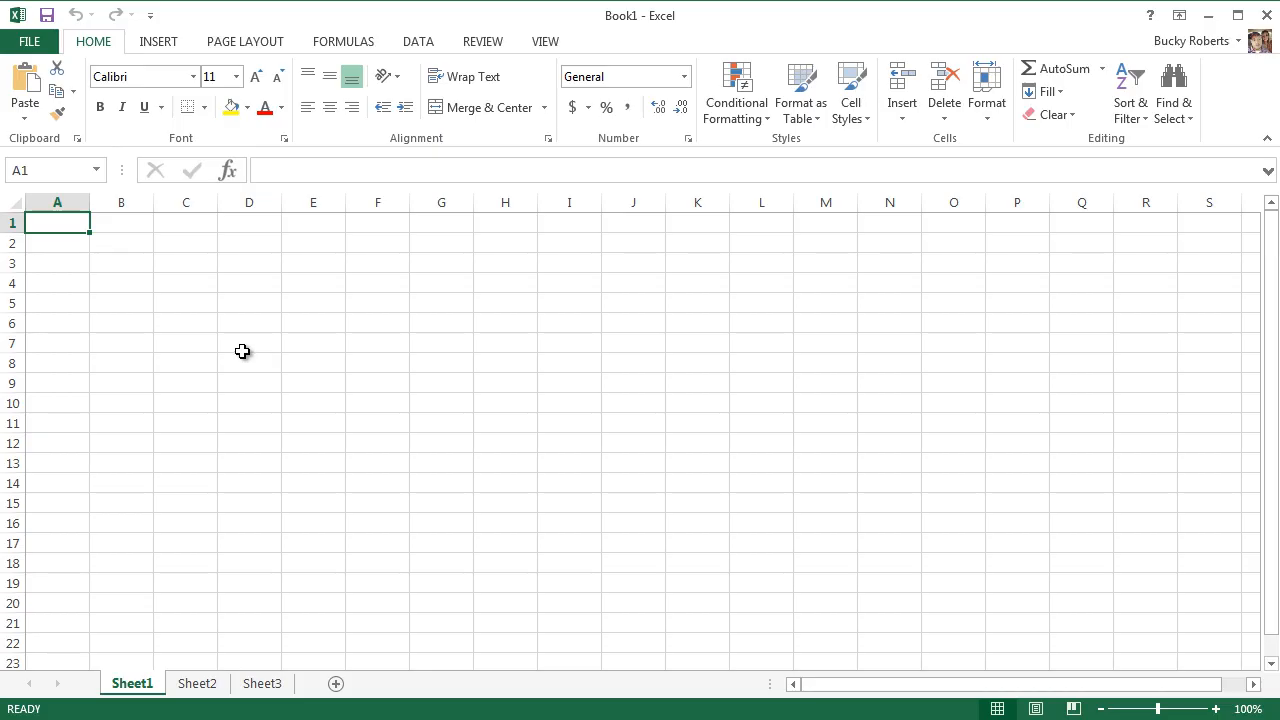
mouse_move(210, 316)
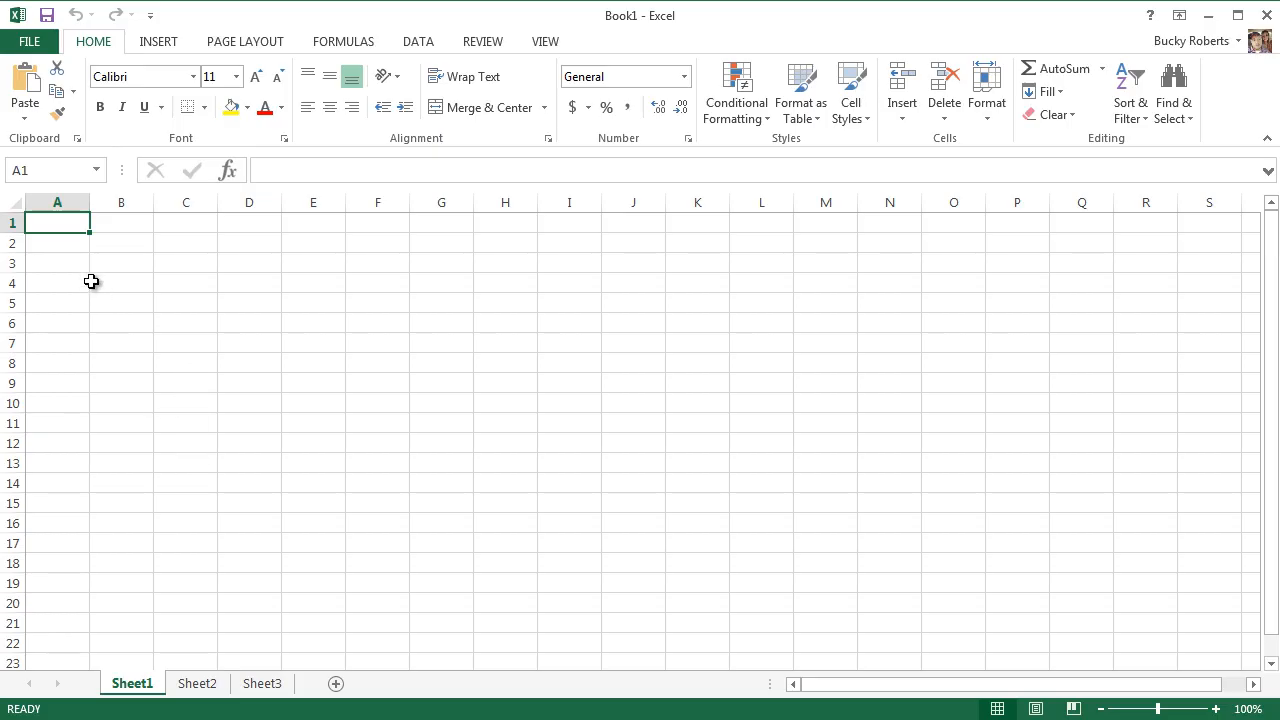
mouse_move(125, 227)
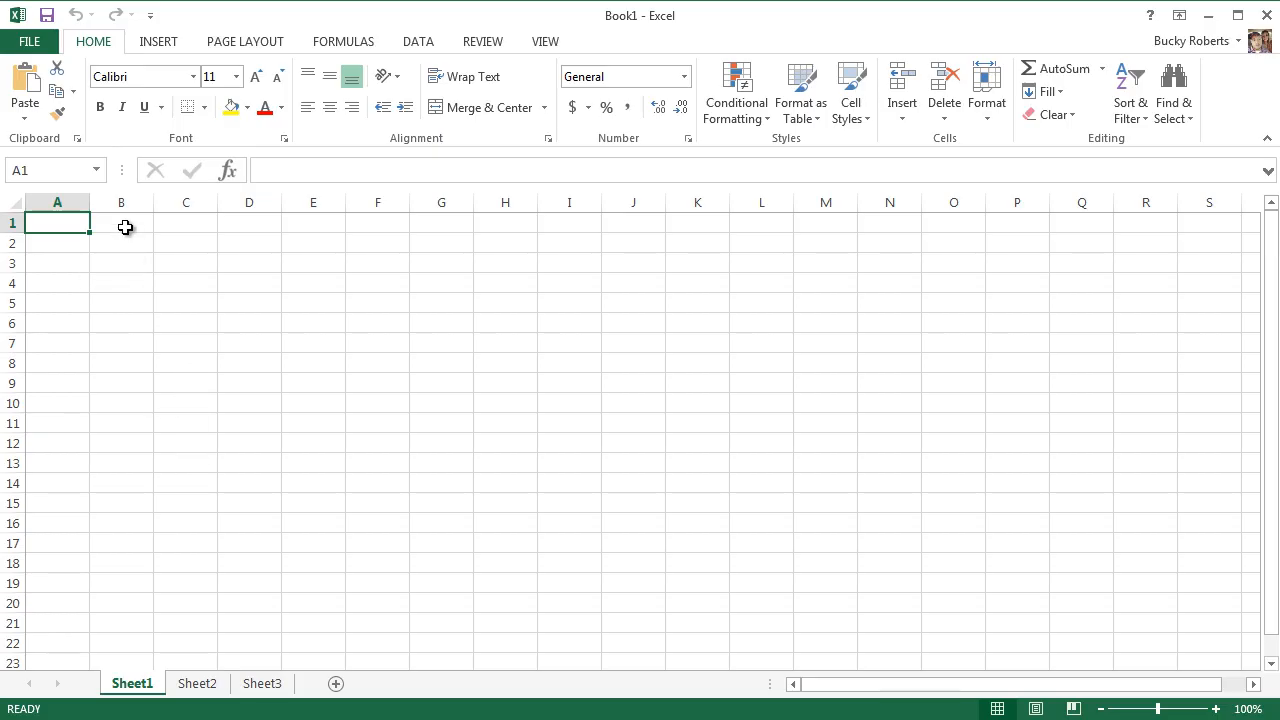
mouse_move(72, 242)
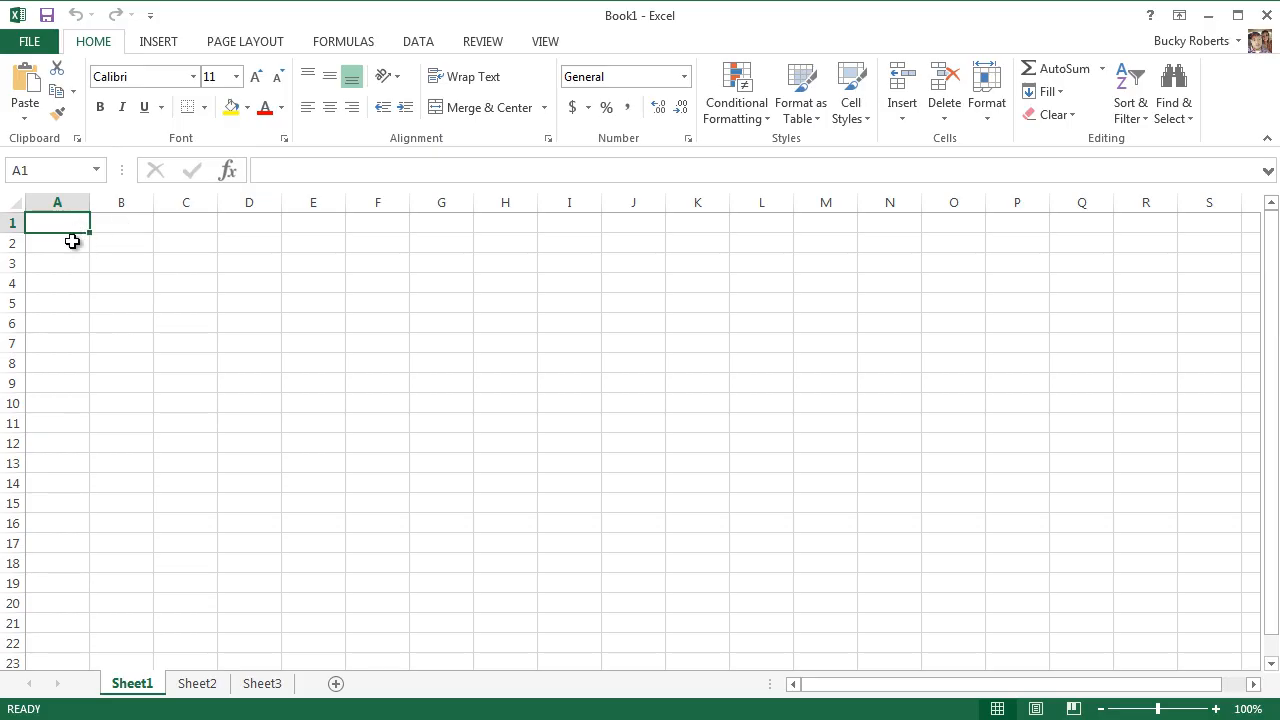
mouse_move(63, 223)
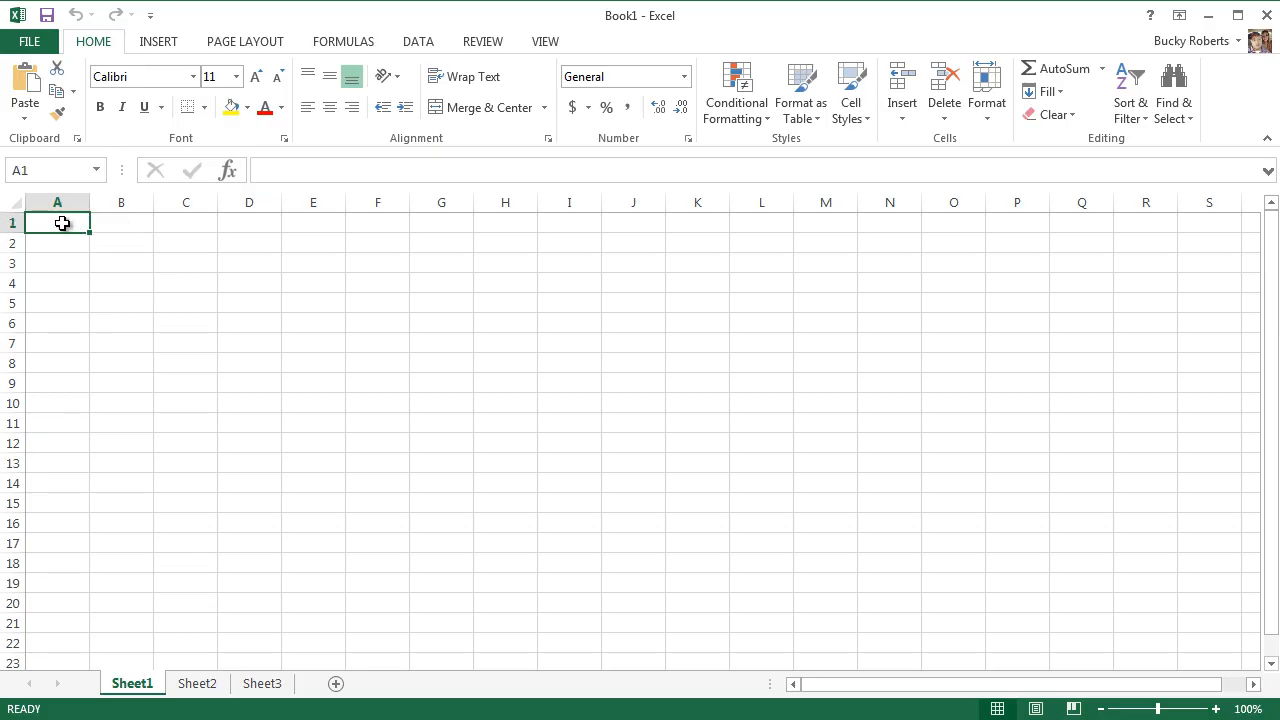
mouse_move(155, 299)
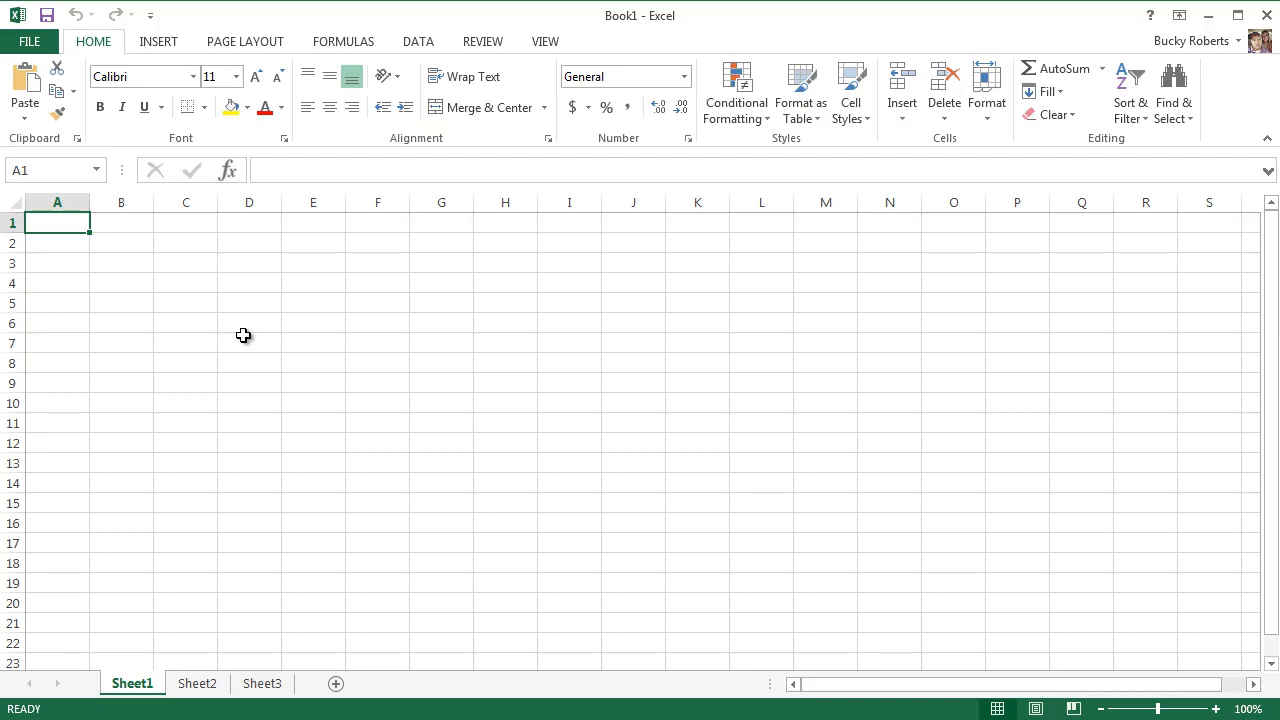
mouse_move(375, 550)
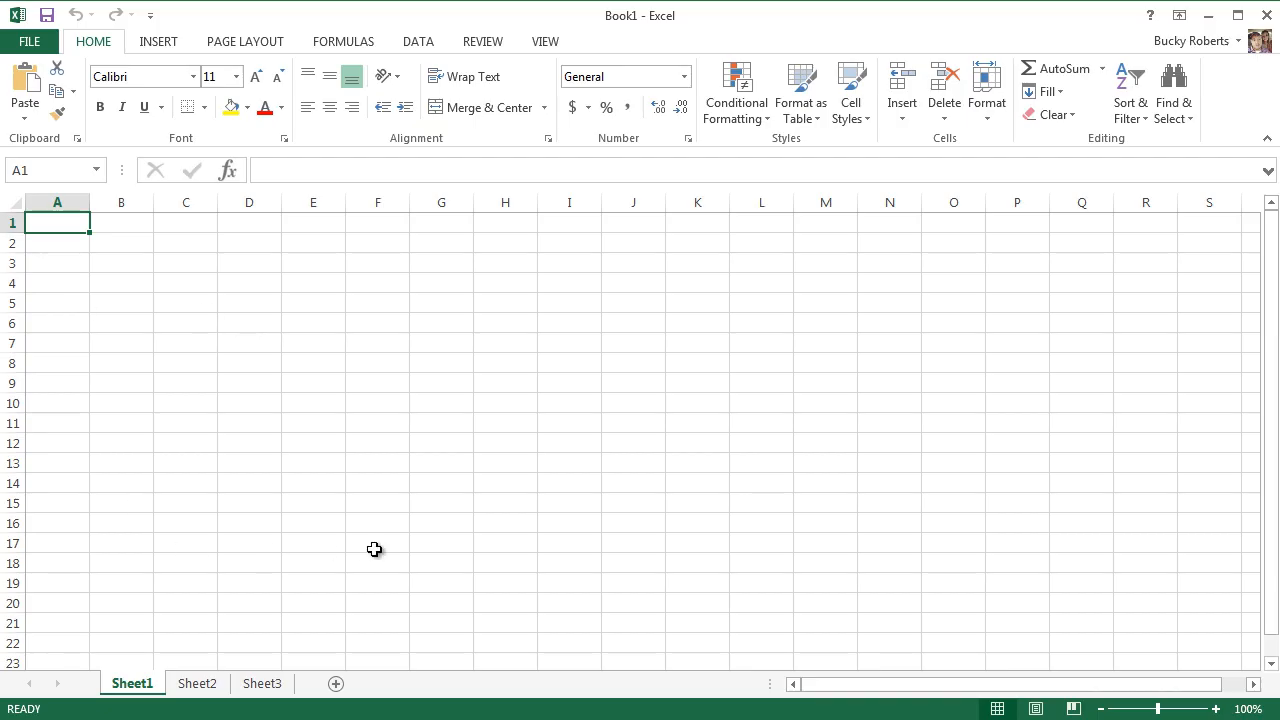
Enter the header Day in cell A1
type("Day")
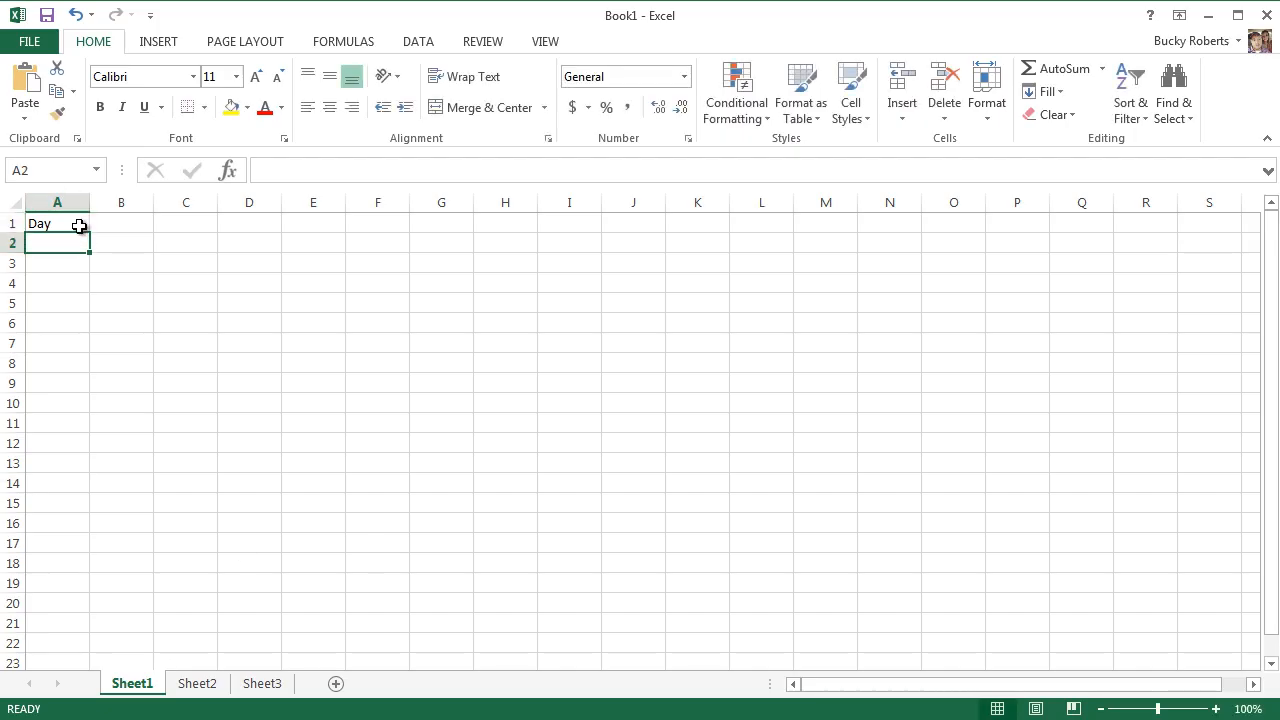
left_click(57, 223)
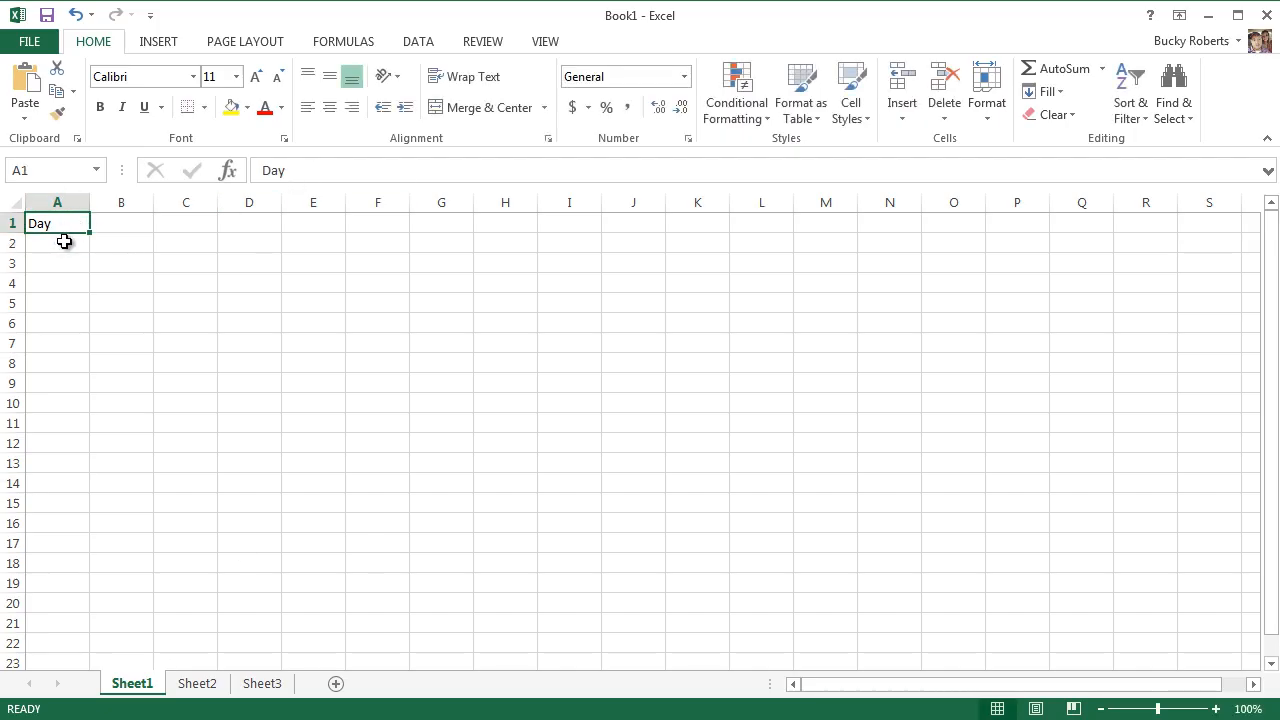
left_click(121, 223)
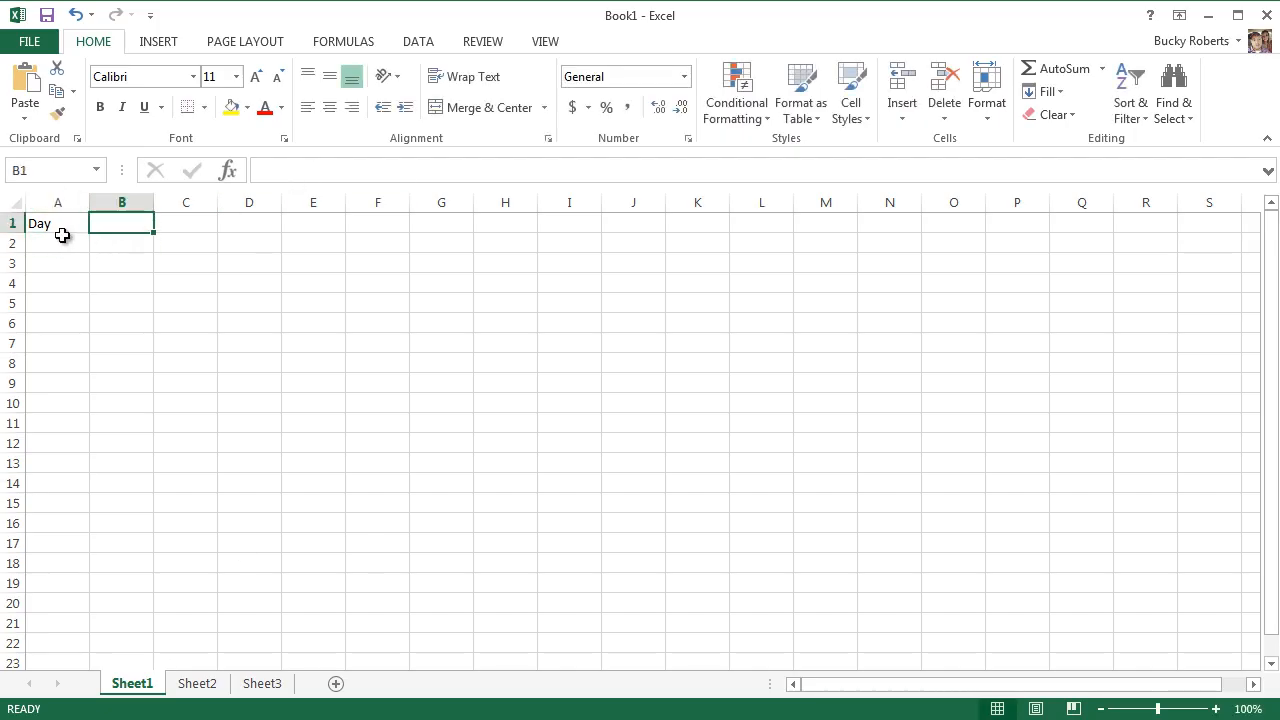
left_click(57, 243)
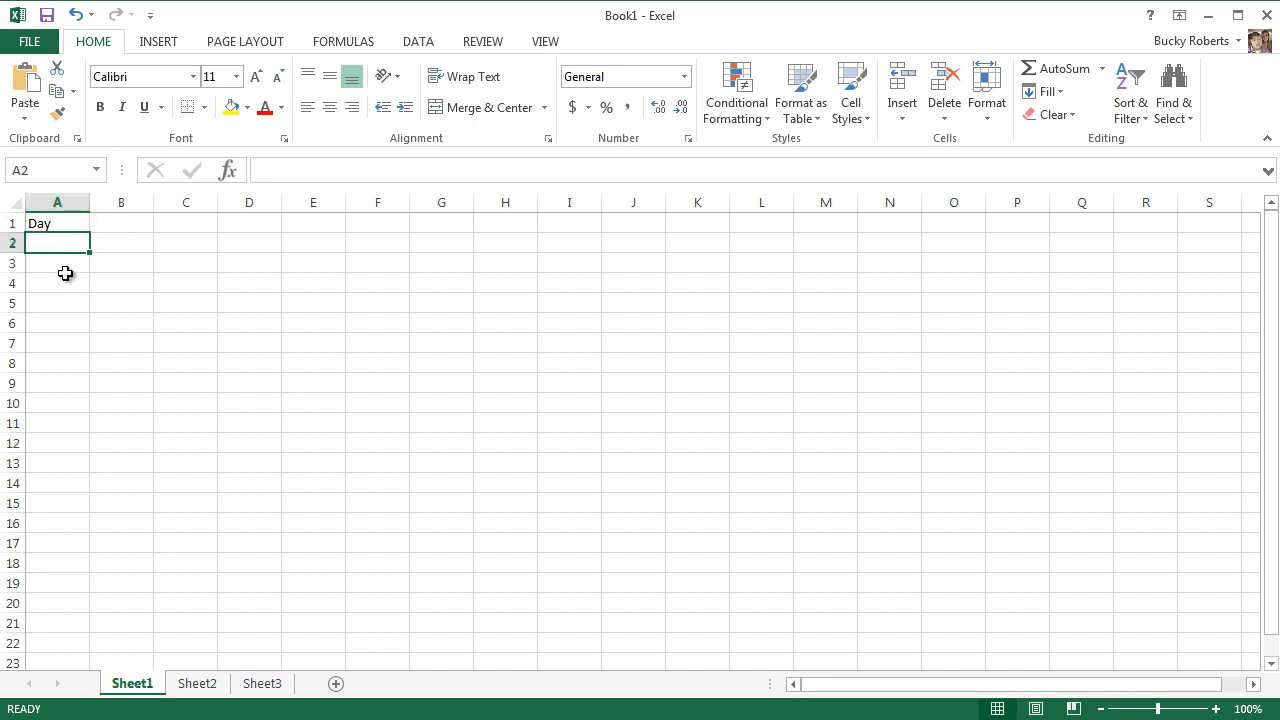
Enter Monday in cell A2 beneath the Day header
left_click_drag(57, 223, 57, 263)
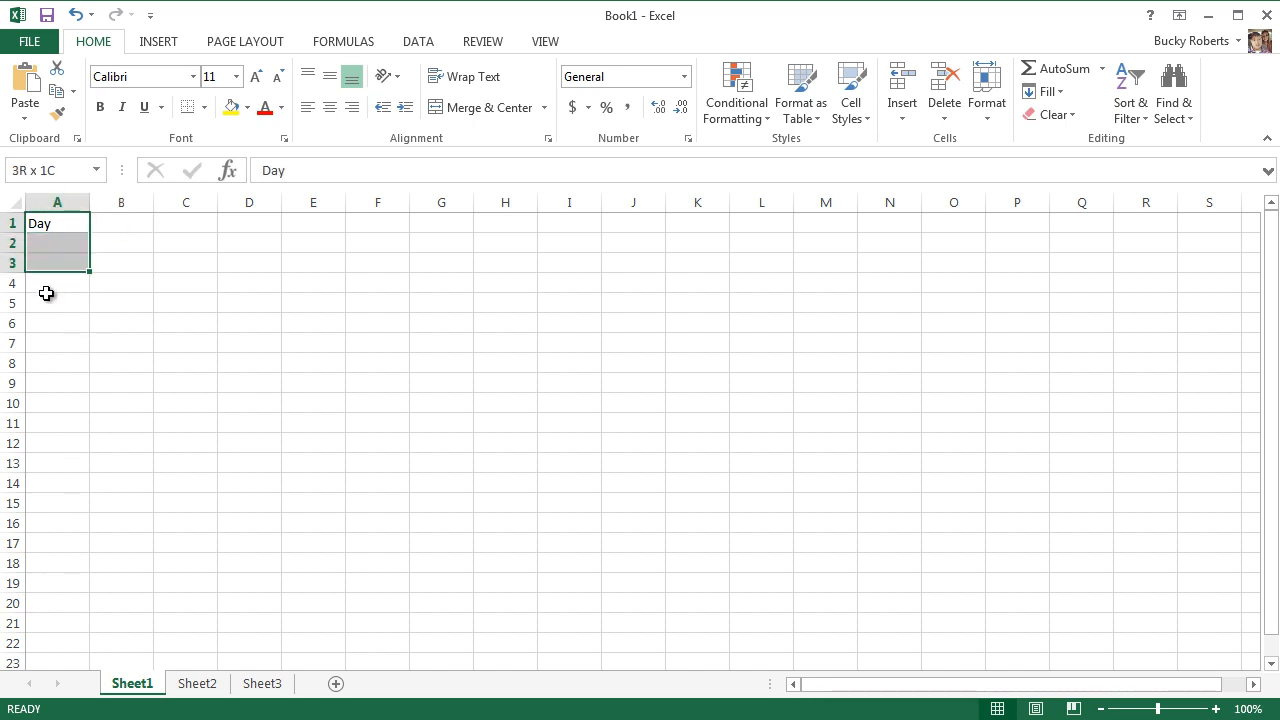
left_click(121, 243)
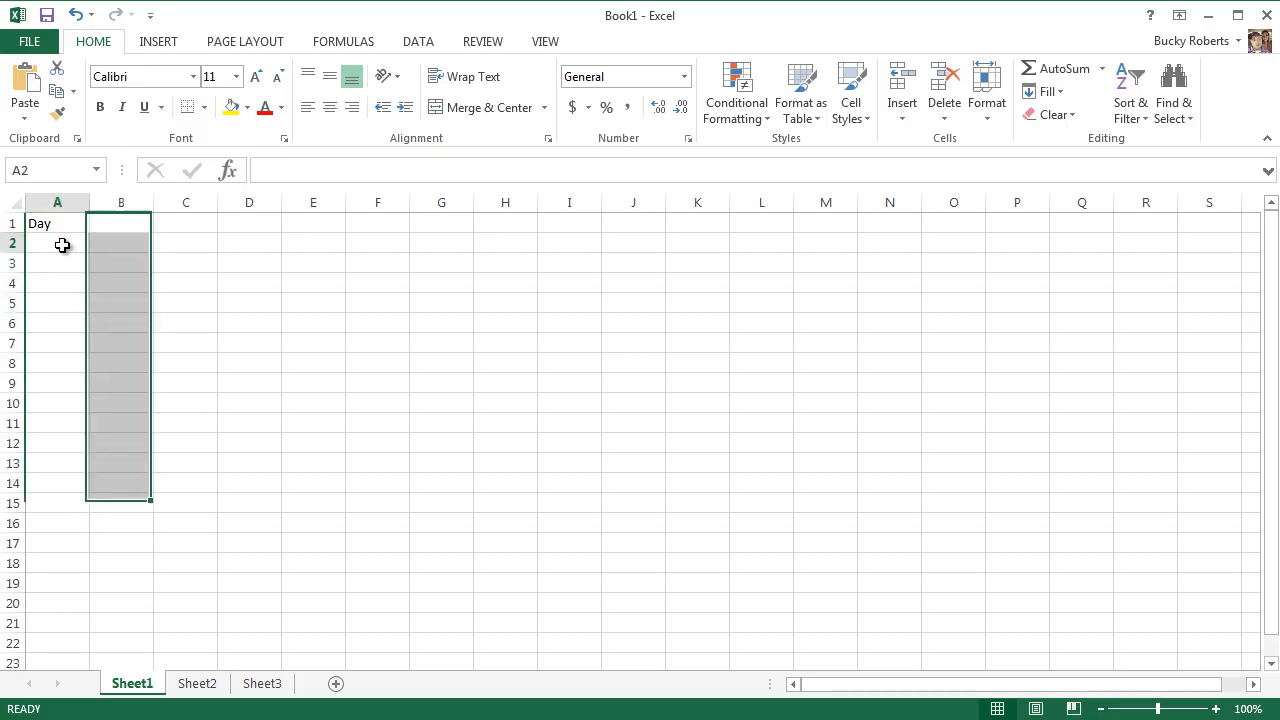
left_click(57, 242)
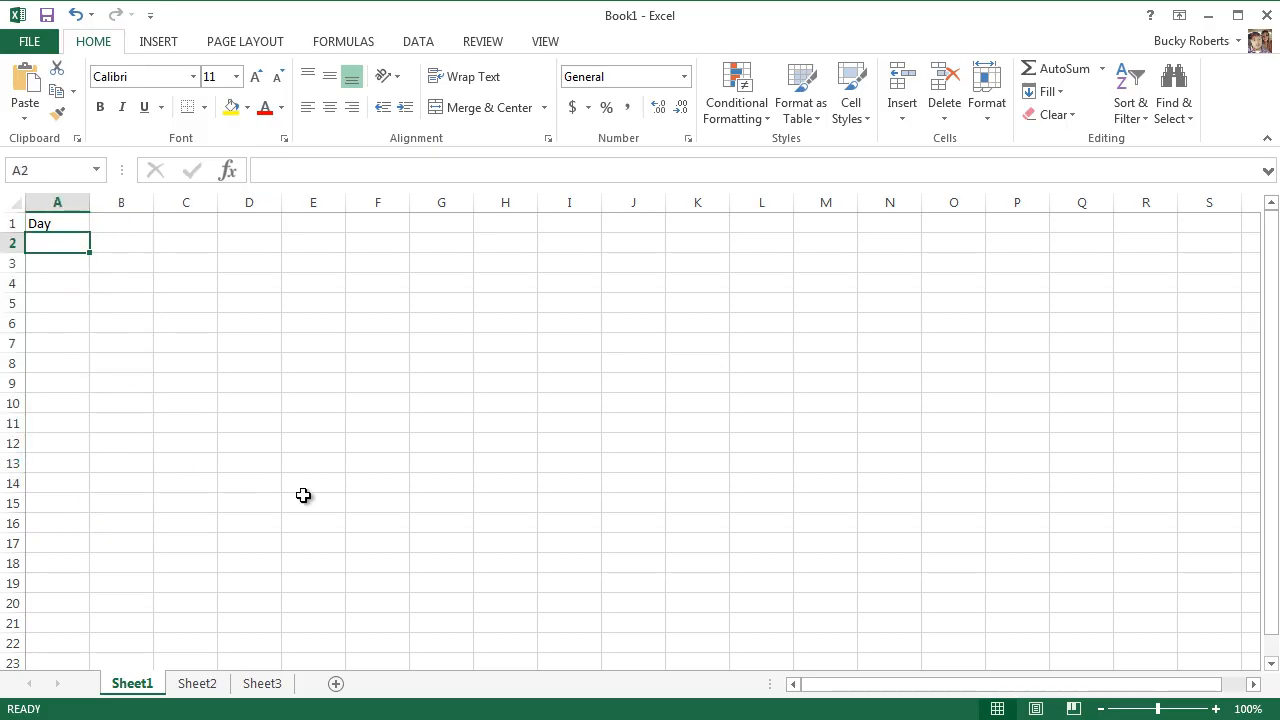
type("Monday")
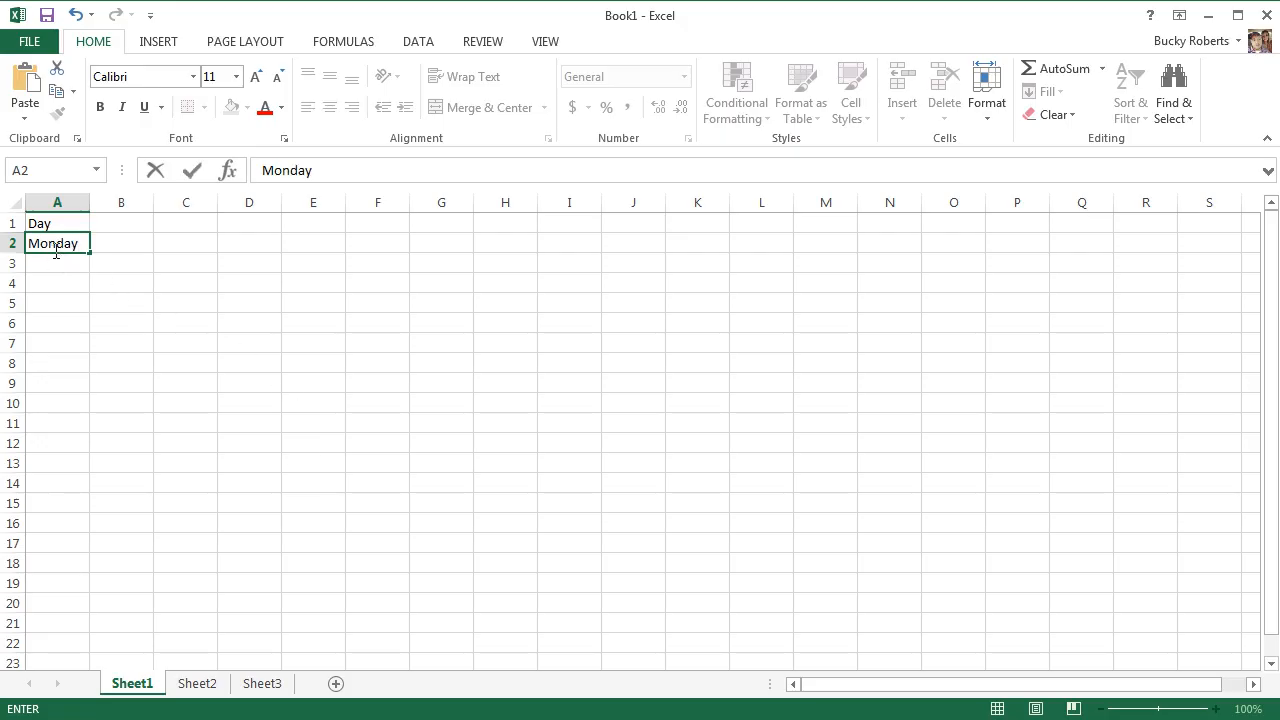
key("enter")
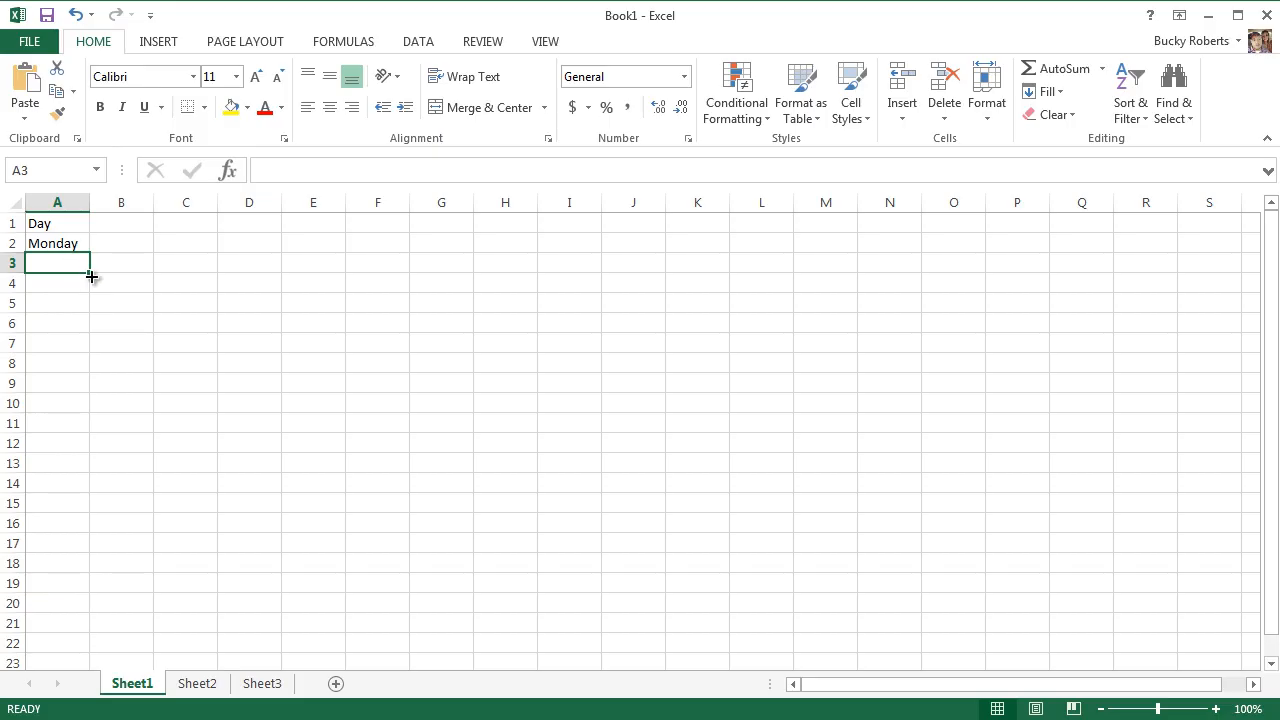
mouse_move(70, 262)
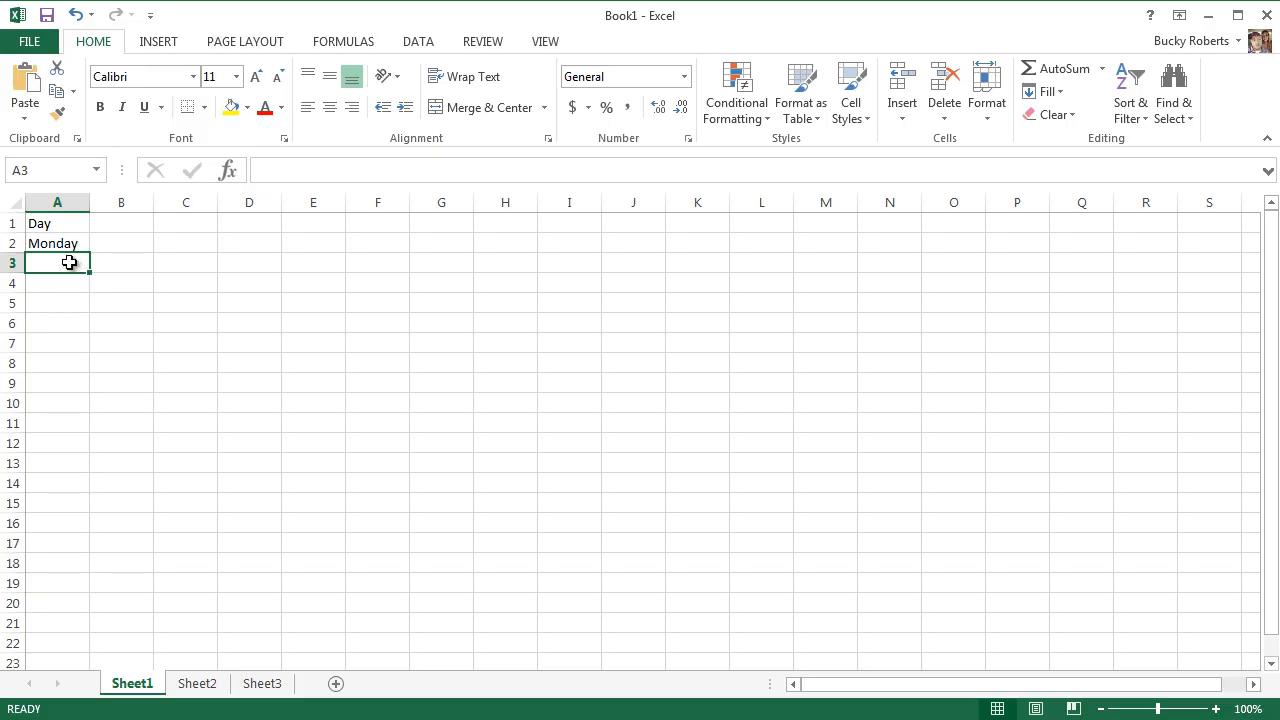
left_click(57, 304)
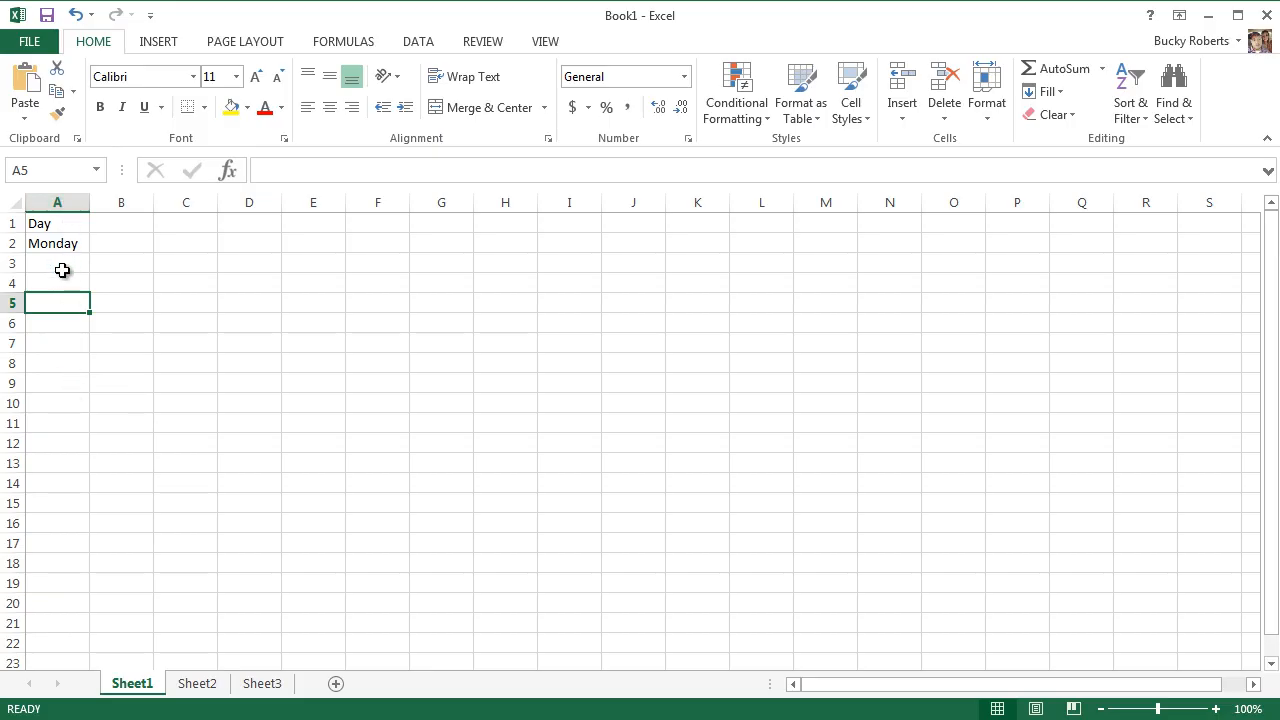
mouse_move(65, 267)
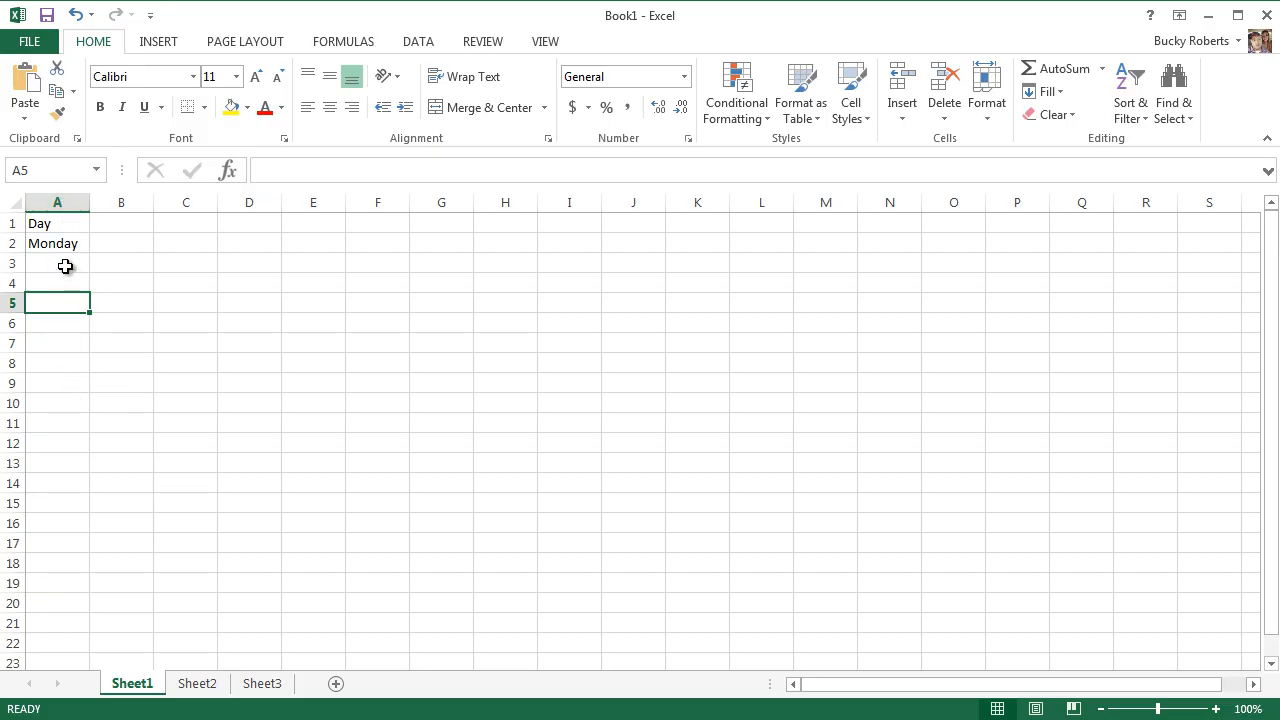
left_click(57, 243)
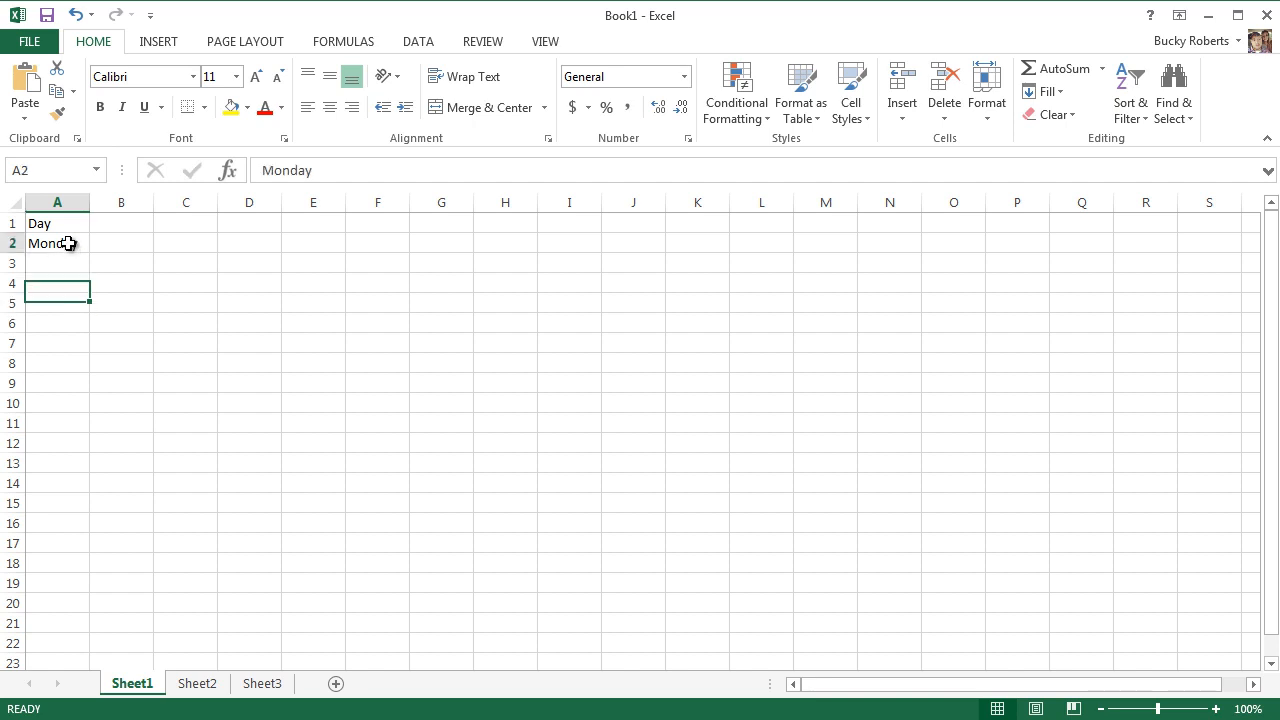
left_click(57, 243)
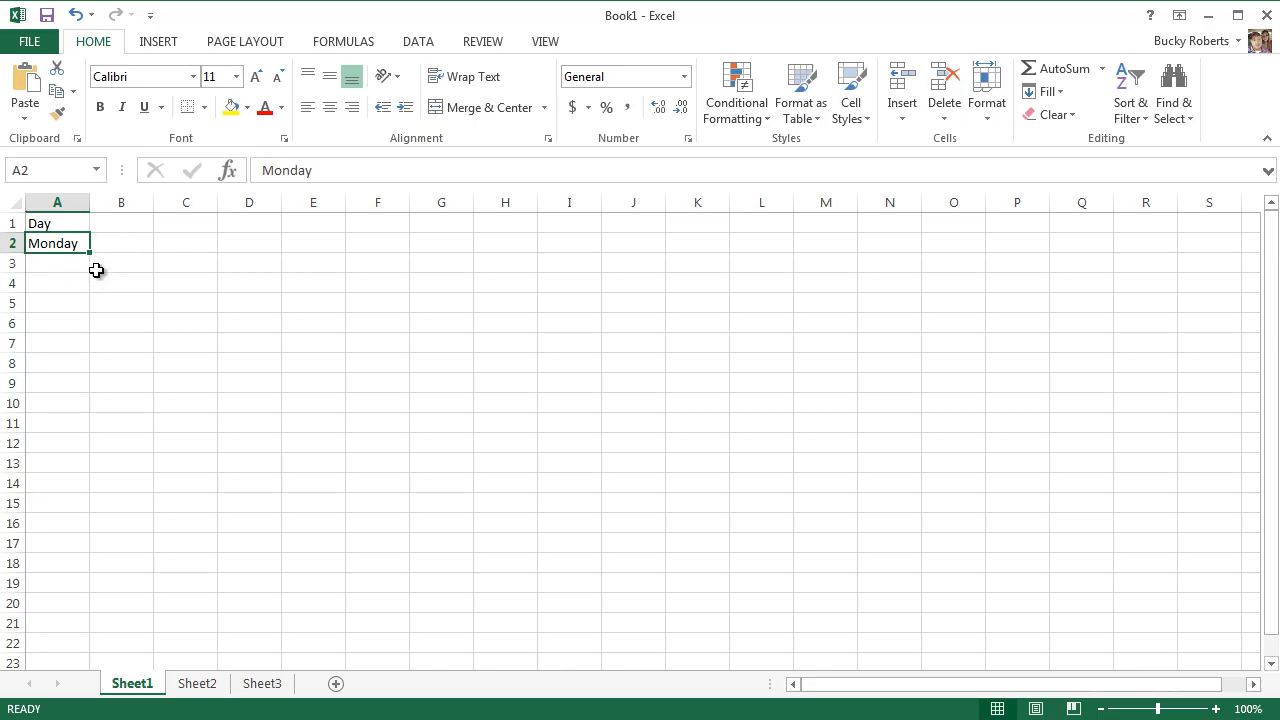
mouse_move(94, 266)
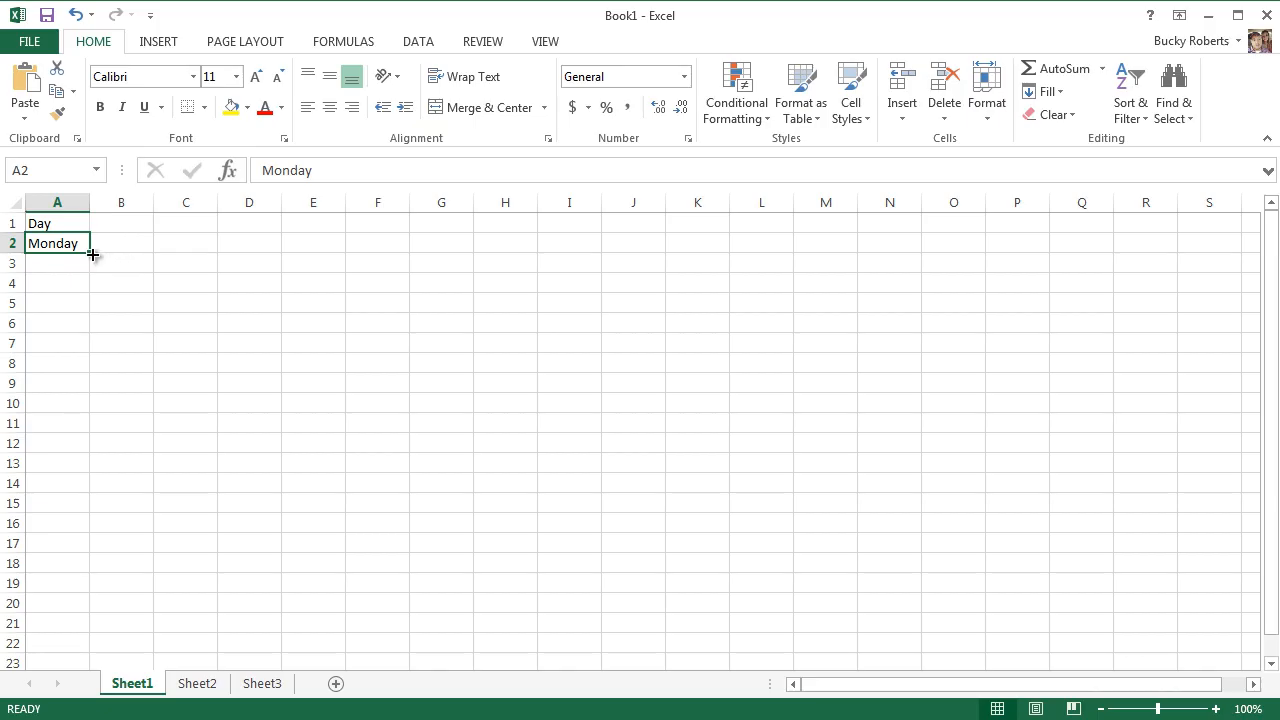
mouse_move(92, 254)
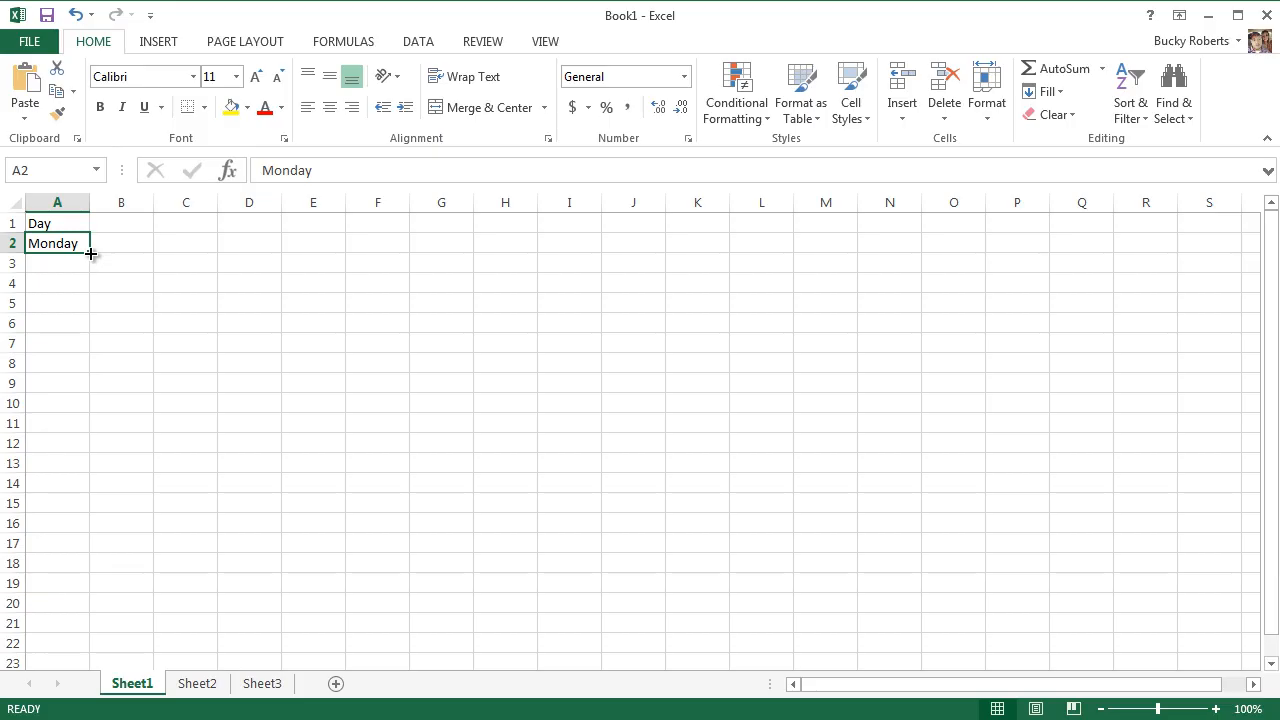
mouse_move(91, 253)
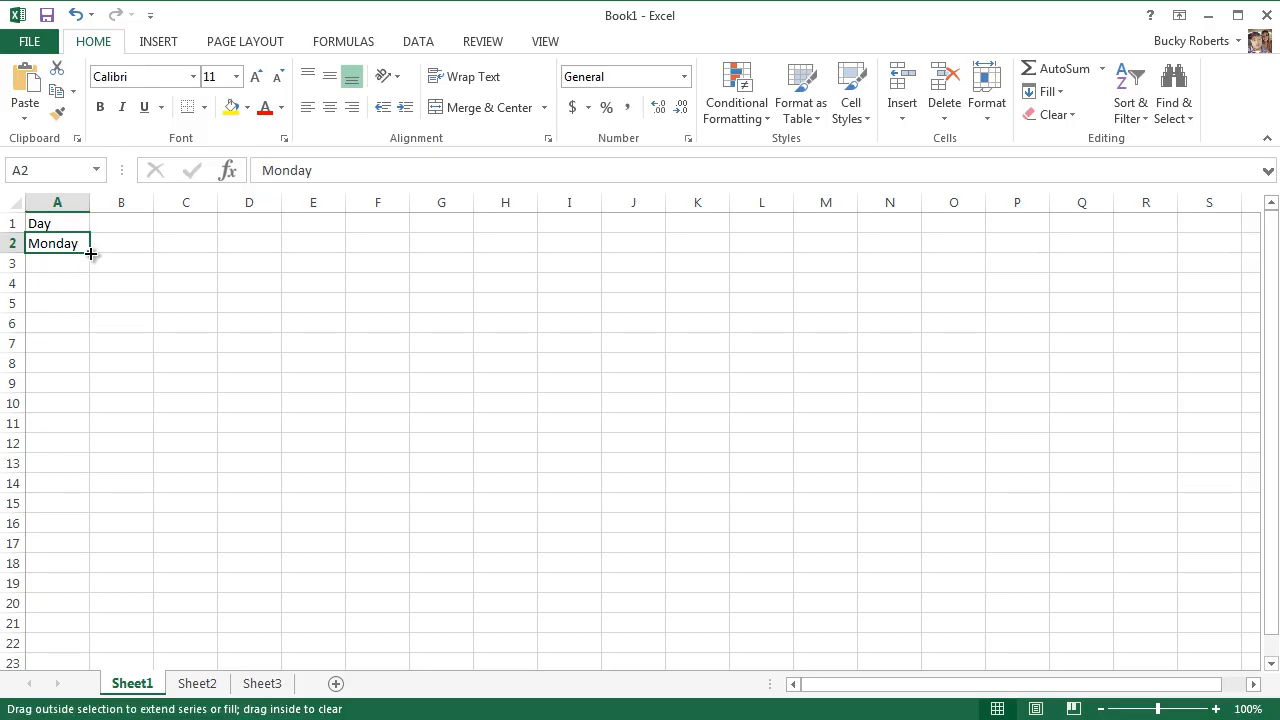
Auto-fill the weekdays from Monday down column A through Friday in row 6
left_click_drag(90, 254, 90, 272)
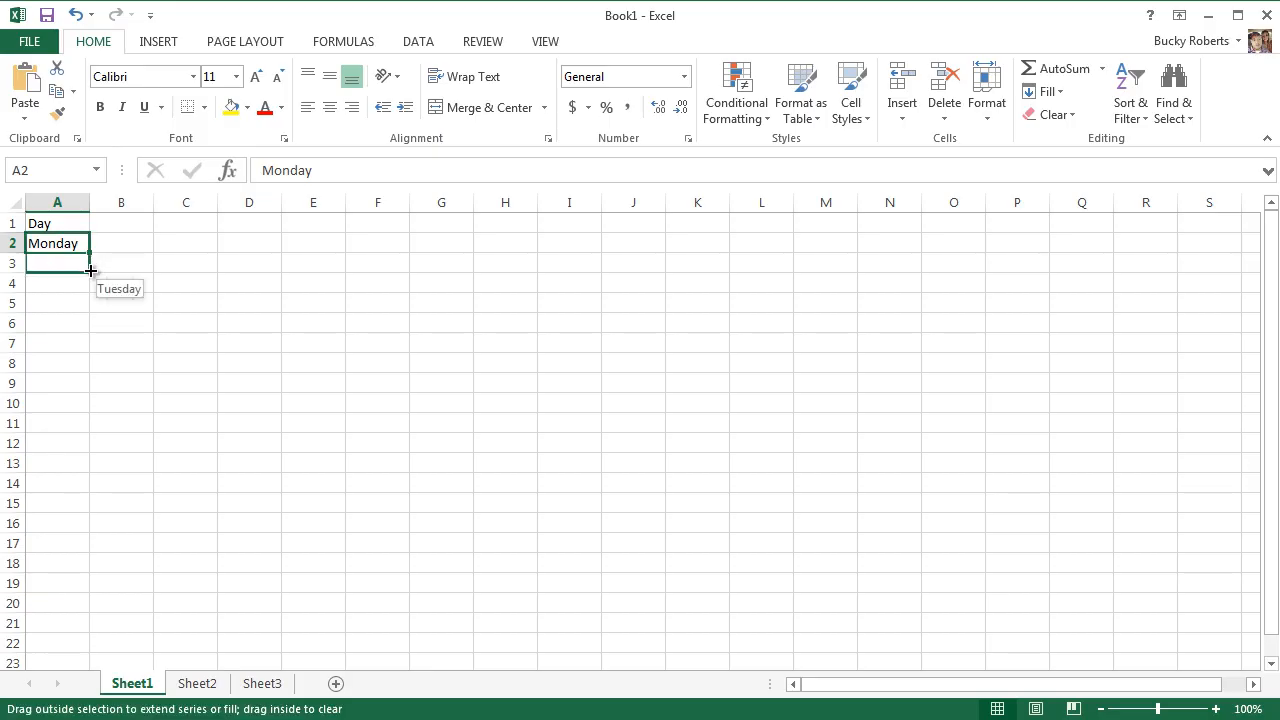
left_click_drag(89, 270, 89, 290)
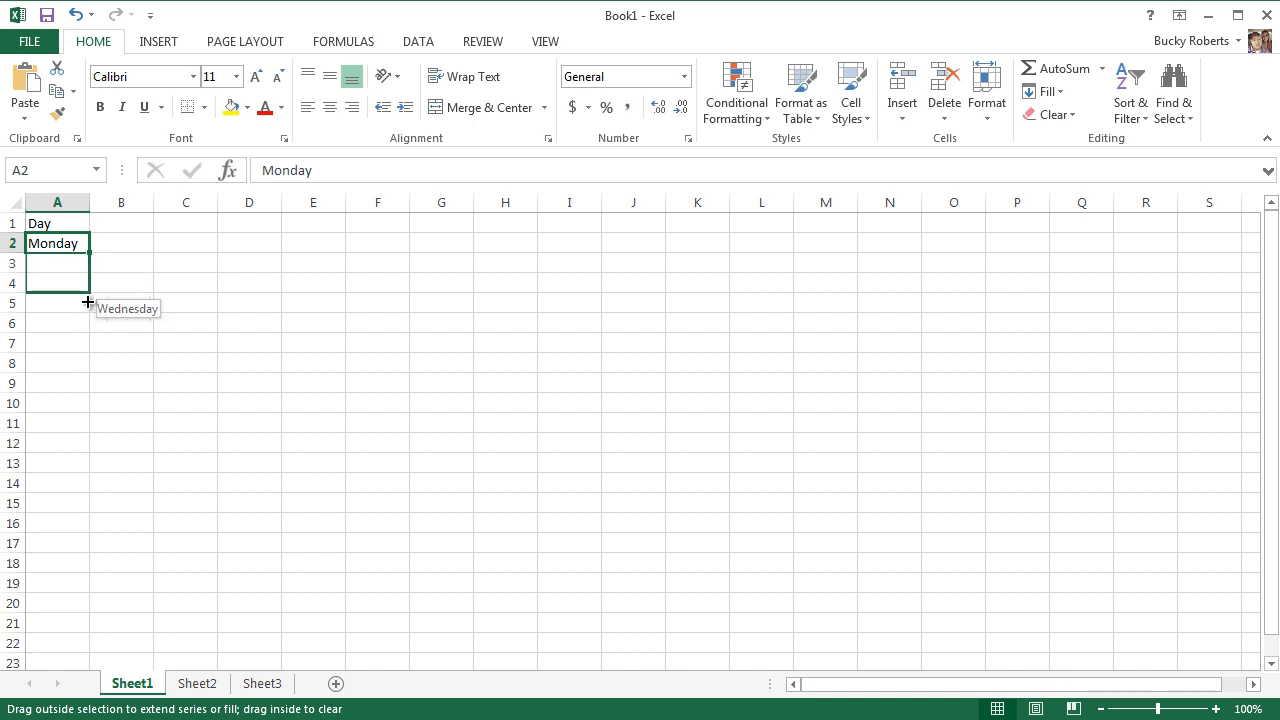
left_click_drag(87, 303, 87, 326)
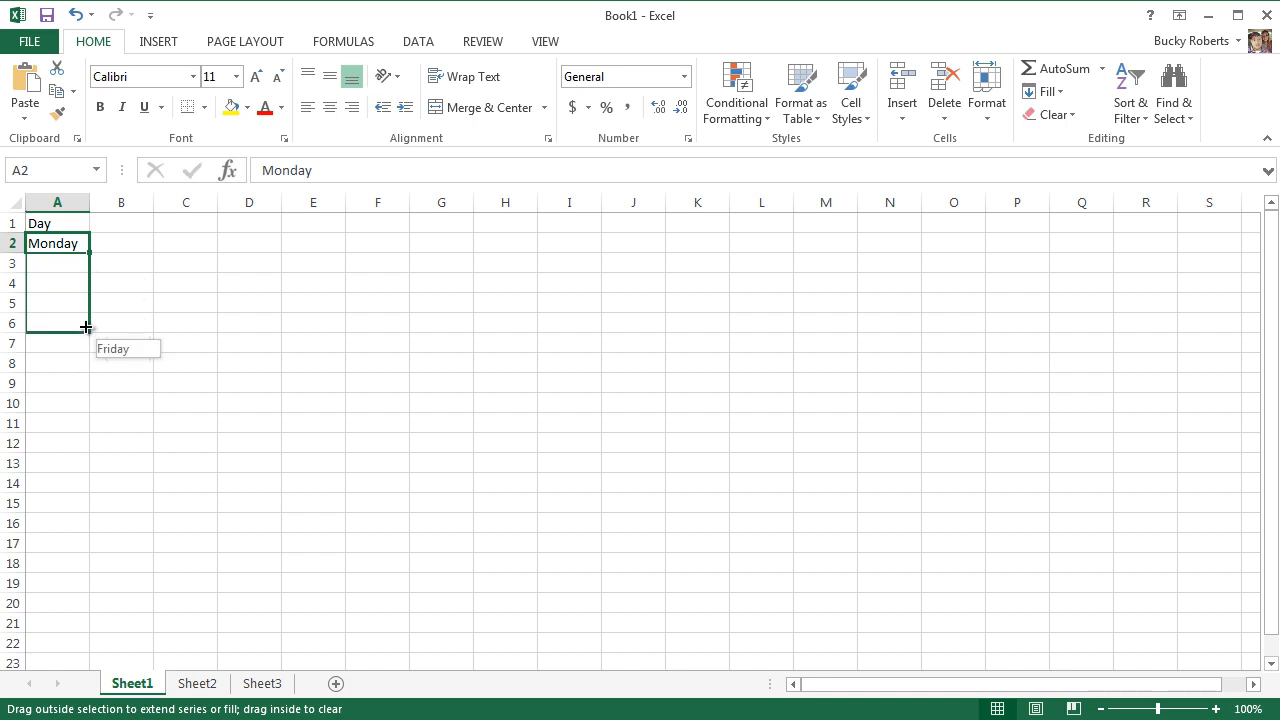